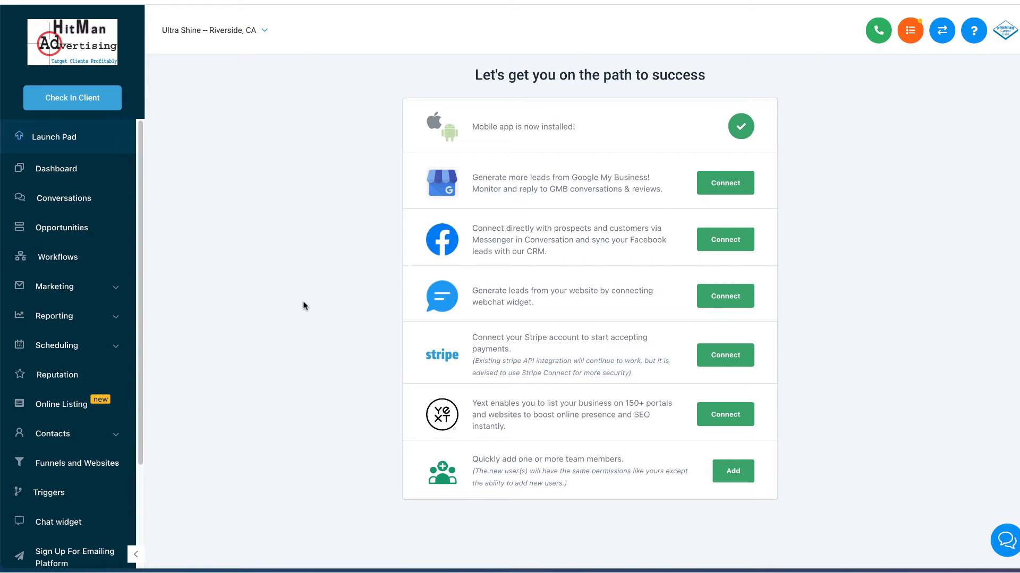
mouse_move(218, 319)
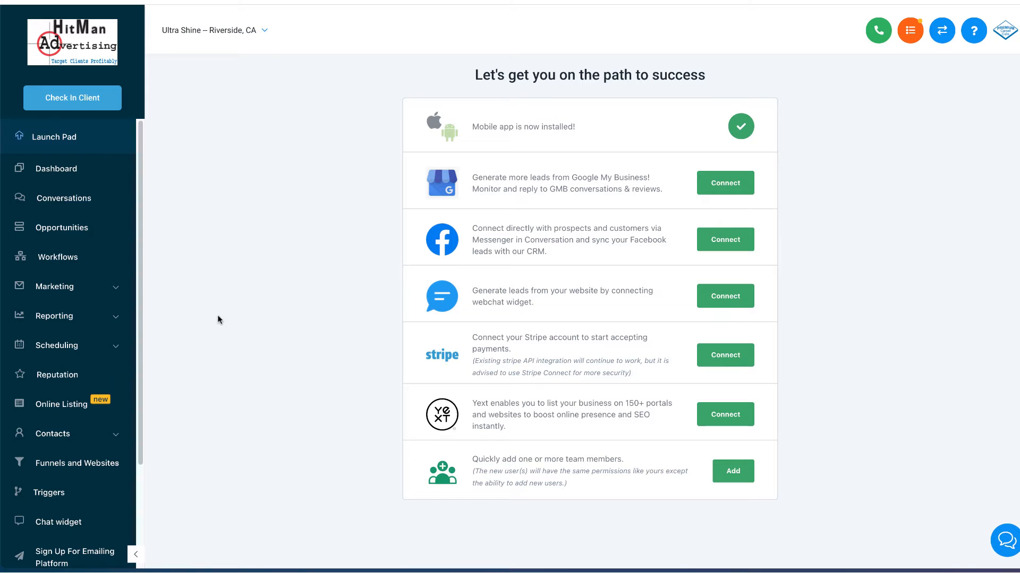
mouse_move(124, 307)
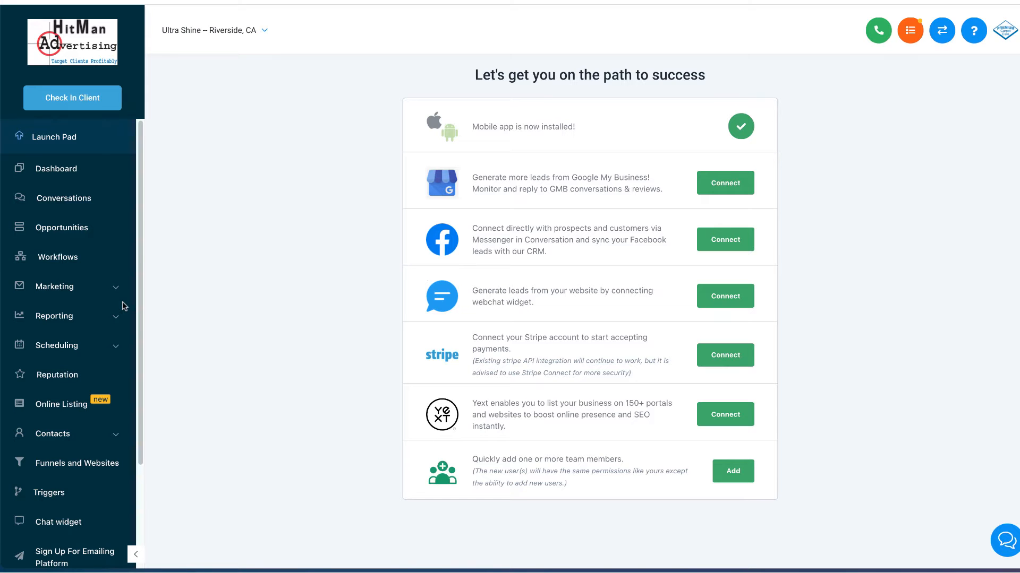
mouse_move(75, 439)
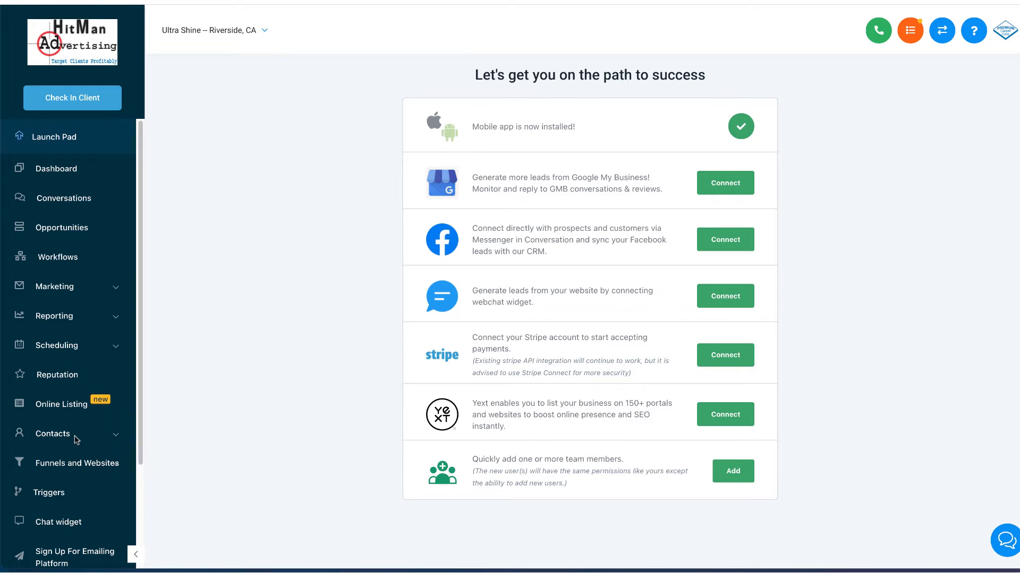
- Open Marketing > Emails and scroll through the saved email templates list
click(48, 434)
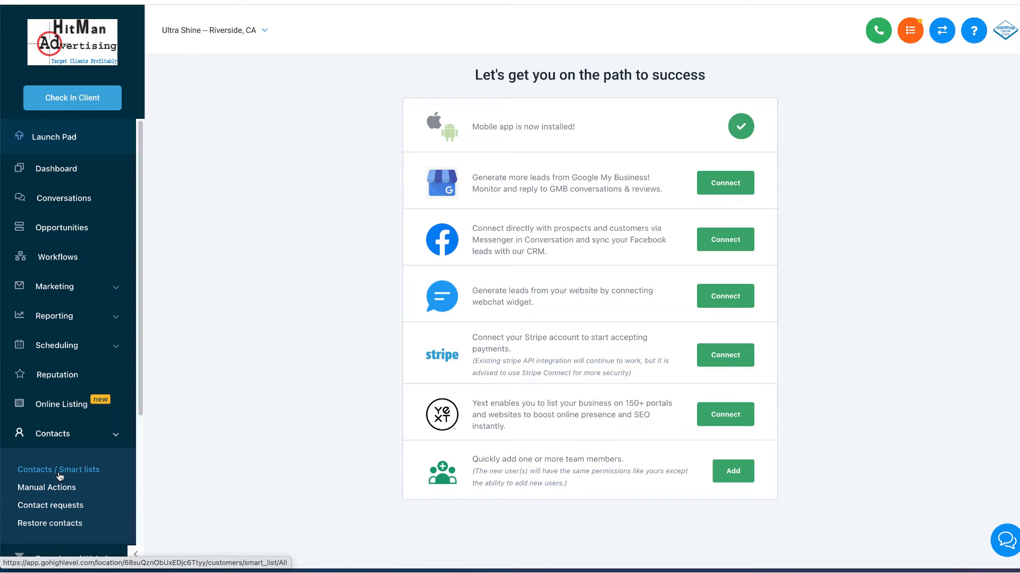
mouse_move(69, 461)
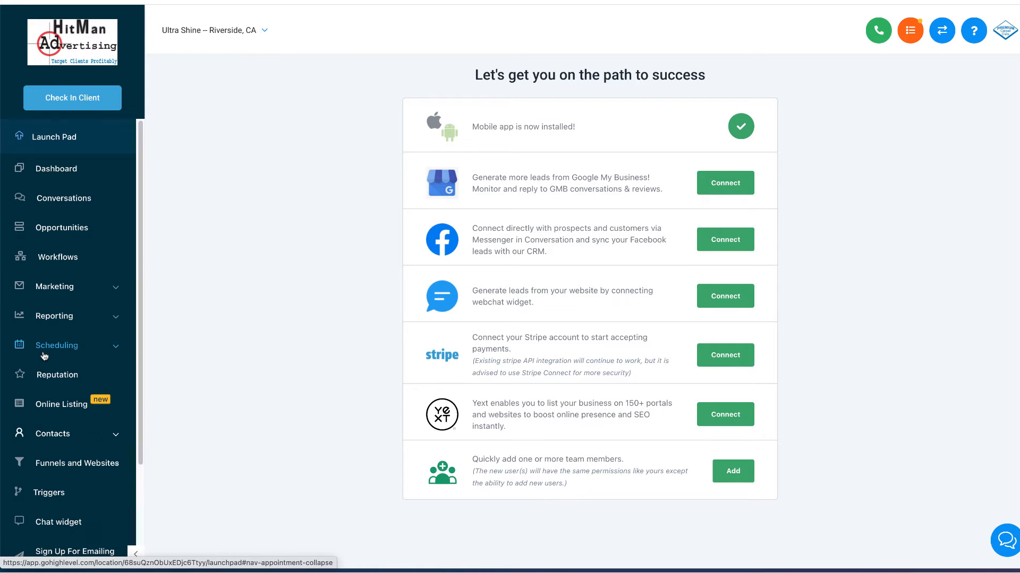
mouse_move(96, 300)
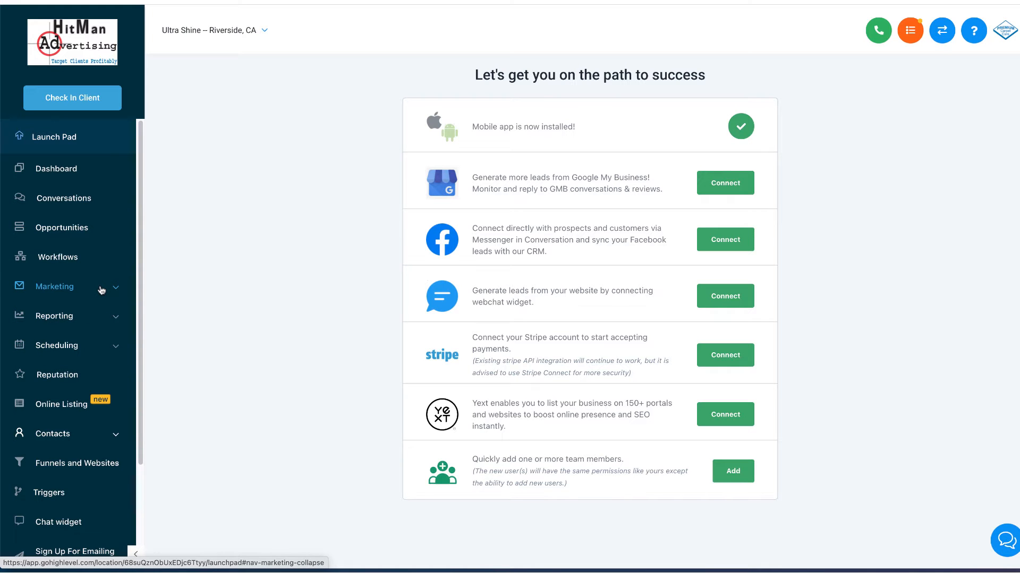
click(55, 286)
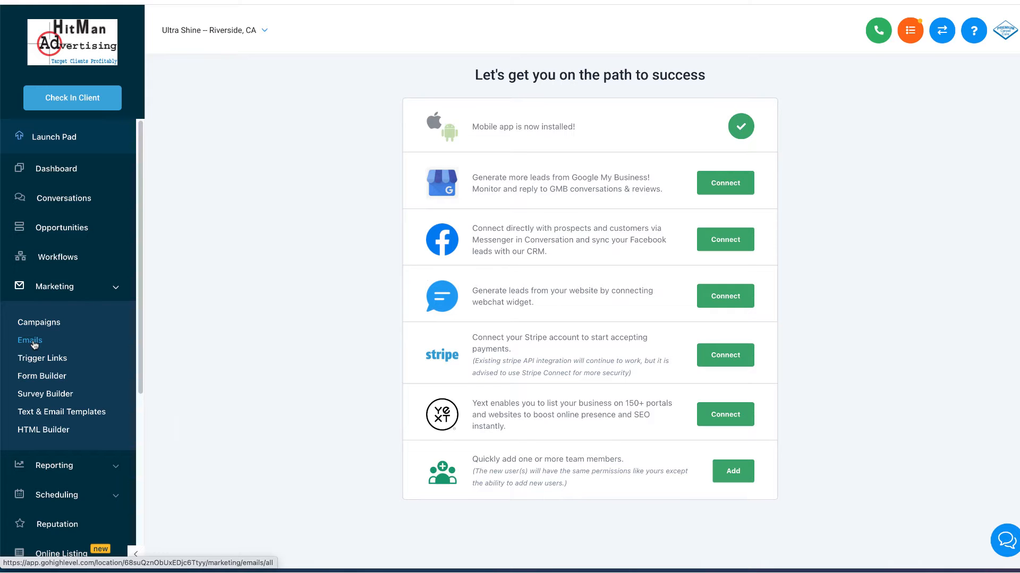
click(29, 340)
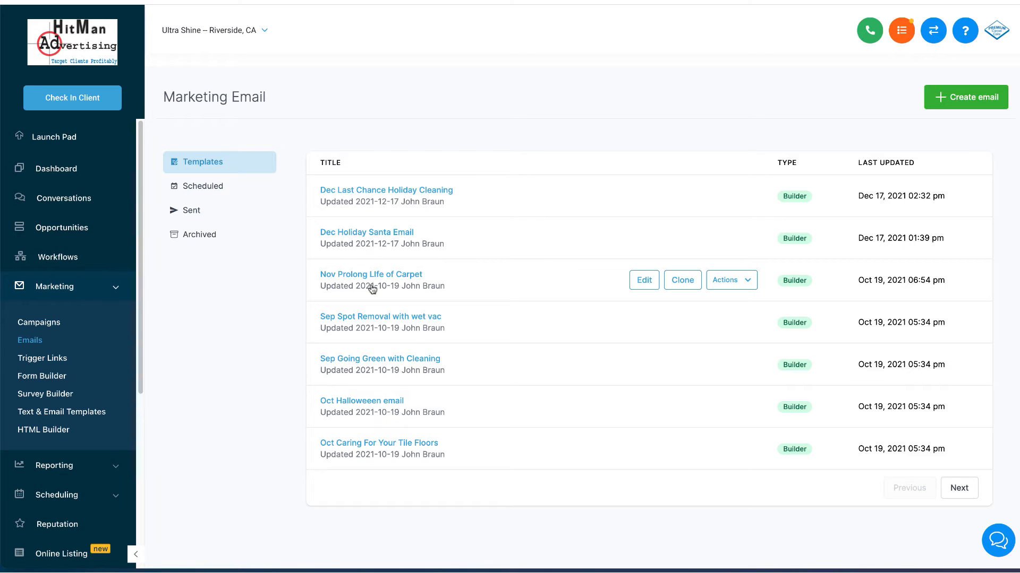
mouse_move(360, 212)
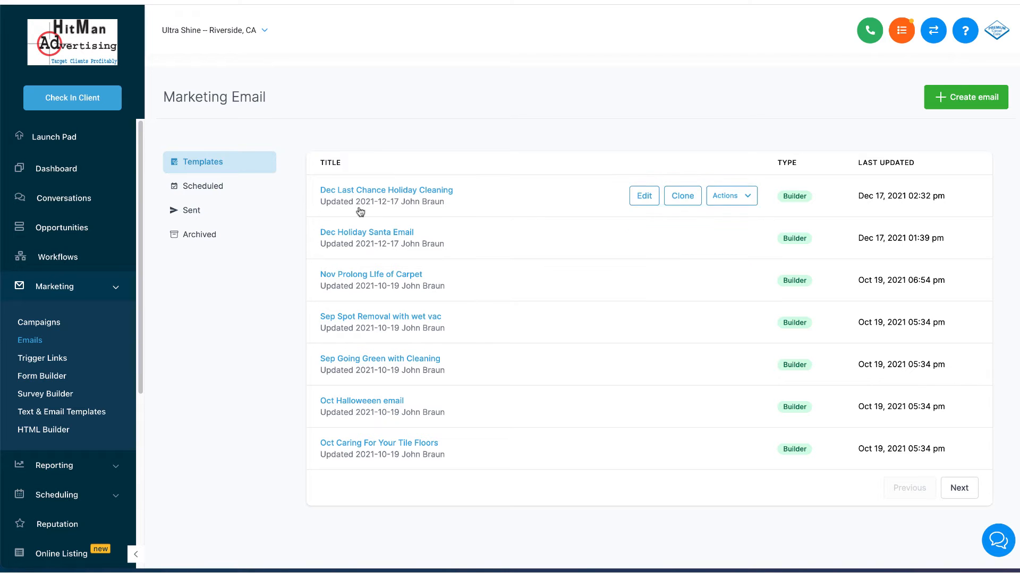
mouse_move(39, 322)
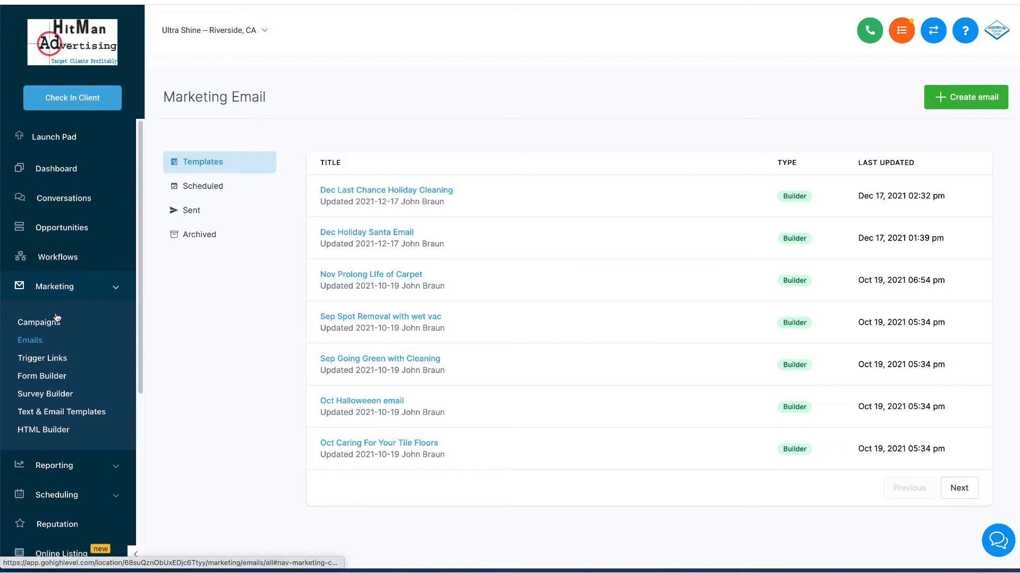
mouse_move(520, 414)
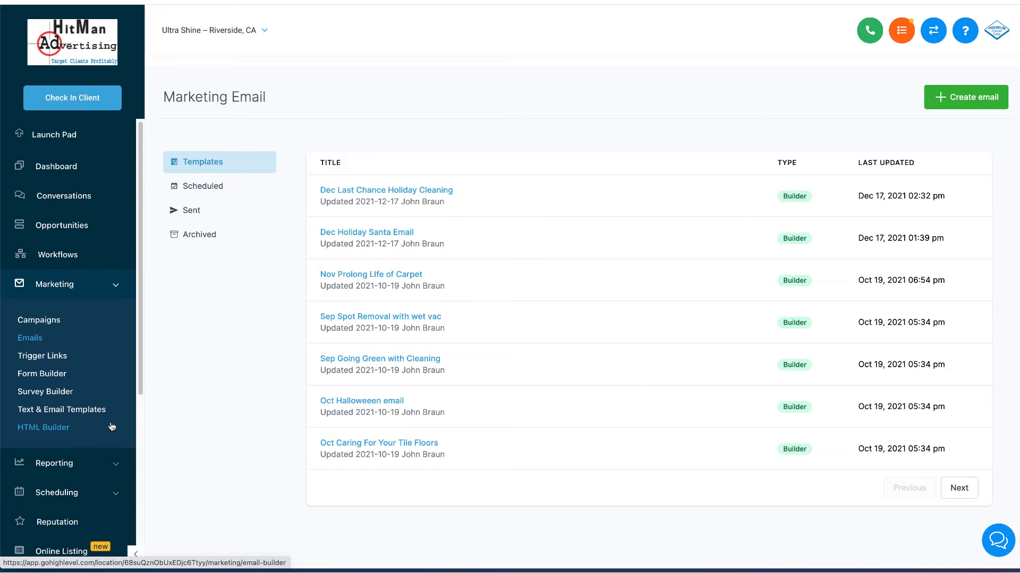
scroll(down, 3)
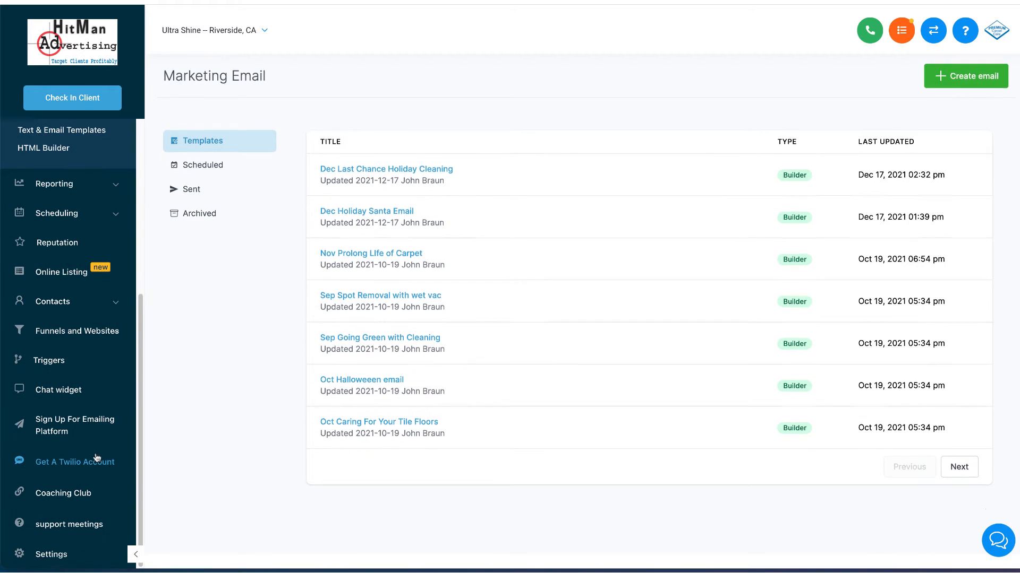
mouse_move(91, 426)
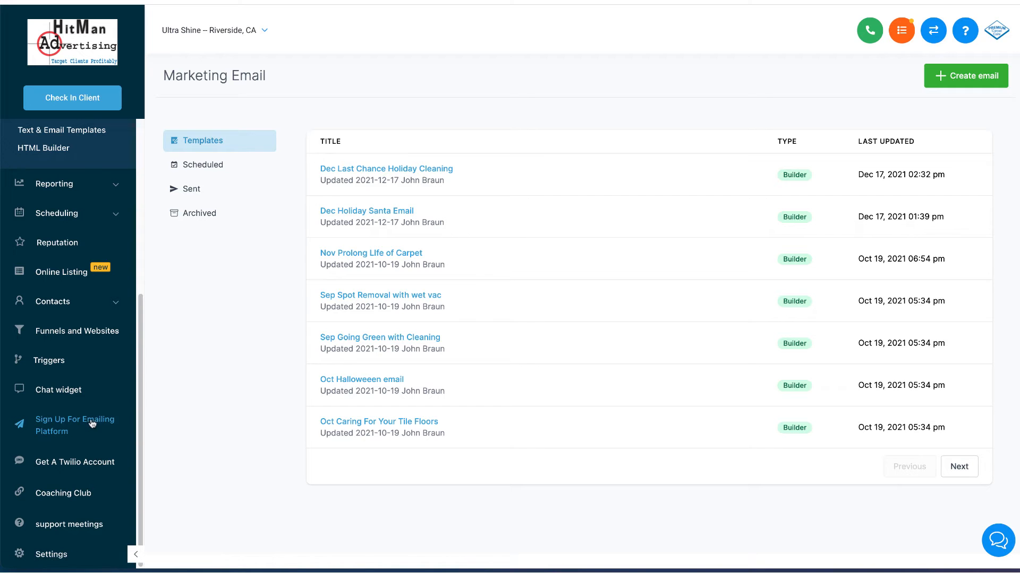
mouse_move(209, 424)
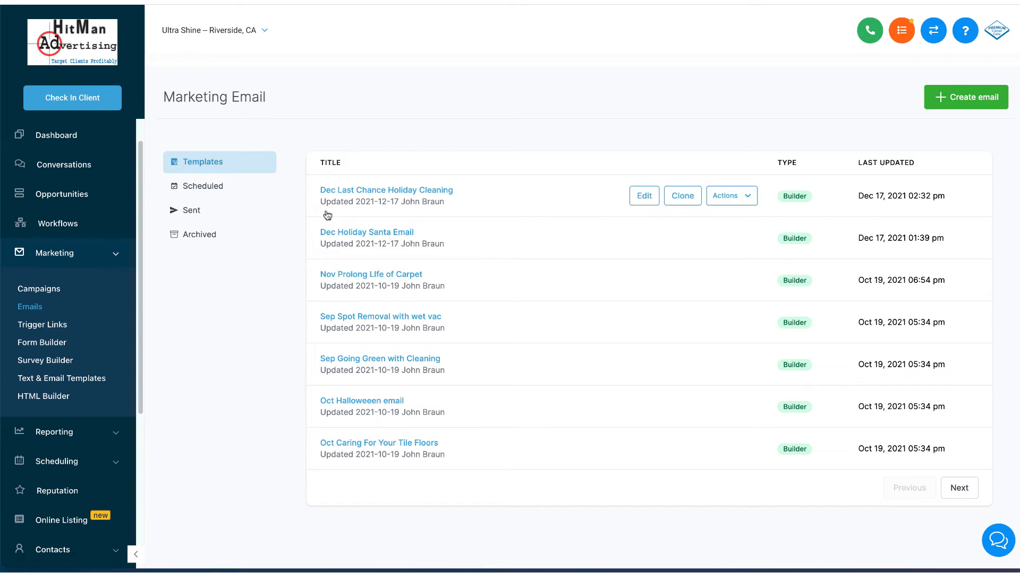
mouse_move(562, 214)
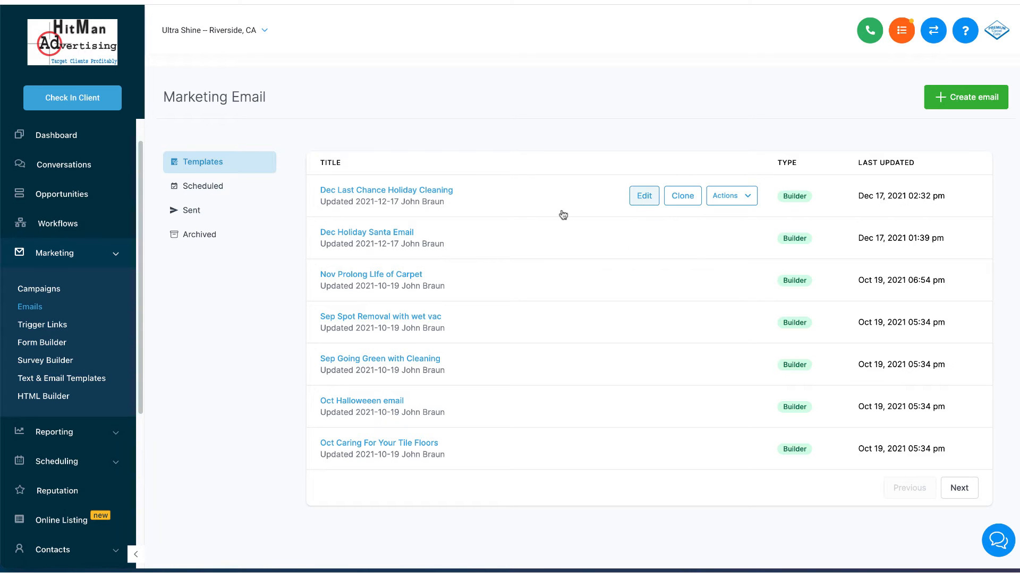
mouse_move(731, 196)
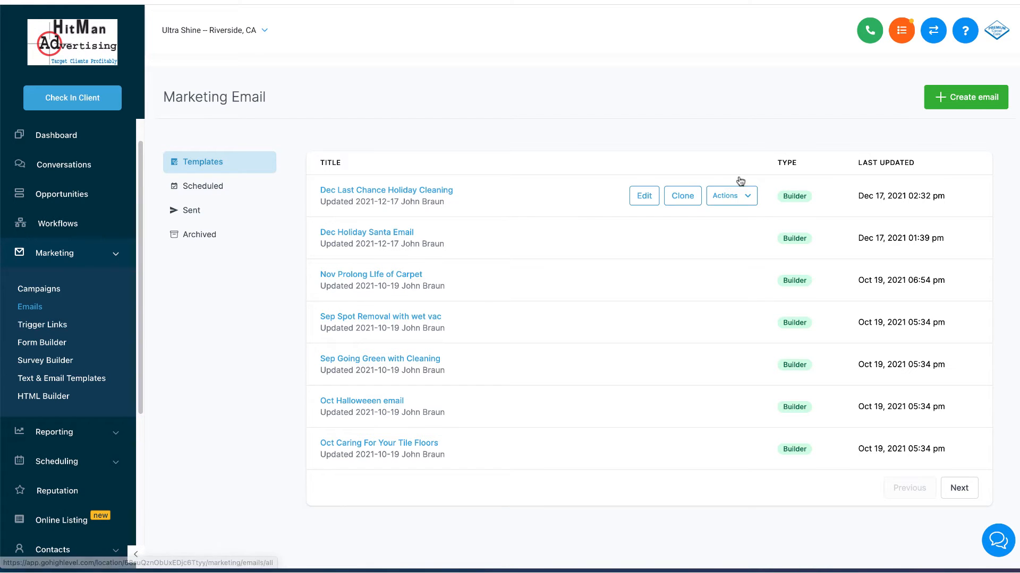
- Edit 'Dec Last Chance Holiday Cleaning' and review its content down to the footer
click(642, 196)
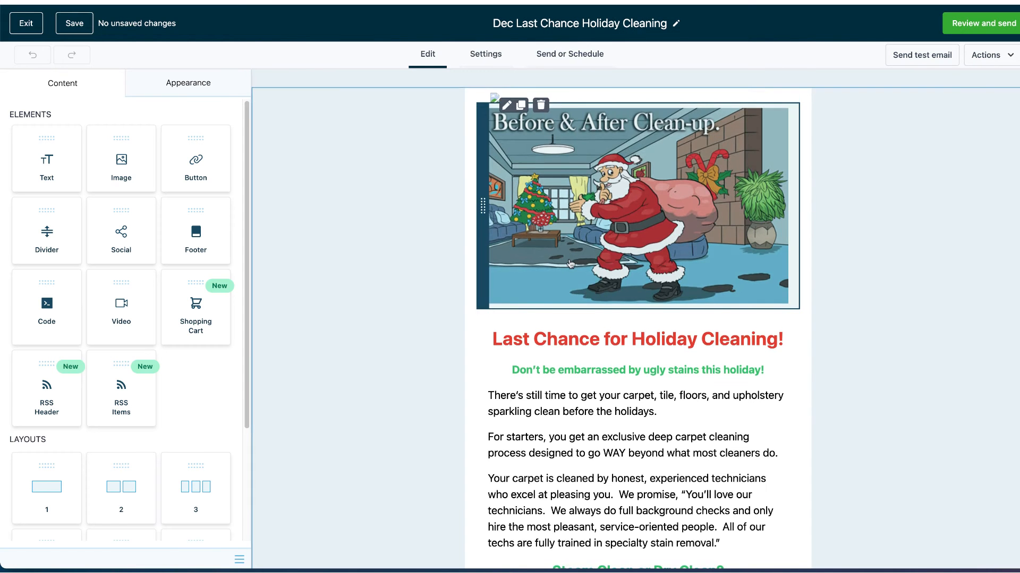
scroll(down, 3)
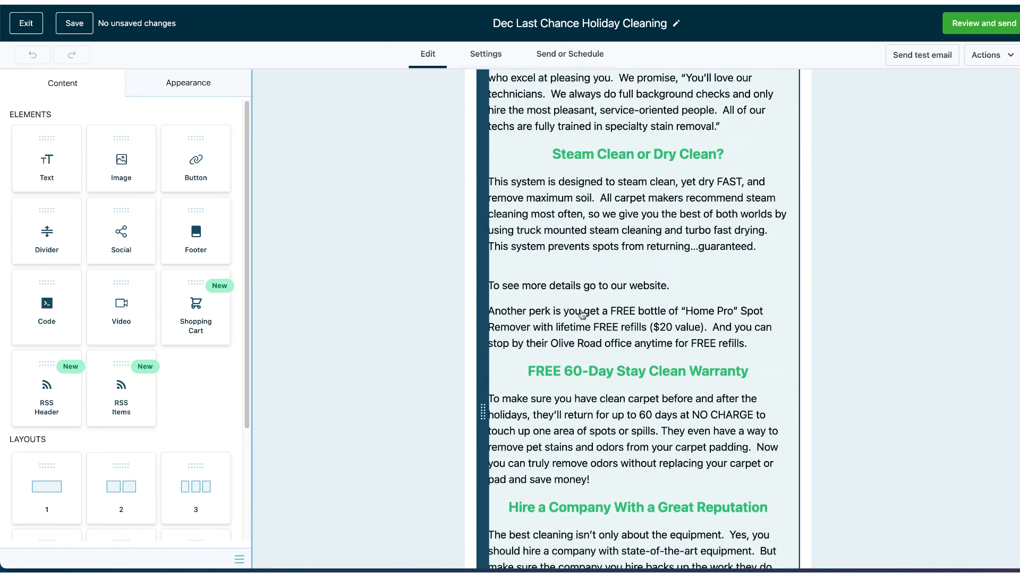
scroll(down, 3)
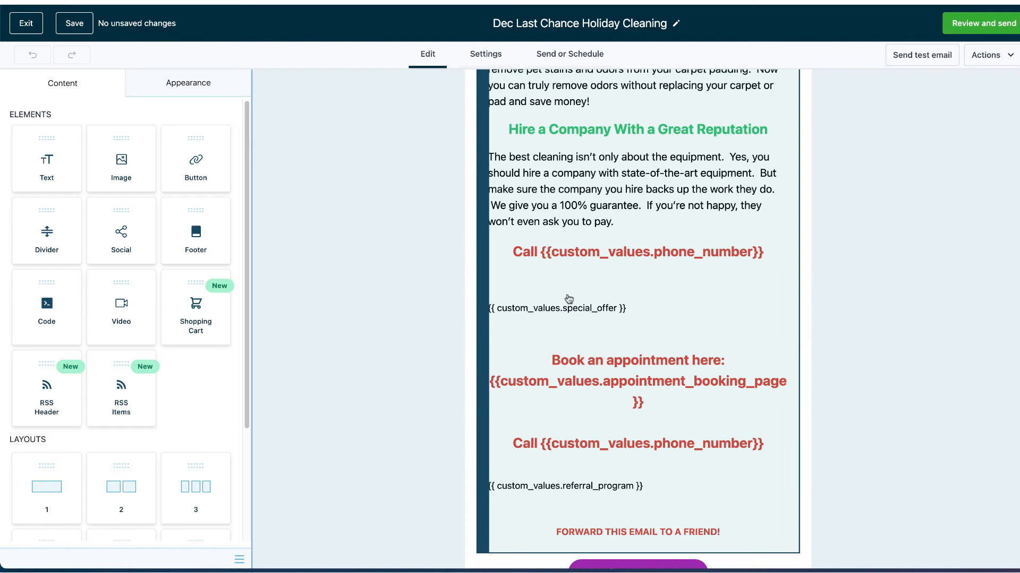
mouse_move(553, 335)
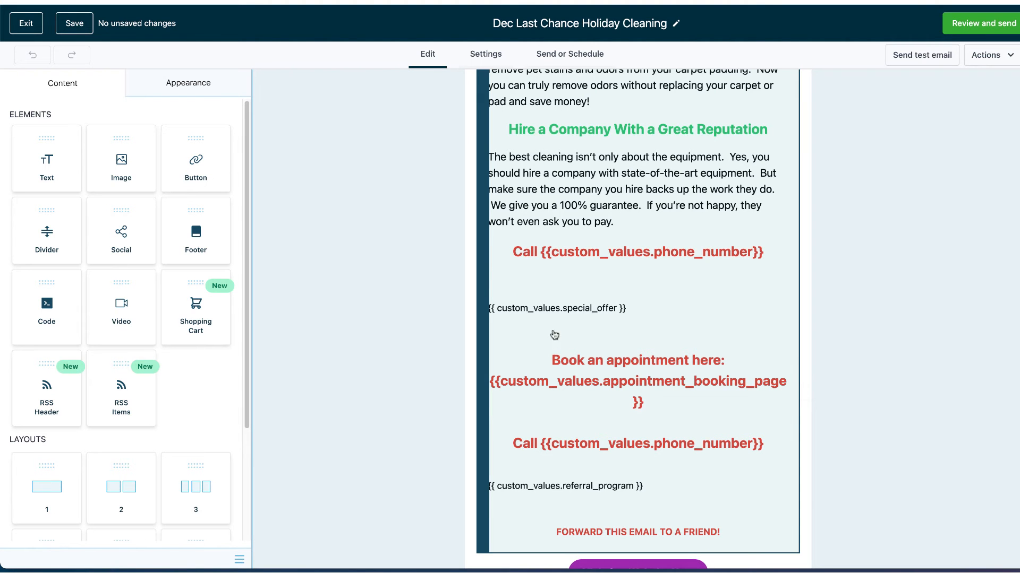
scroll(up, 3)
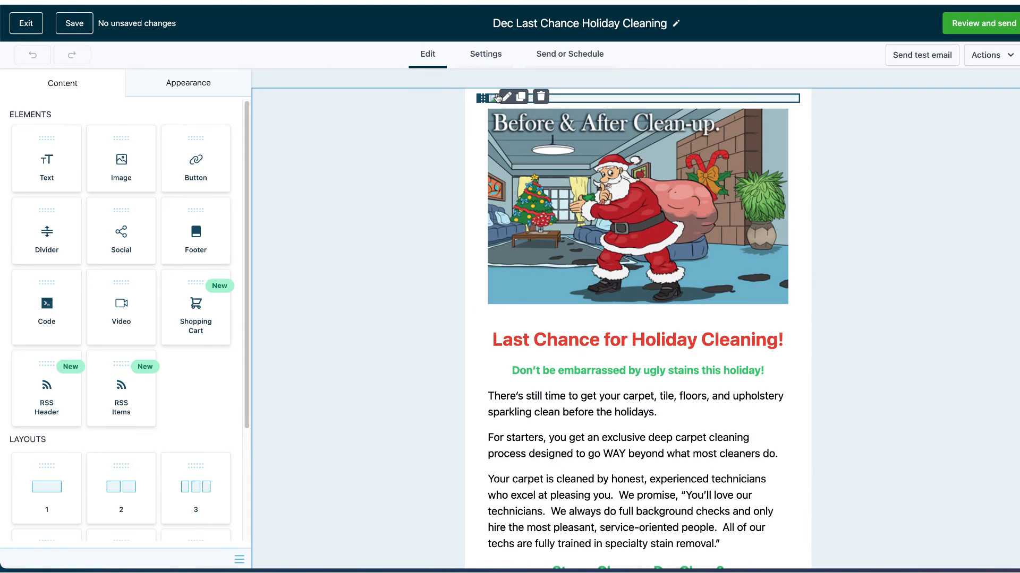
mouse_move(518, 97)
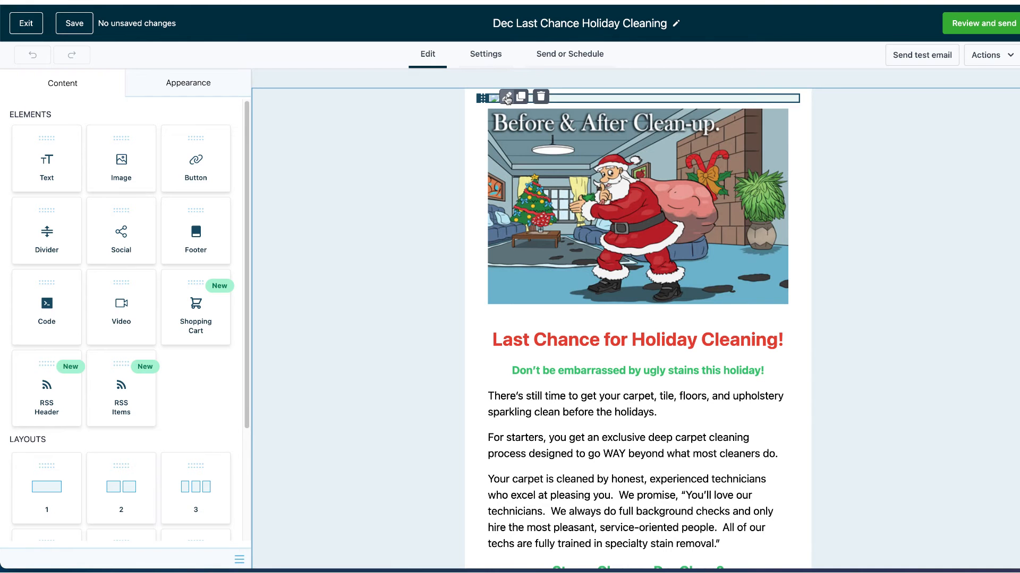
scroll(down, 3)
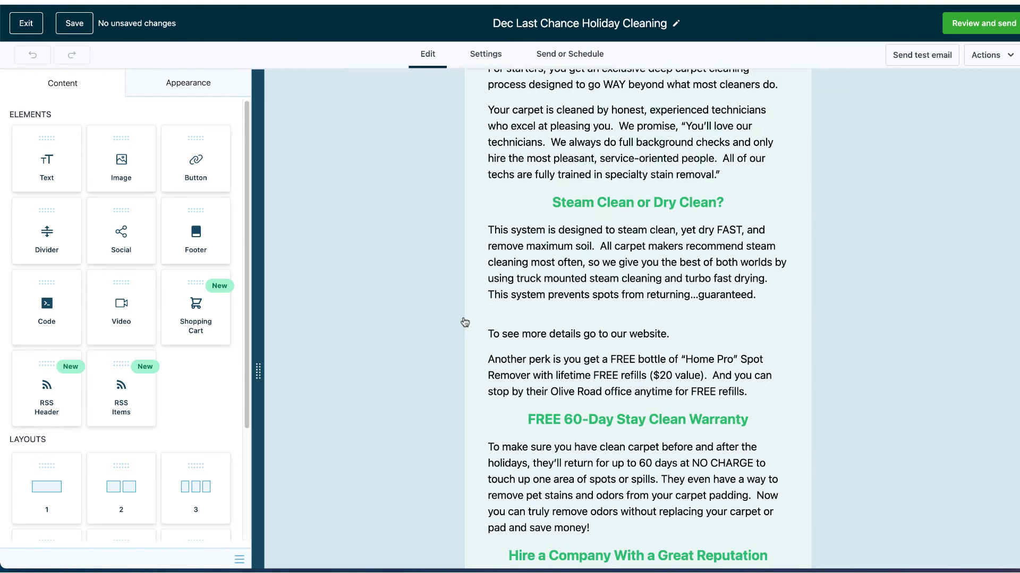
scroll(down, 3)
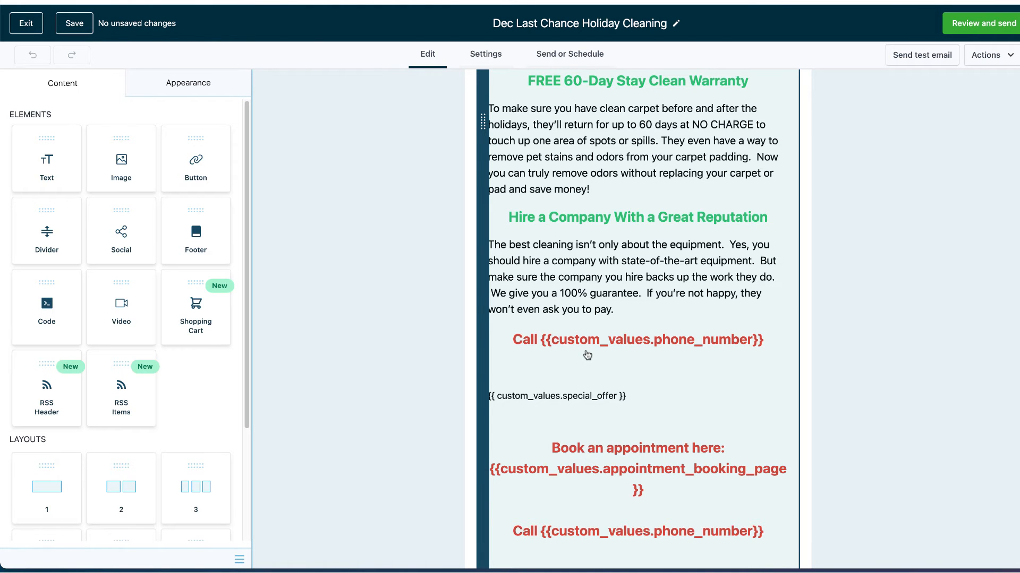
scroll(down, 3)
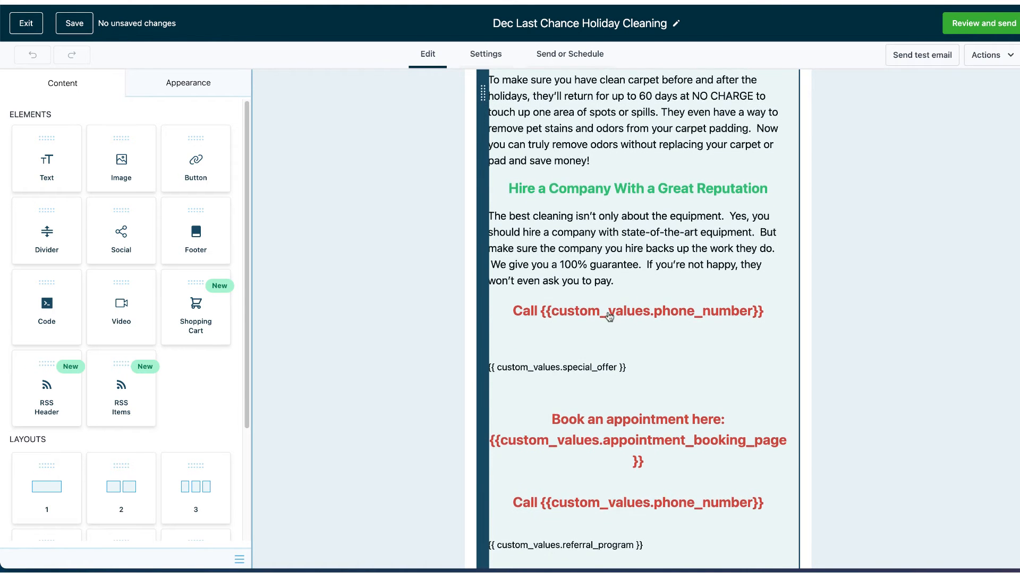
mouse_move(574, 319)
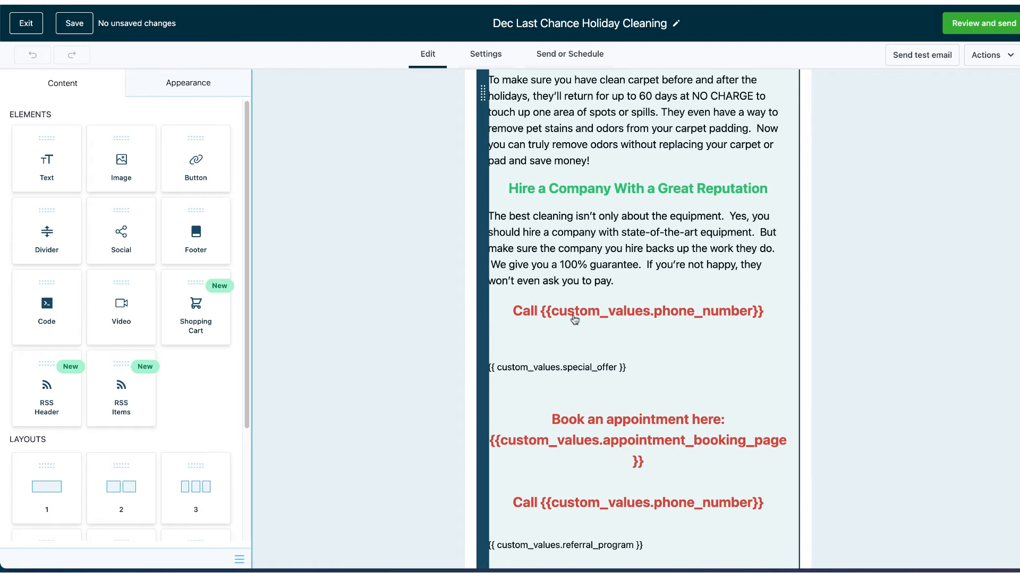
mouse_move(725, 325)
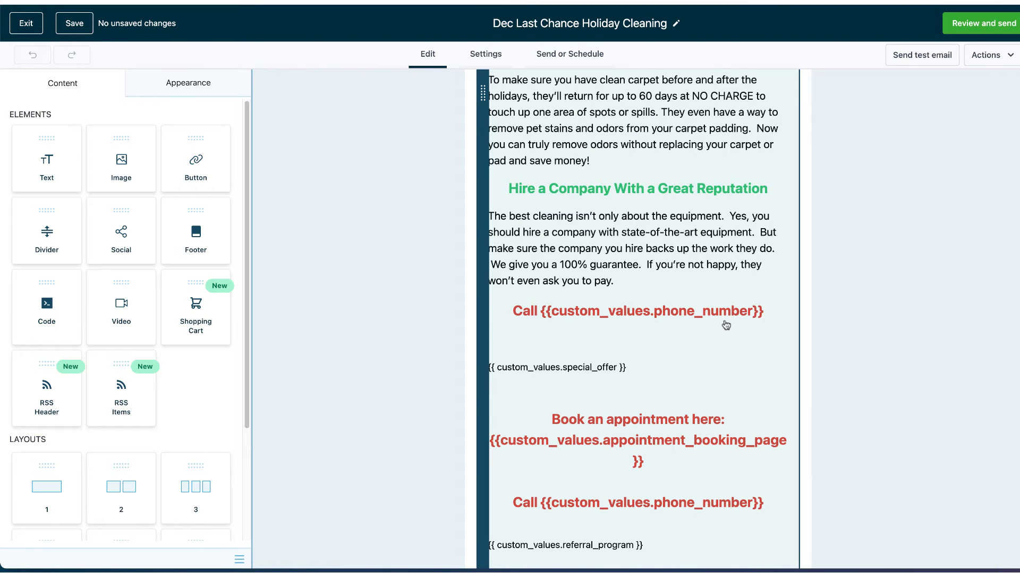
scroll(down, 3)
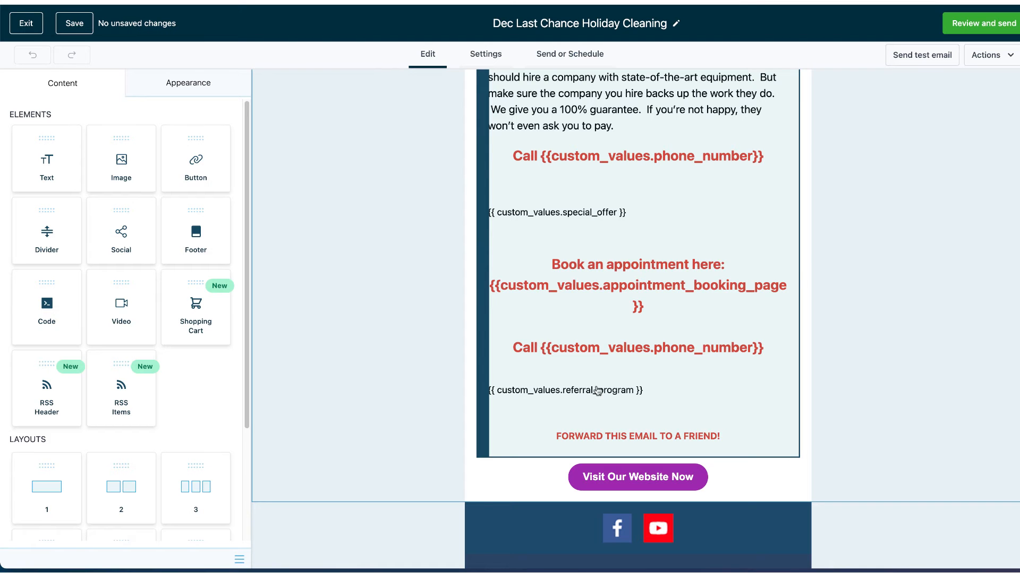
click(637, 477)
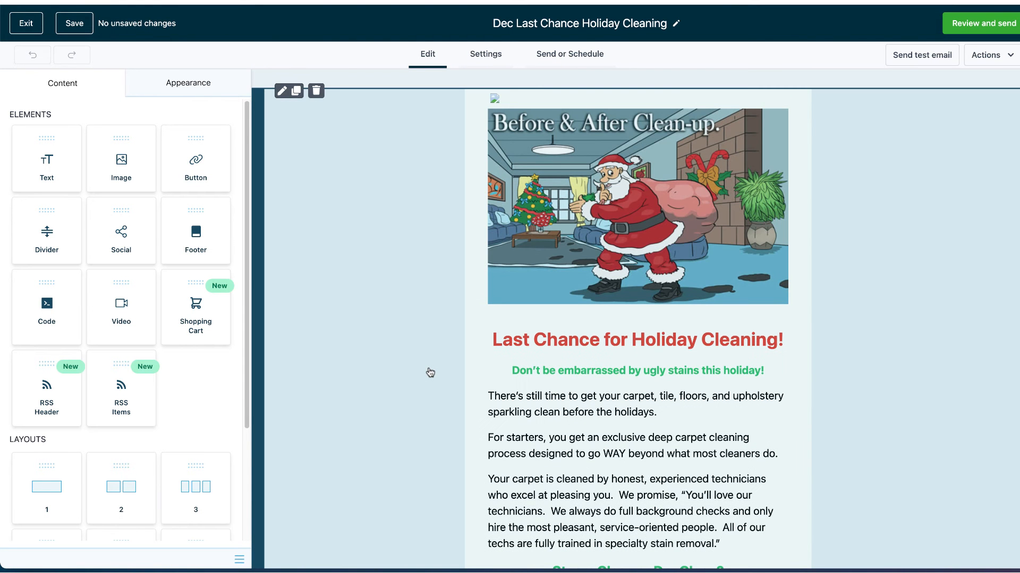
mouse_move(380, 339)
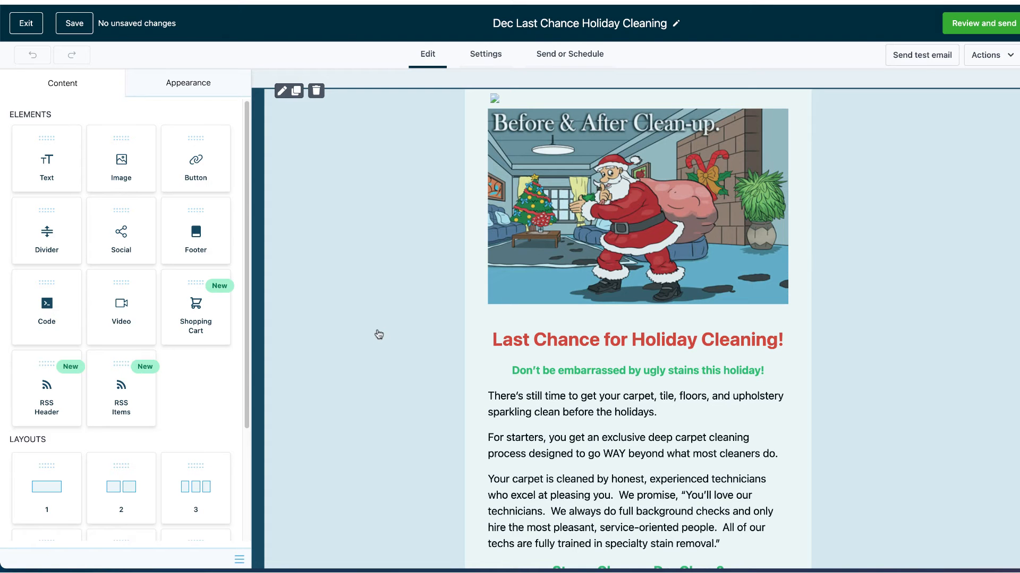
mouse_move(409, 207)
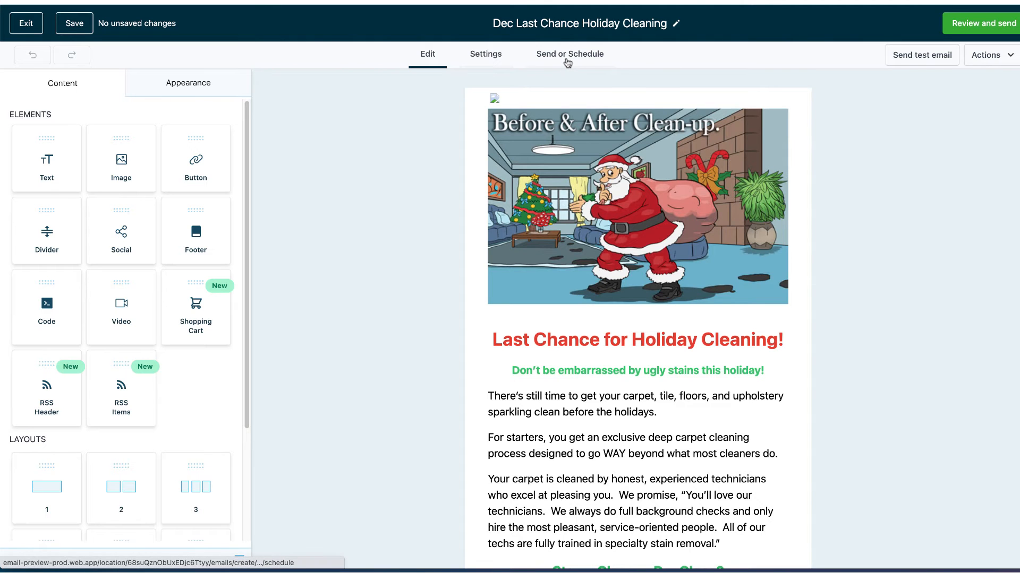
mouse_move(920, 55)
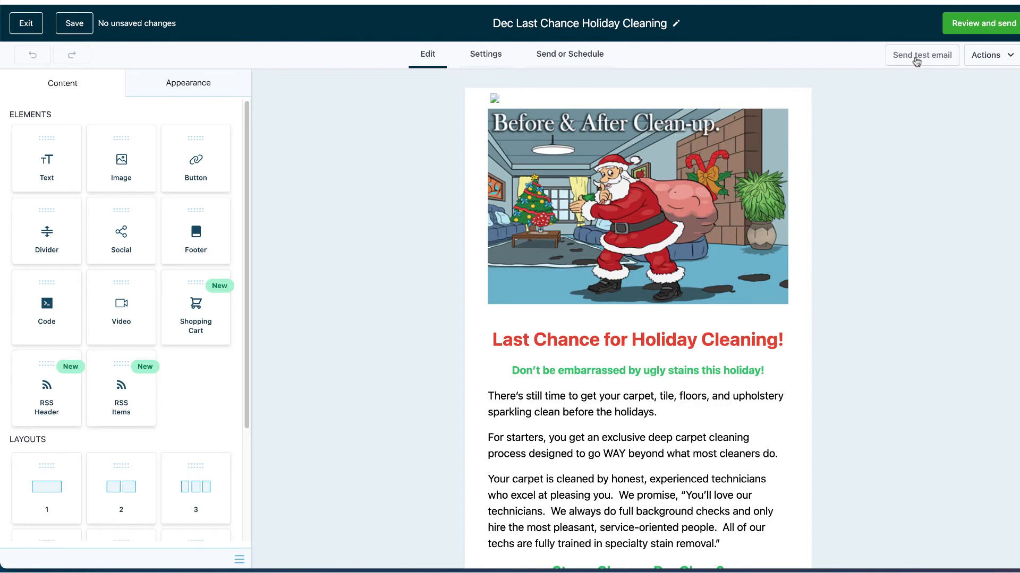
- Open the Send test email panel from the editor's toolbar
click(921, 55)
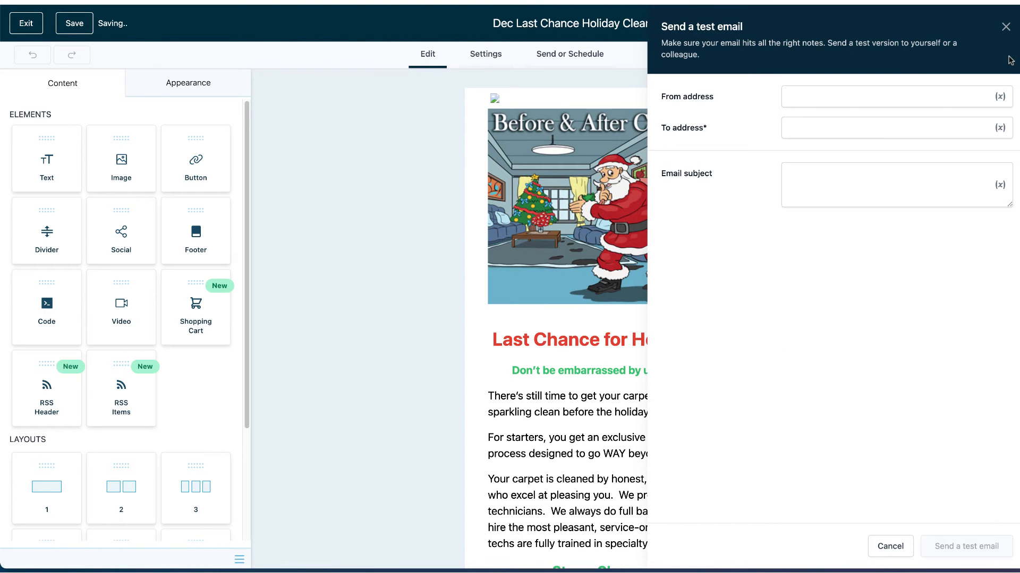
- Read through the received holiday test email in Apple Mail
click(73, 23)
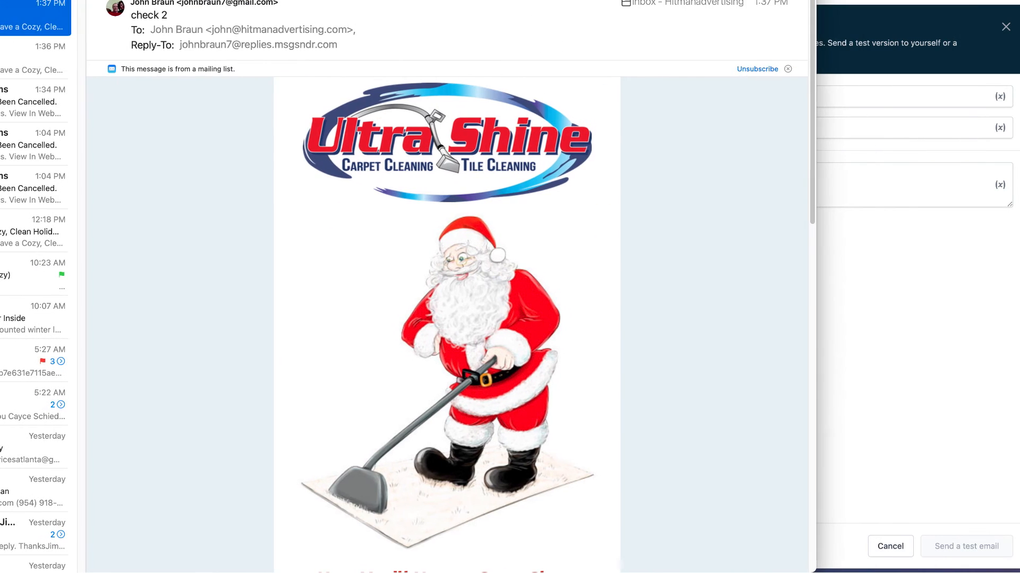
scroll(down, 3)
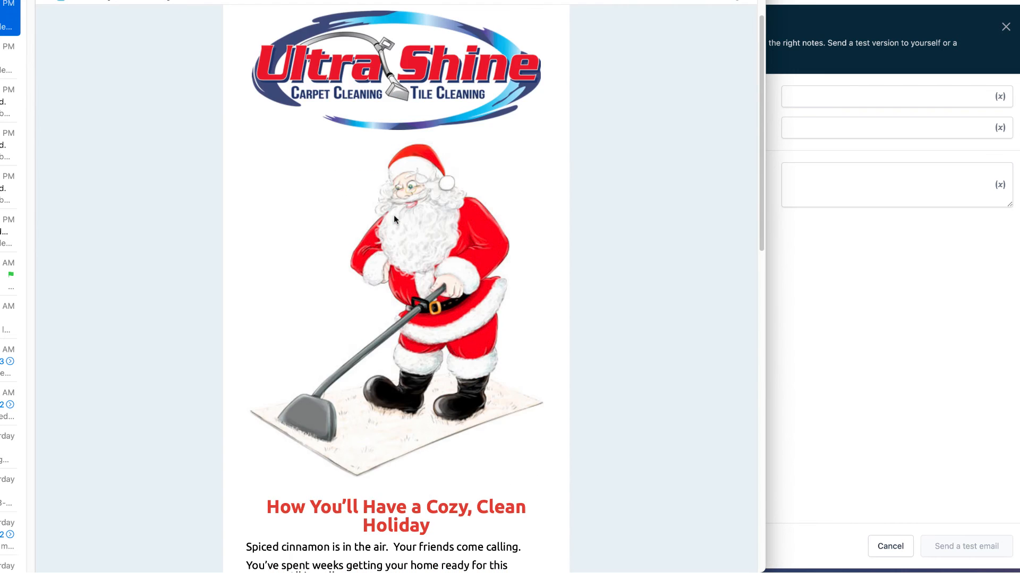
scroll(down, 3)
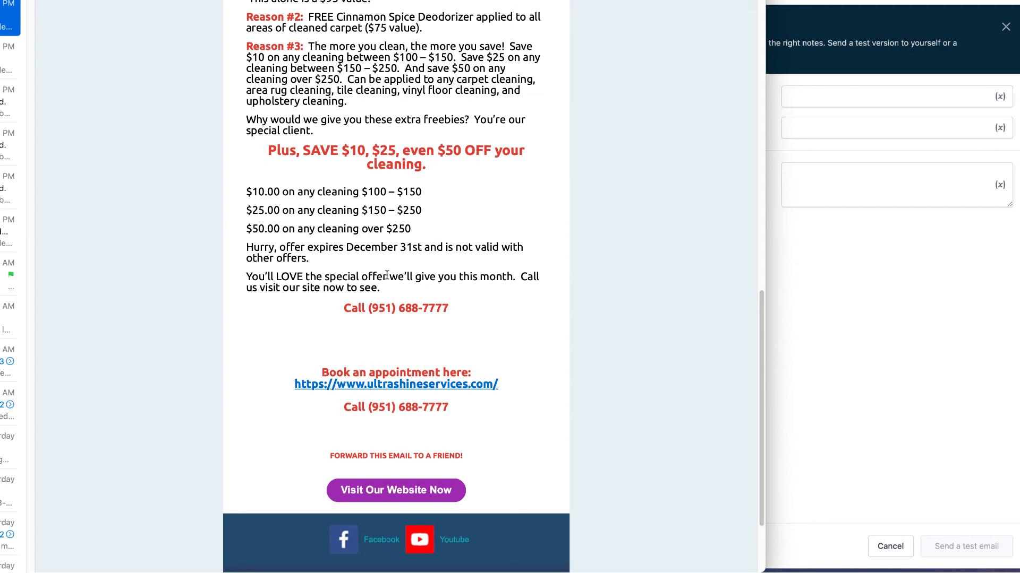
mouse_move(470, 424)
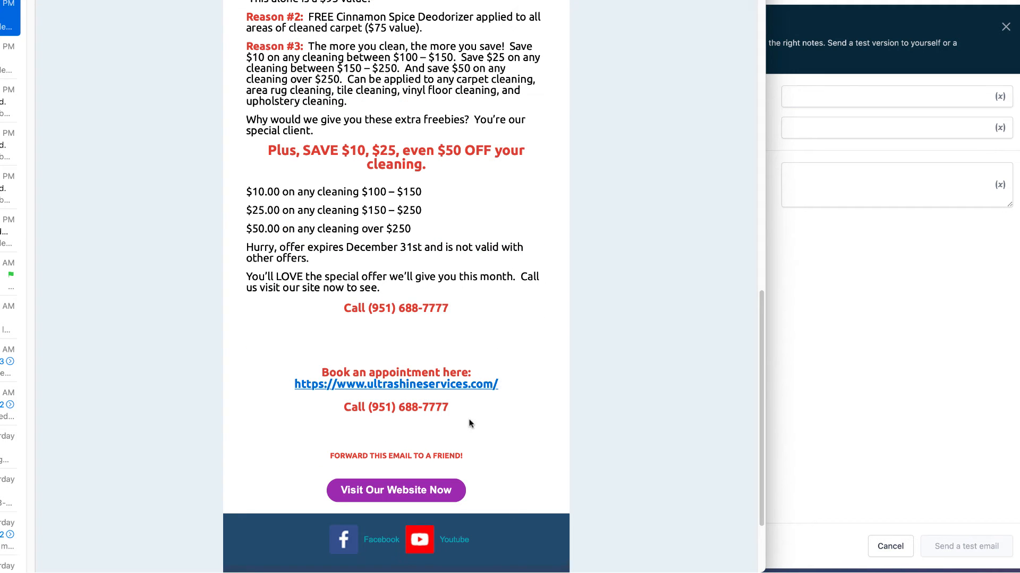
scroll(up, 3)
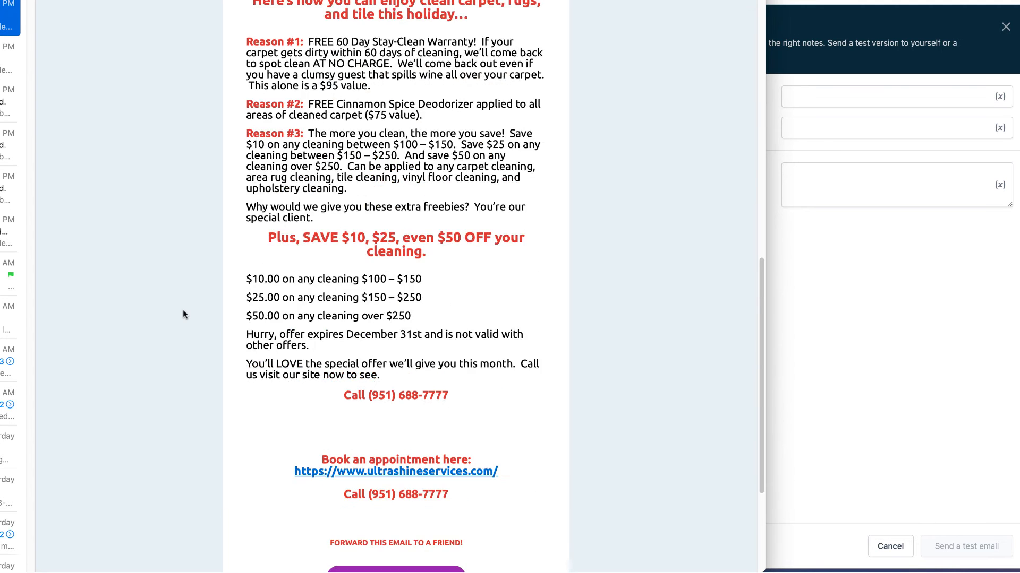
scroll(up, 3)
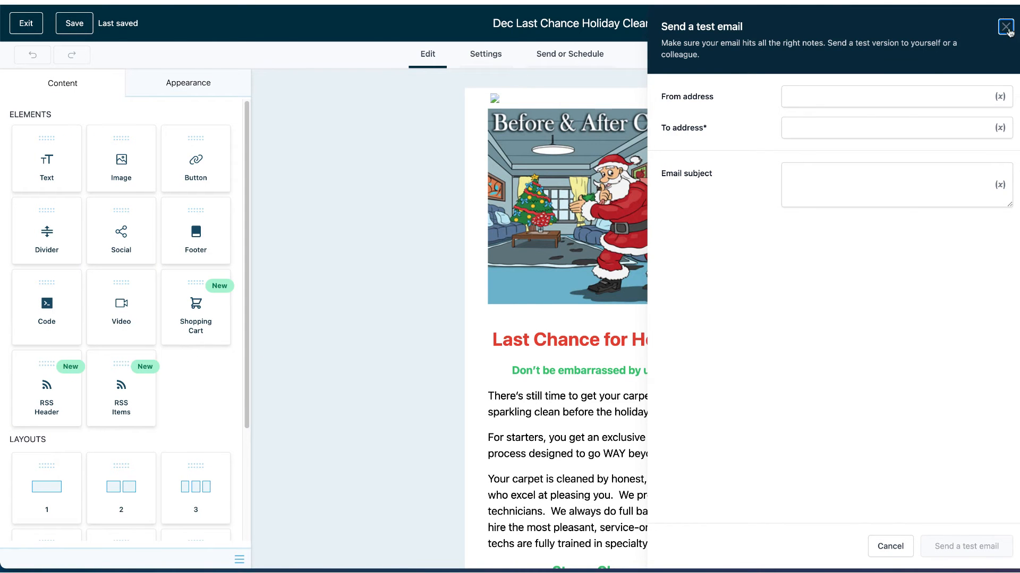
- Close the test email panel unsent and open Review and send
click(1005, 27)
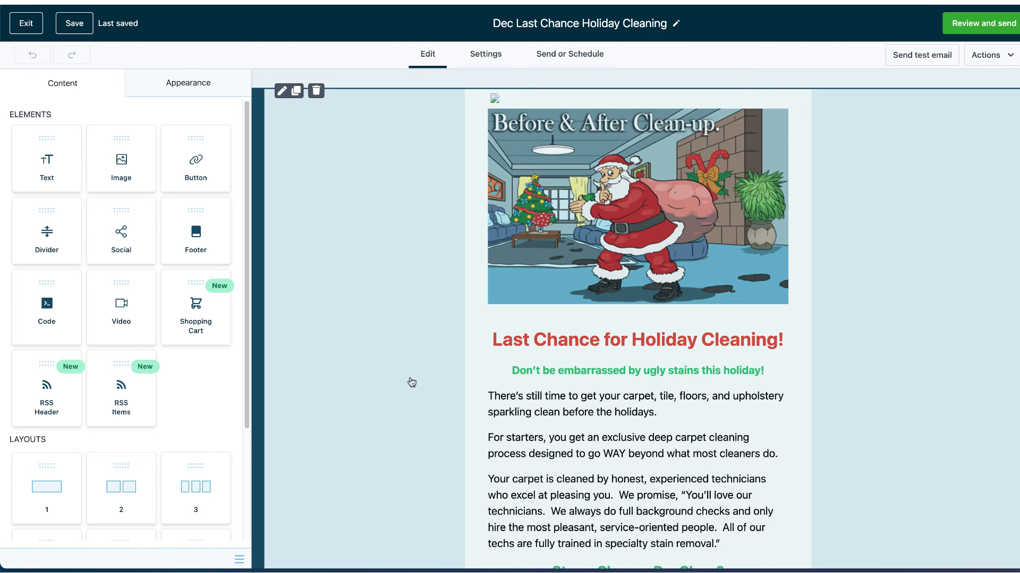
click(637, 205)
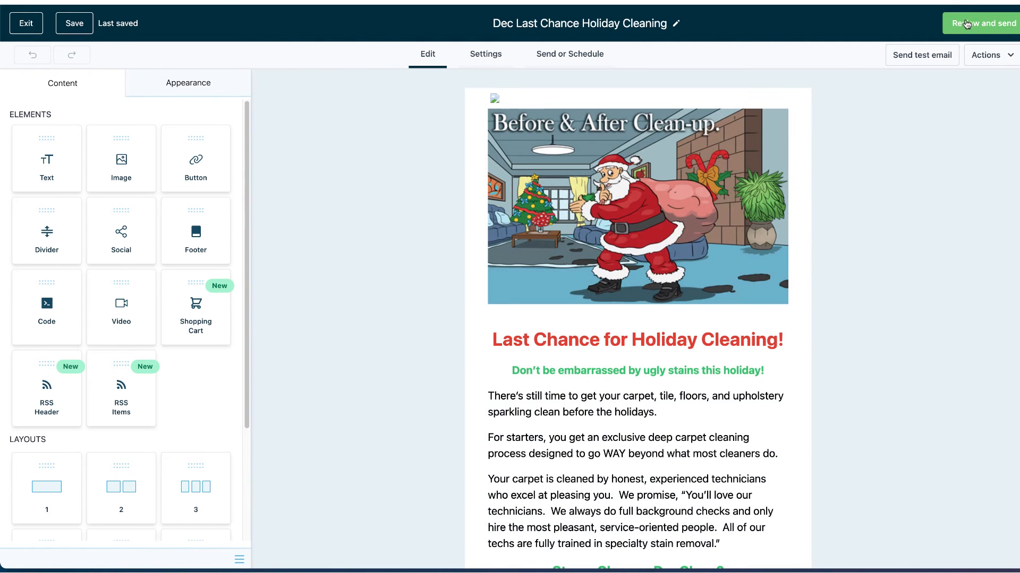
click(984, 24)
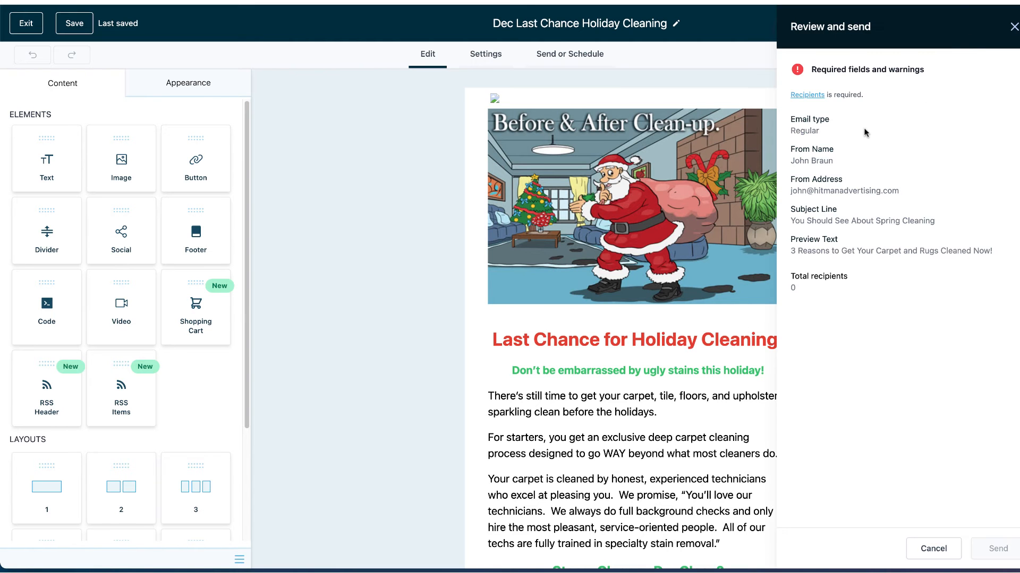
mouse_move(802, 97)
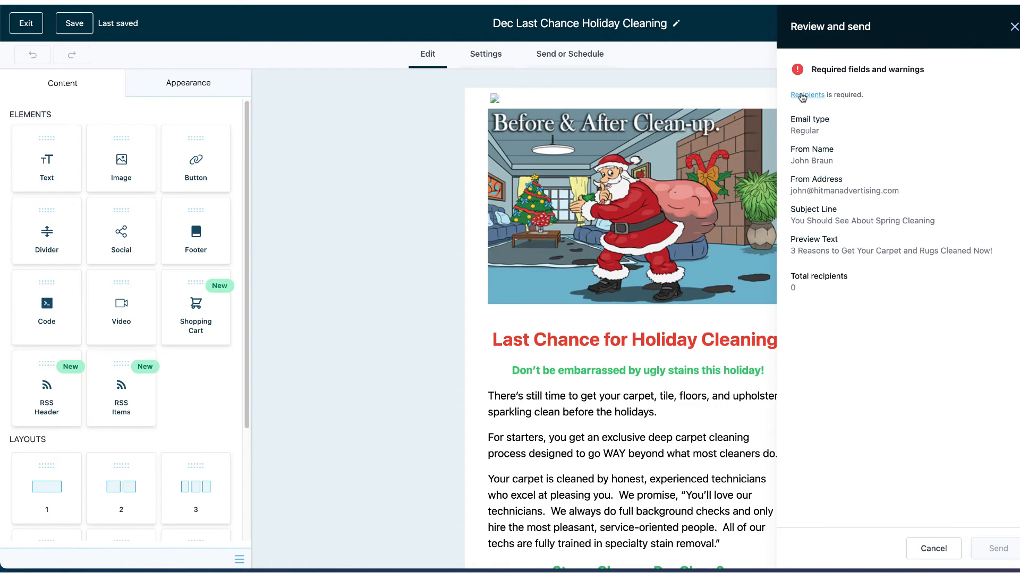
- Go to Recipients and browse the Sent to dropdown's contacts and tags
click(806, 94)
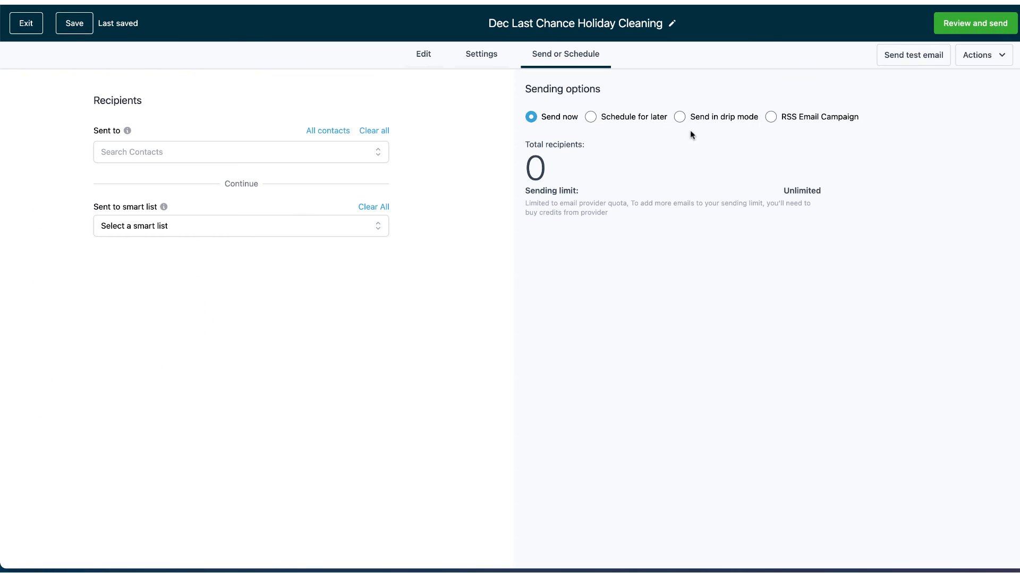
mouse_move(328, 130)
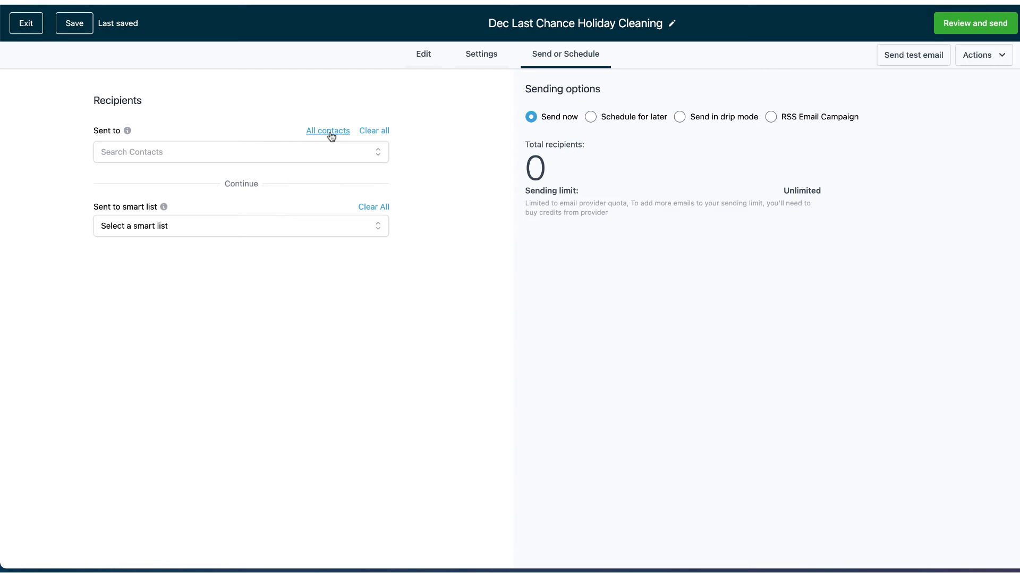
click(241, 152)
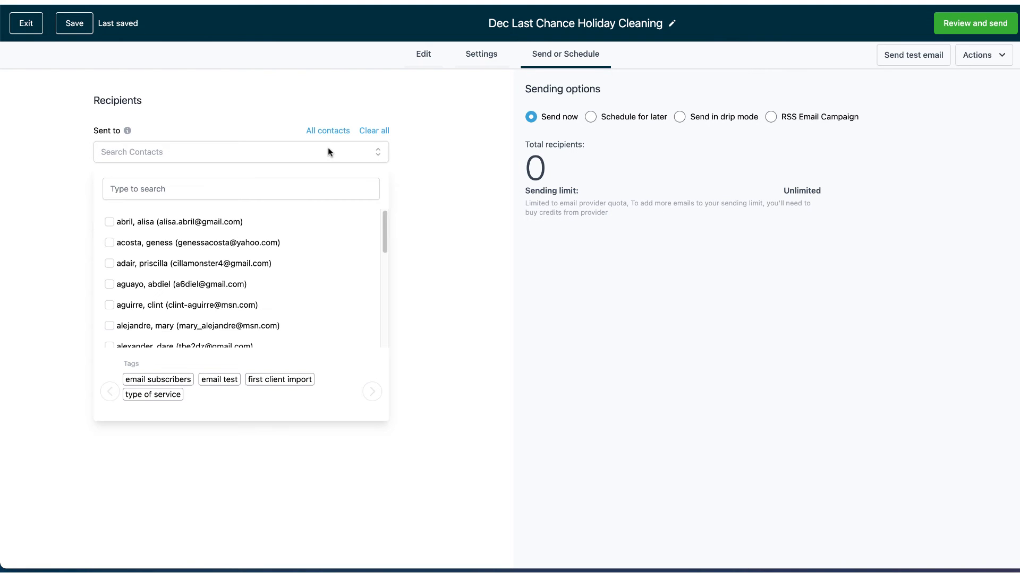
scroll(down, 3)
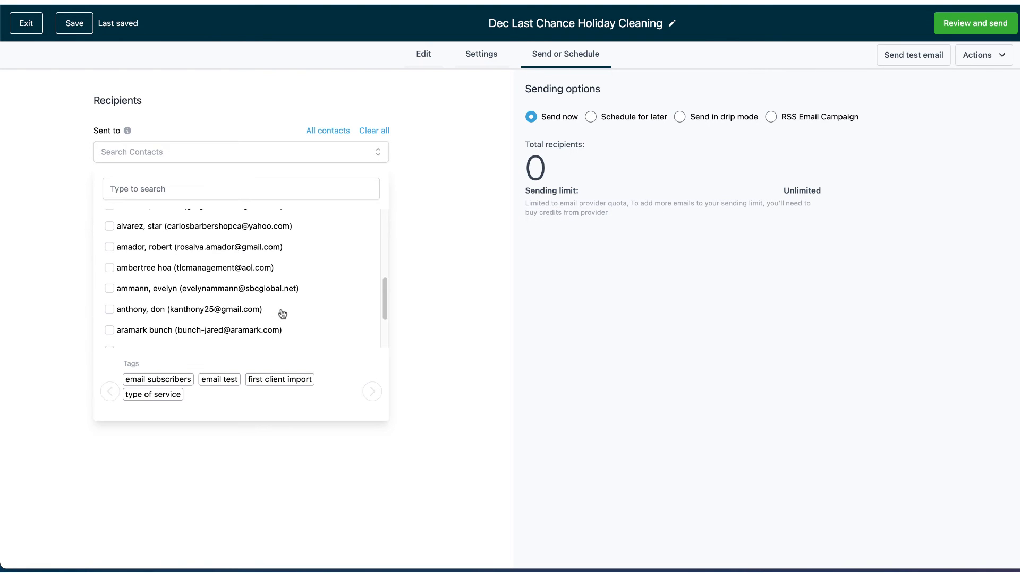
scroll(down, 3)
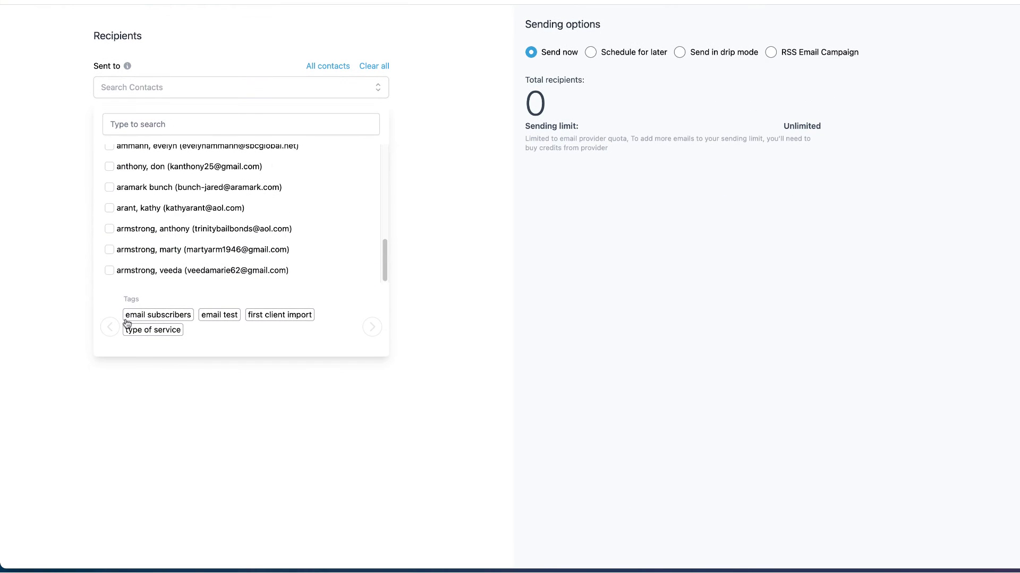
mouse_move(271, 317)
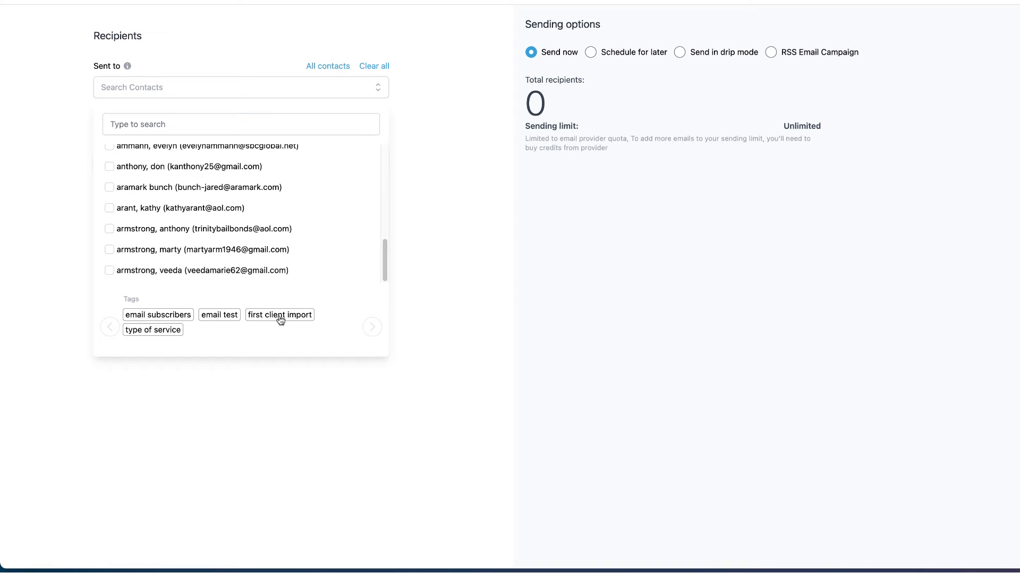
mouse_move(326, 398)
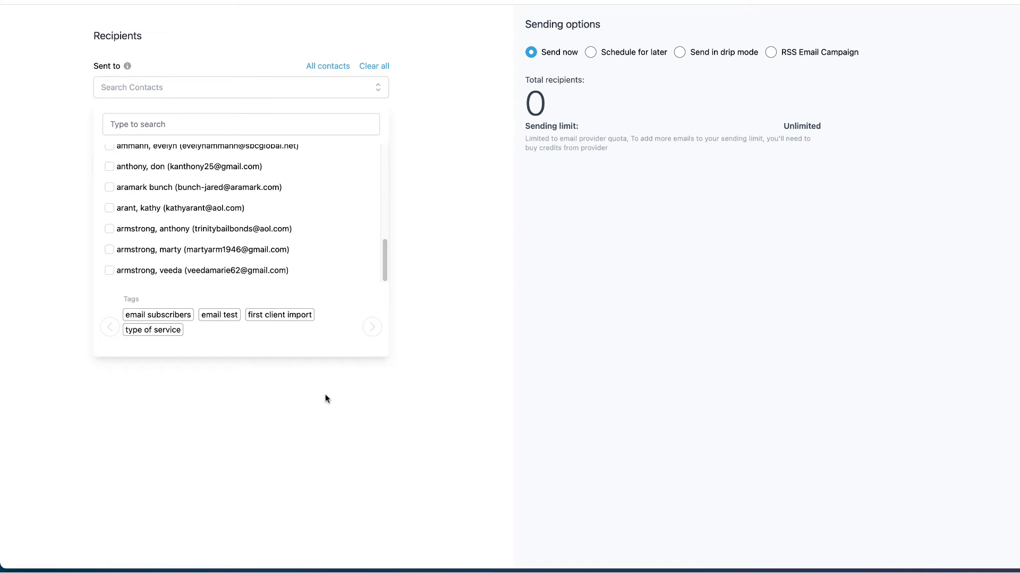
mouse_move(284, 331)
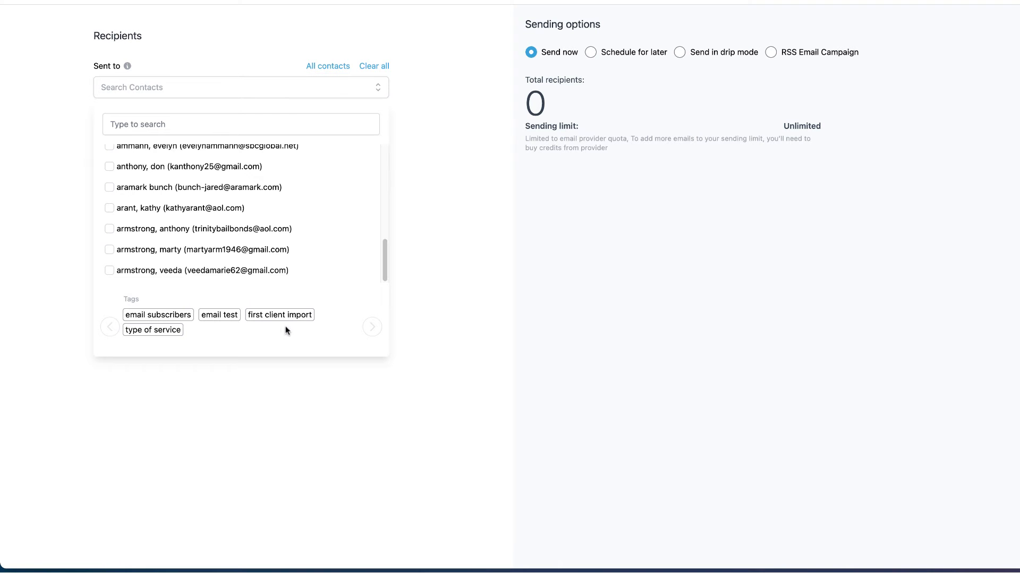
scroll(up, 3)
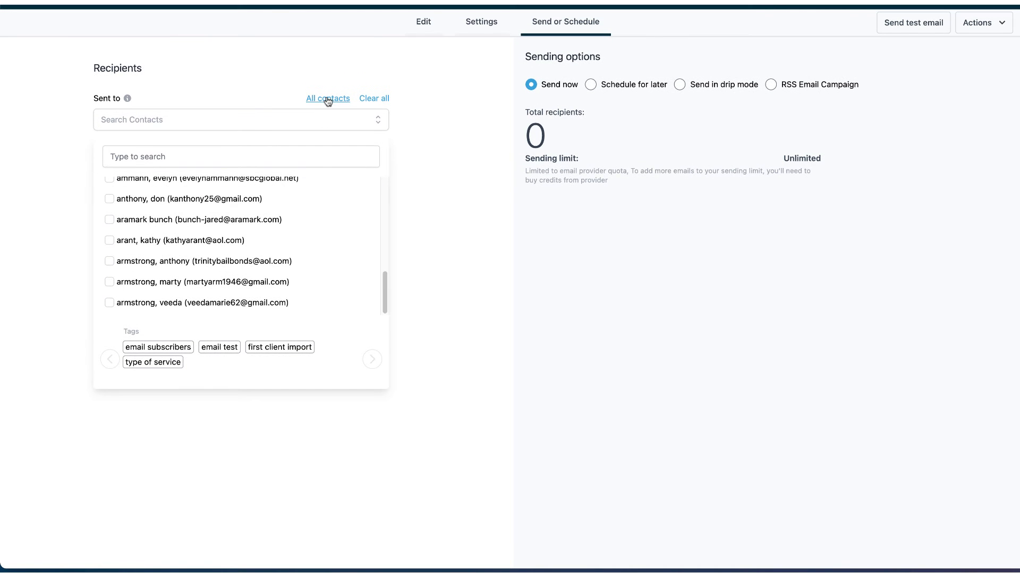
- Choose All contacts as recipients, bringing the total to 651
click(328, 98)
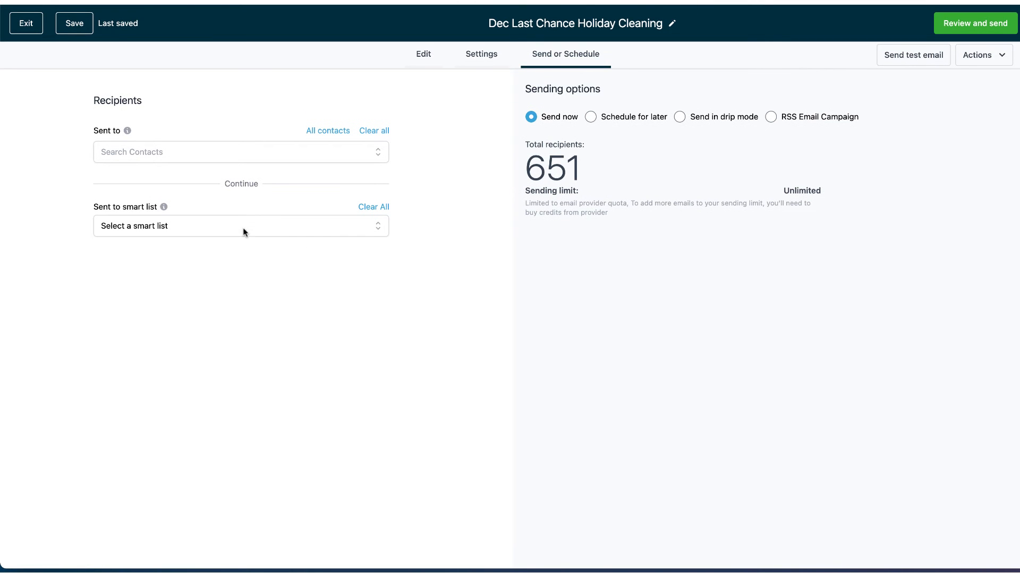
mouse_move(385, 356)
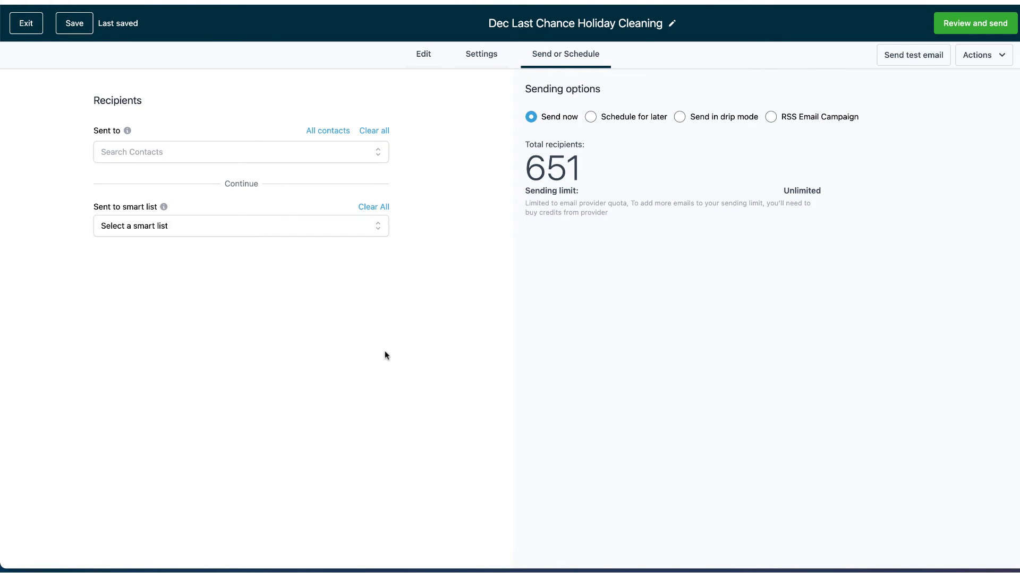
mouse_move(387, 271)
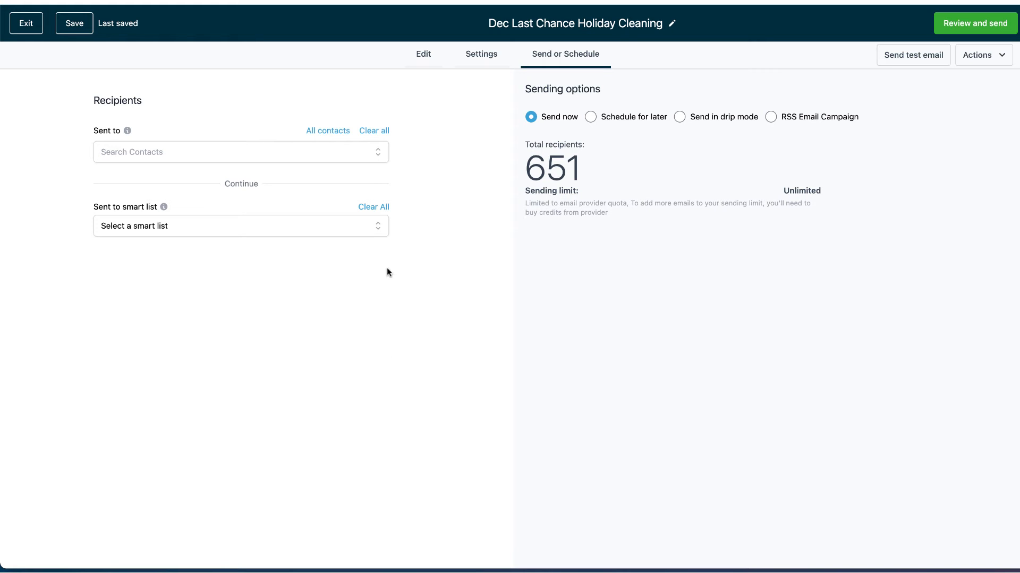
mouse_move(525, 127)
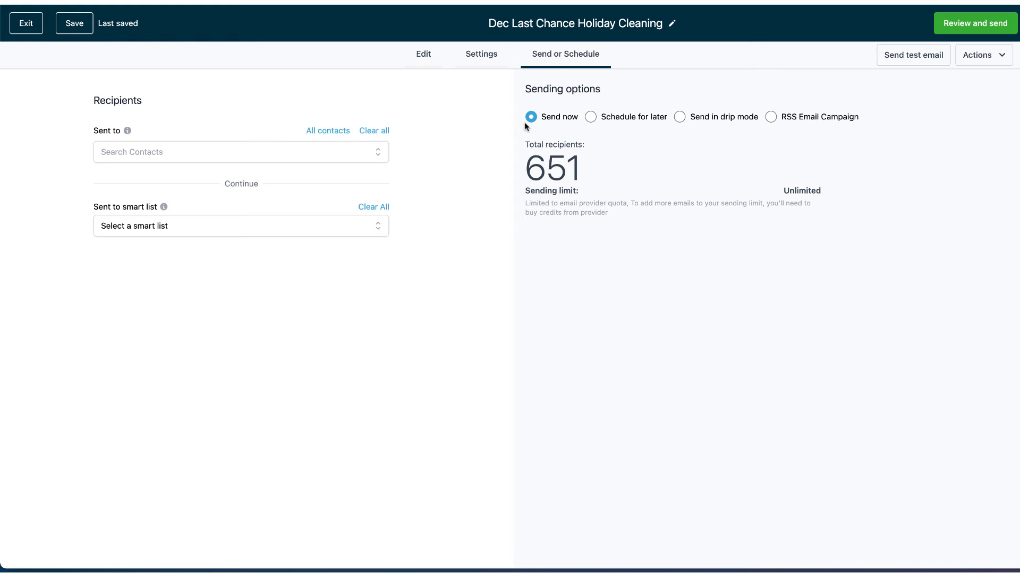
mouse_move(675, 119)
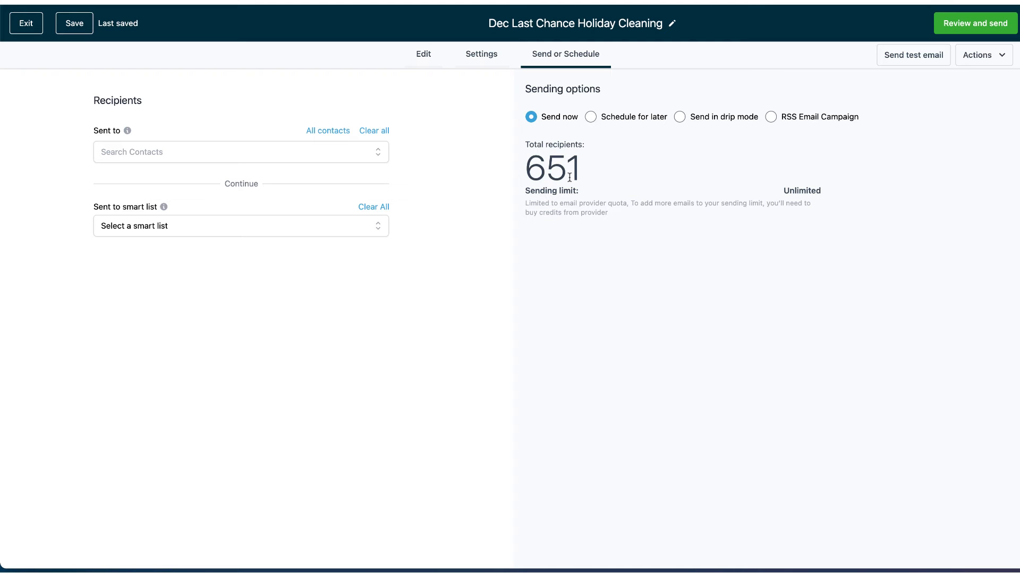
mouse_move(540, 136)
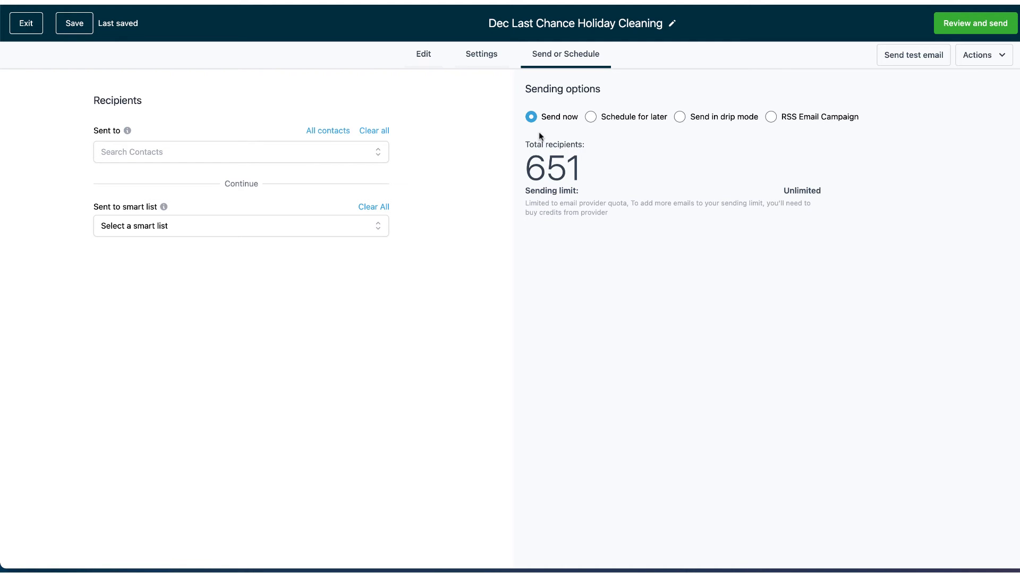
- Switch sending to drip mode with batches of 270 and set the repeat interval
click(679, 116)
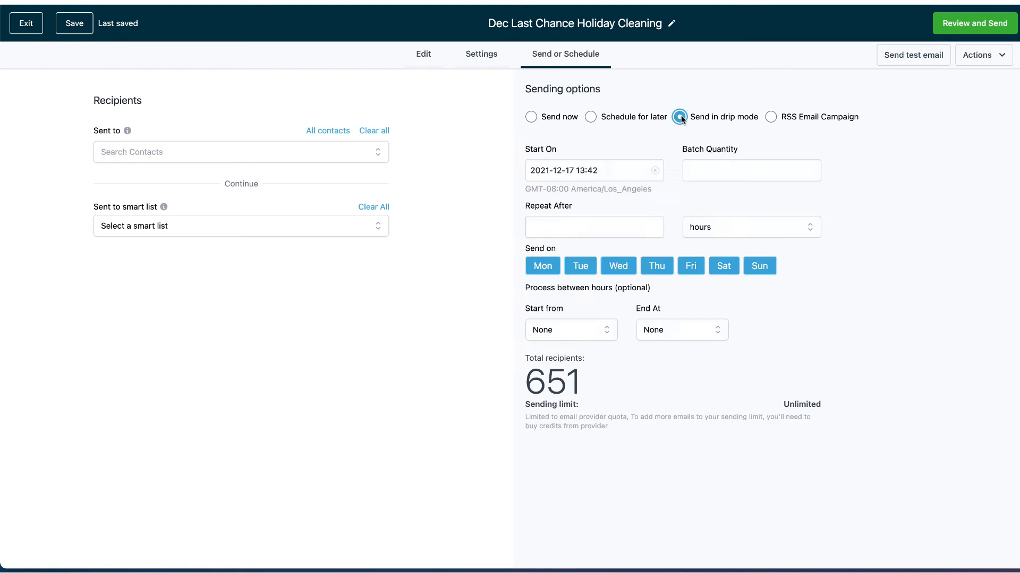
click(750, 170)
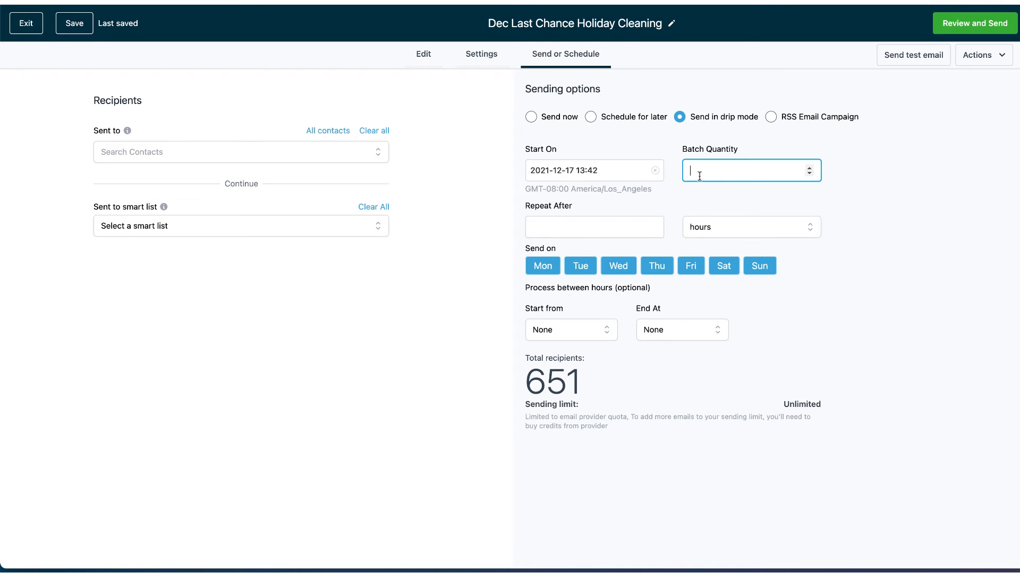
text(27)
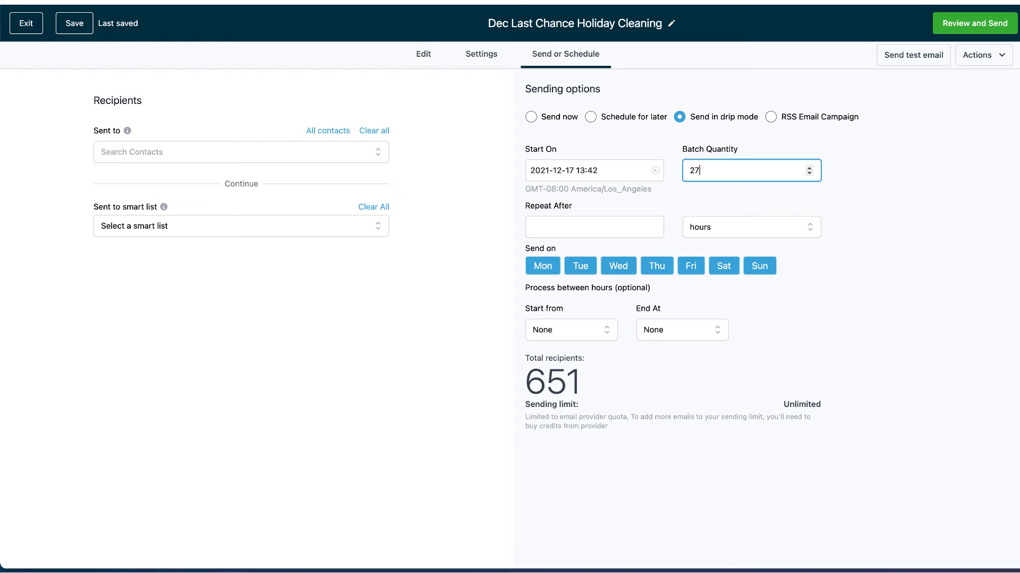
text(0)
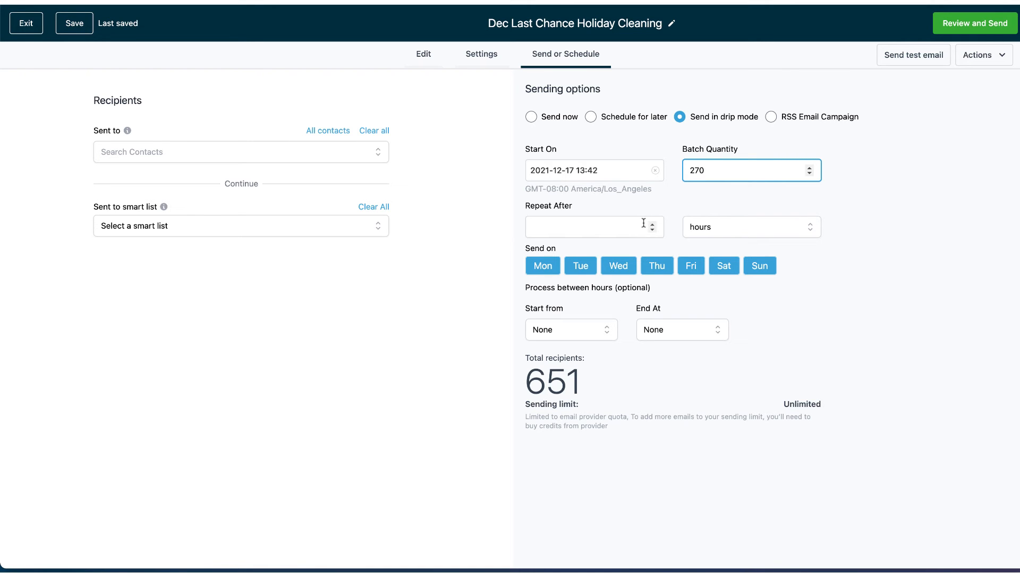
click(593, 227)
text(1)
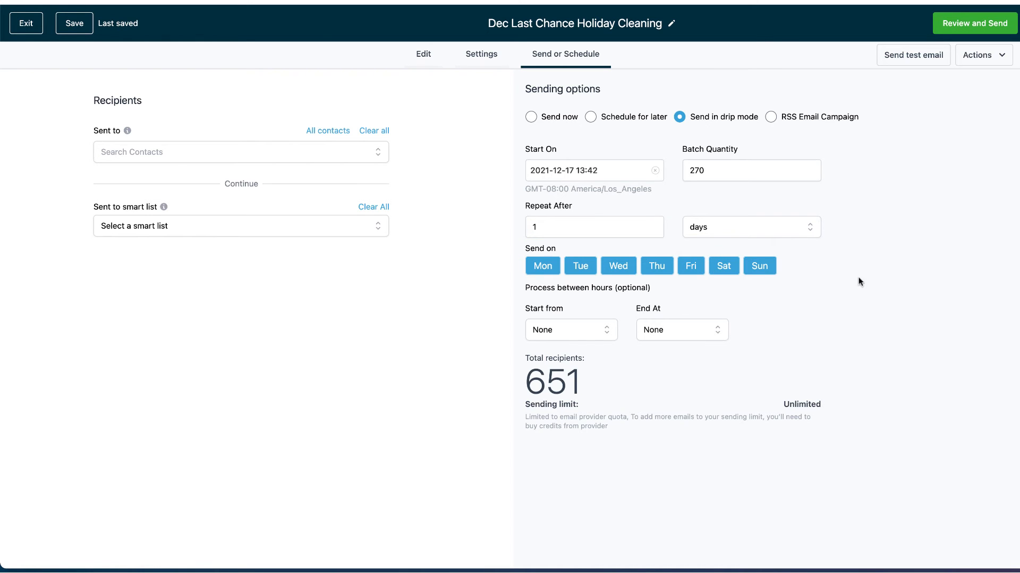
mouse_move(896, 290)
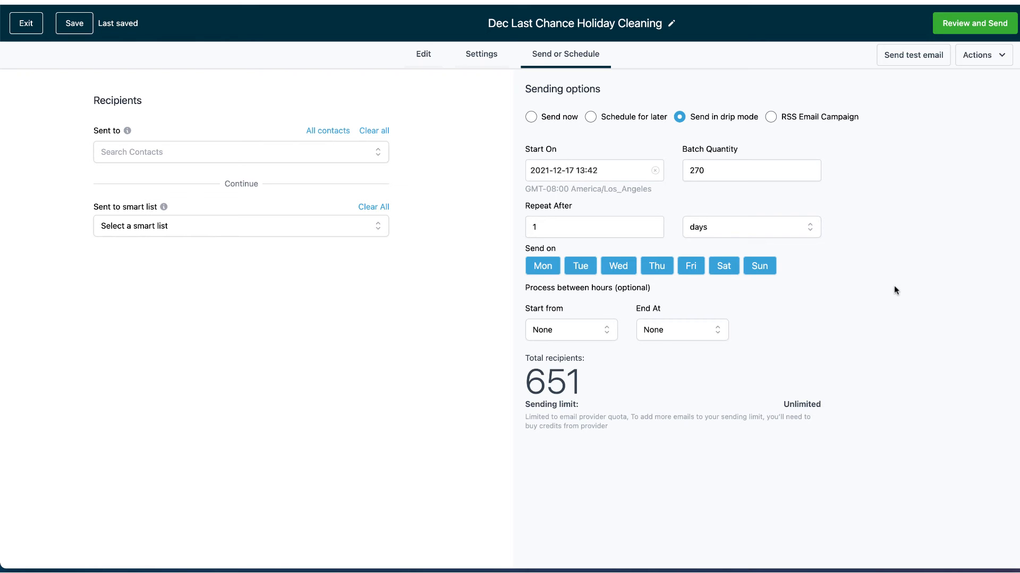
mouse_move(886, 290)
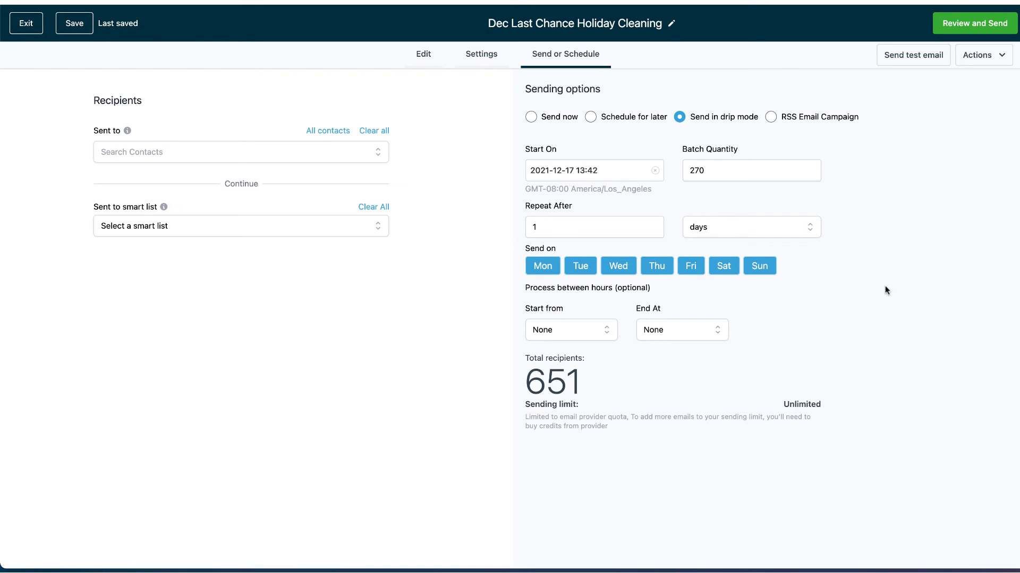
mouse_move(560, 272)
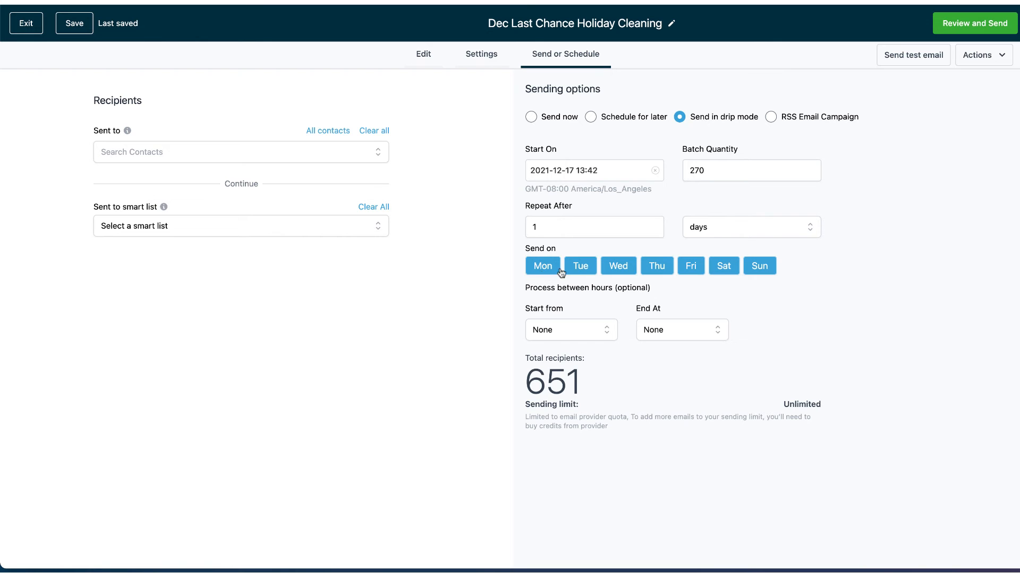
mouse_move(788, 275)
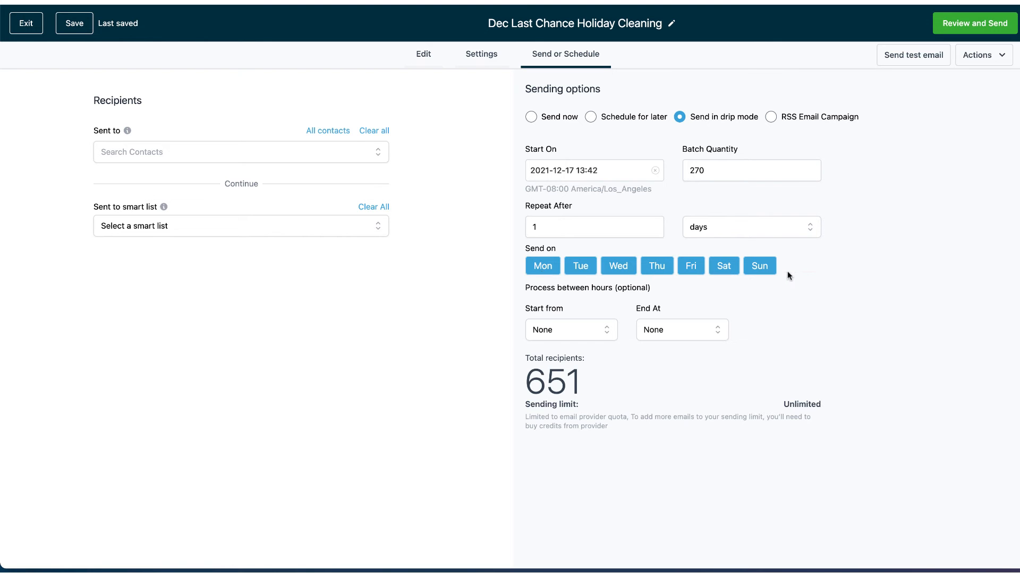
mouse_move(787, 266)
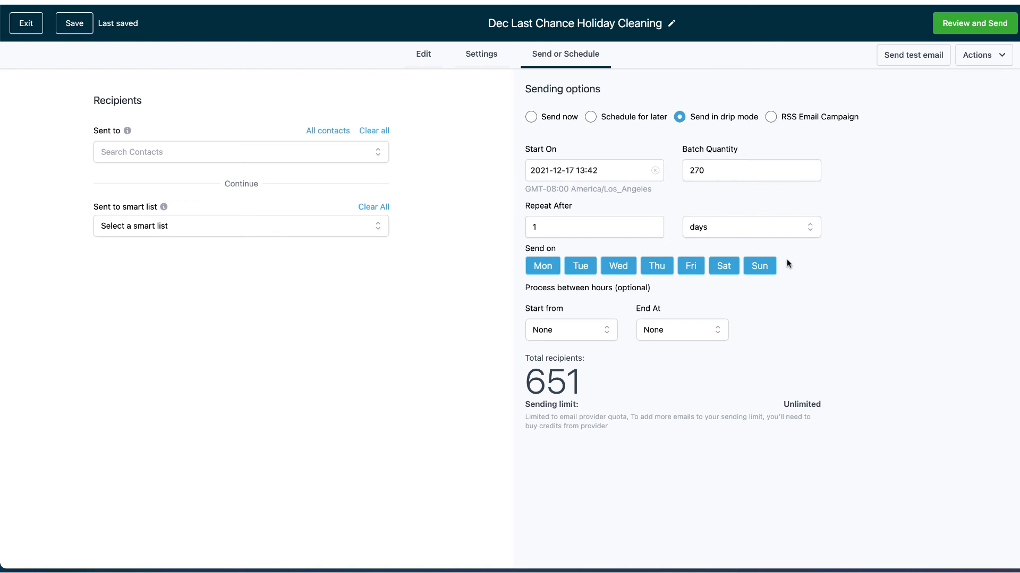
mouse_move(951, 77)
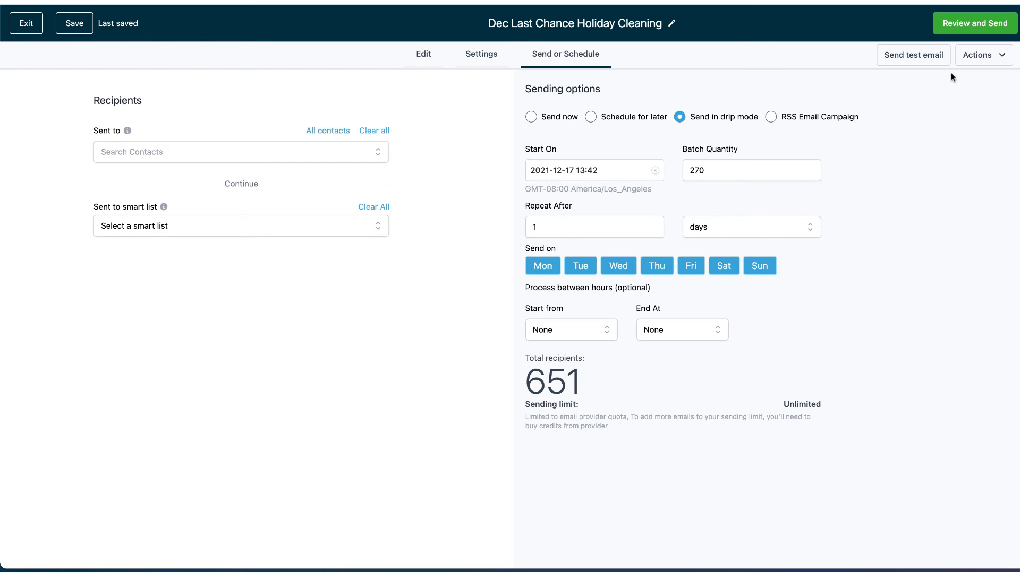
mouse_move(975, 23)
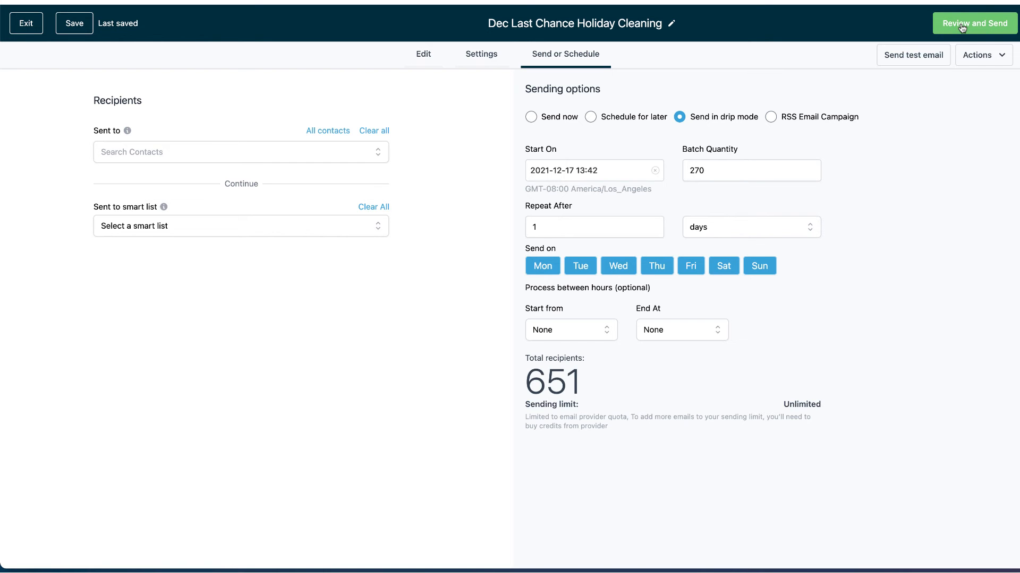
mouse_move(831, 74)
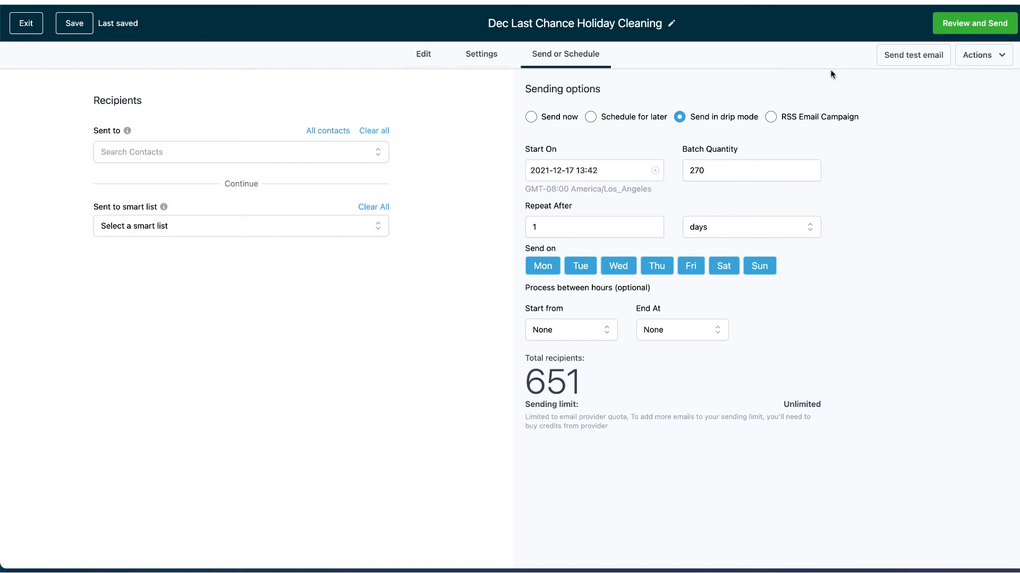
mouse_move(907, 155)
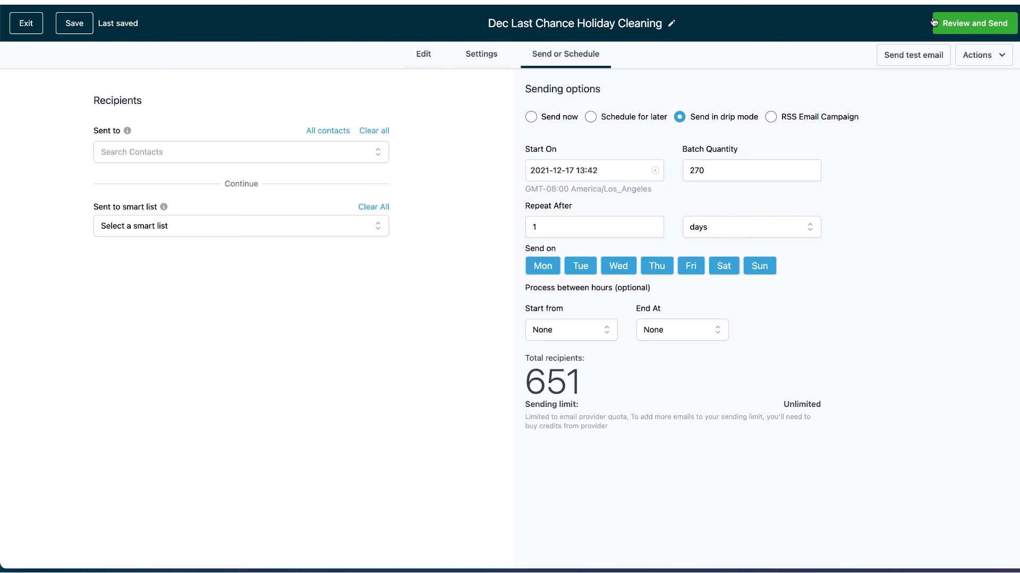
click(974, 23)
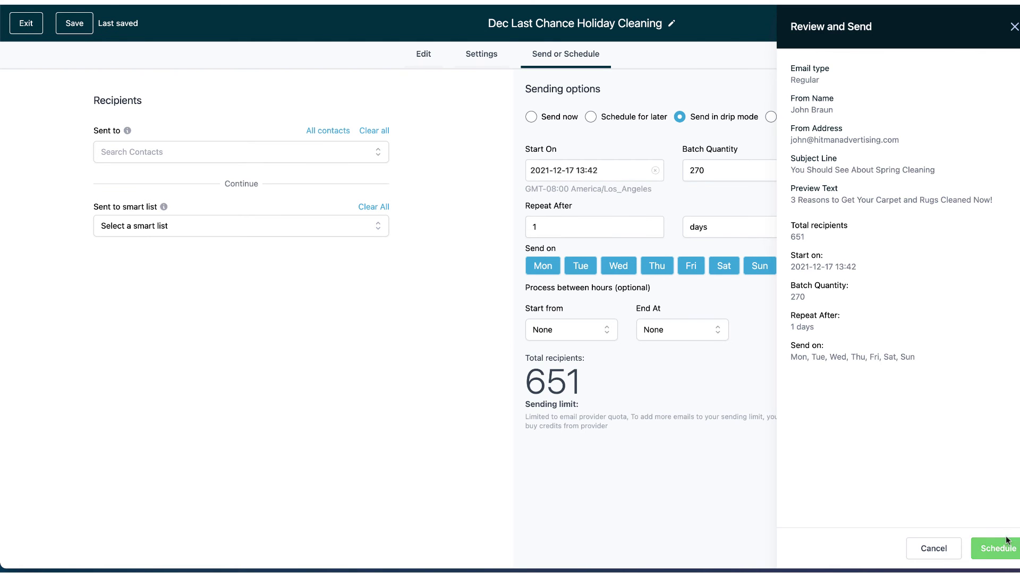
mouse_move(796, 327)
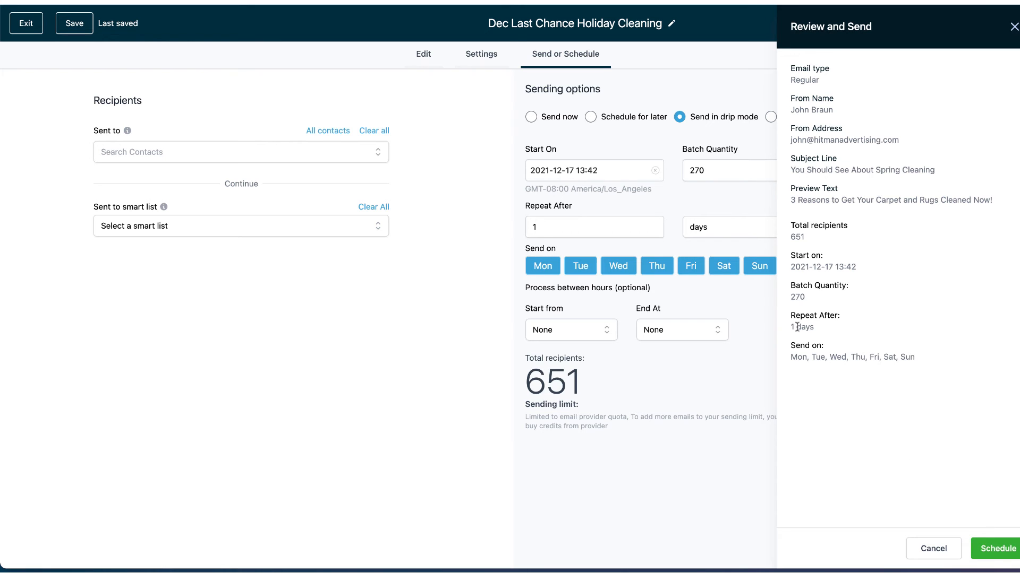
mouse_move(1000, 49)
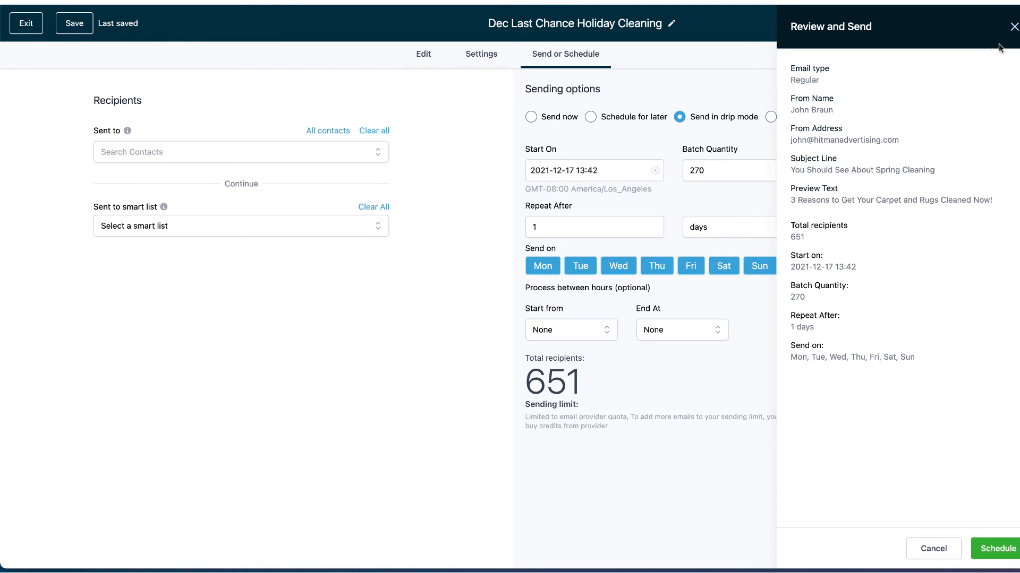
mouse_move(1003, 44)
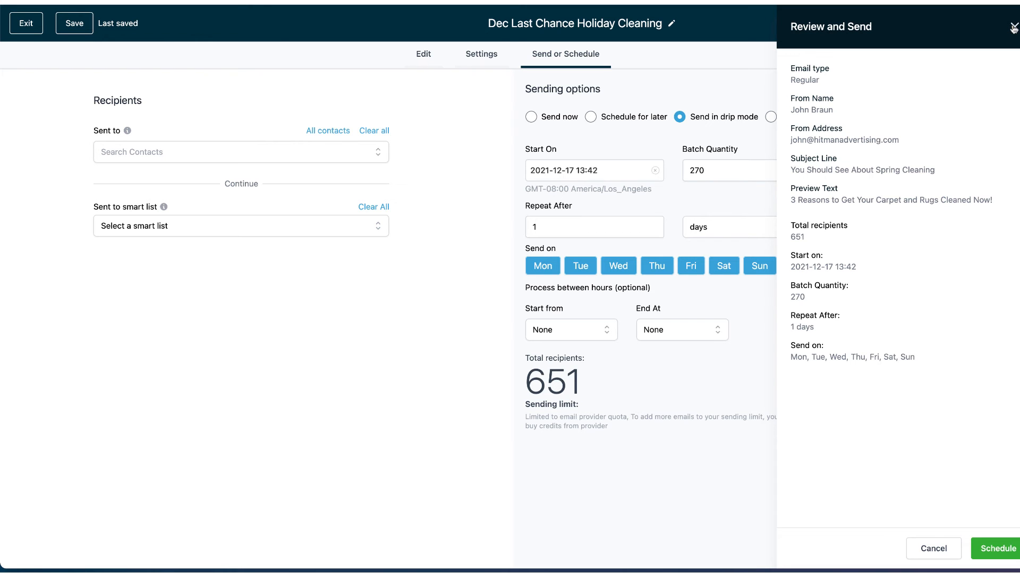
click(1012, 26)
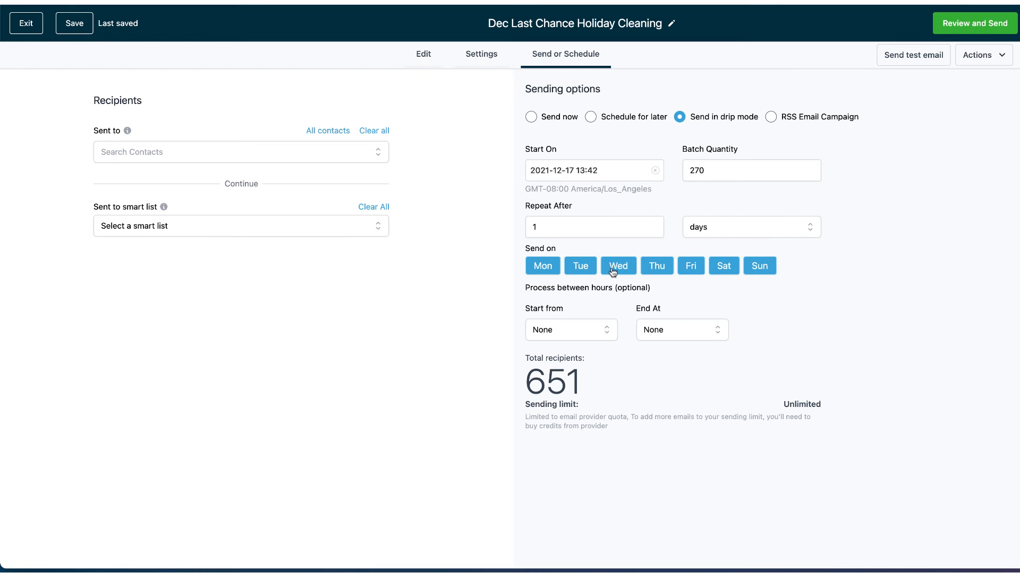
- Move the drip start to Dec 22, 2021 13:42, schedule it, and save
click(593, 171)
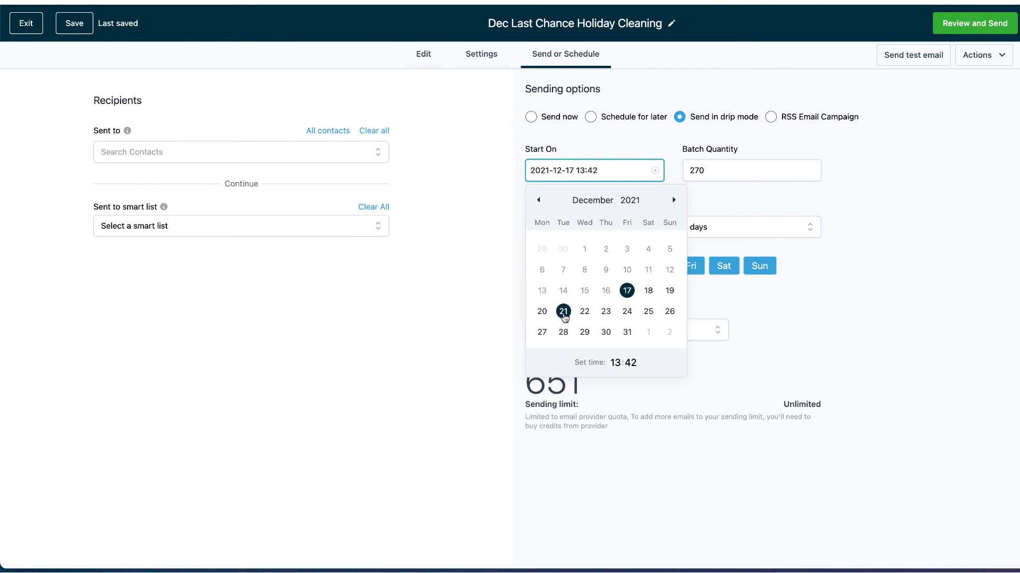
click(584, 310)
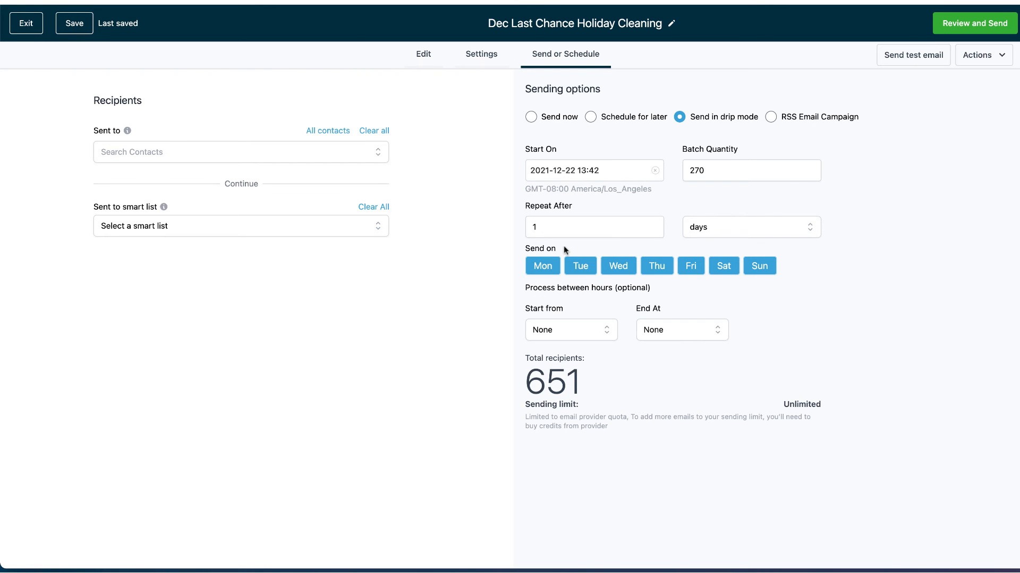
mouse_move(595, 274)
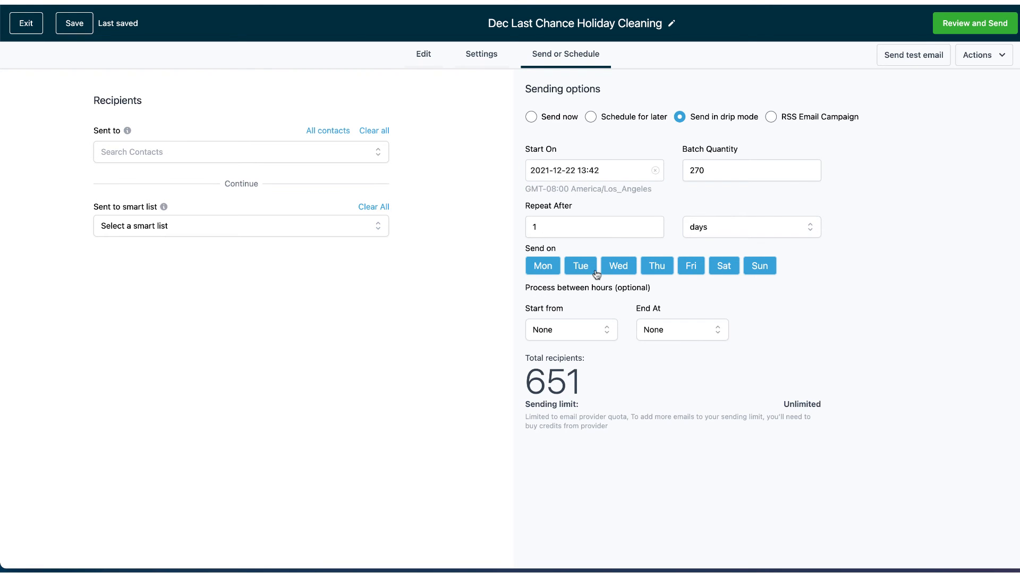
mouse_move(975, 23)
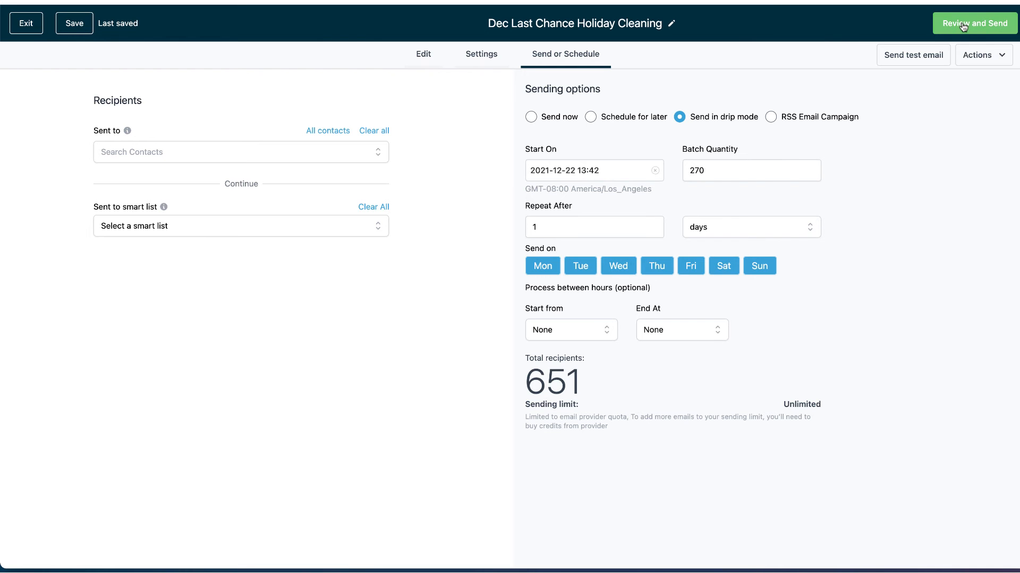
click(973, 23)
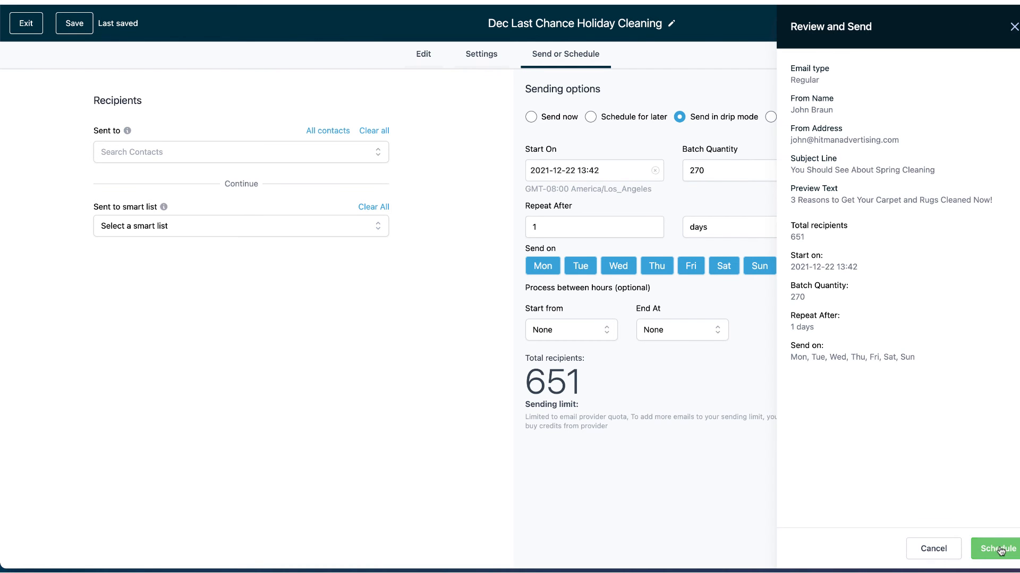
click(997, 548)
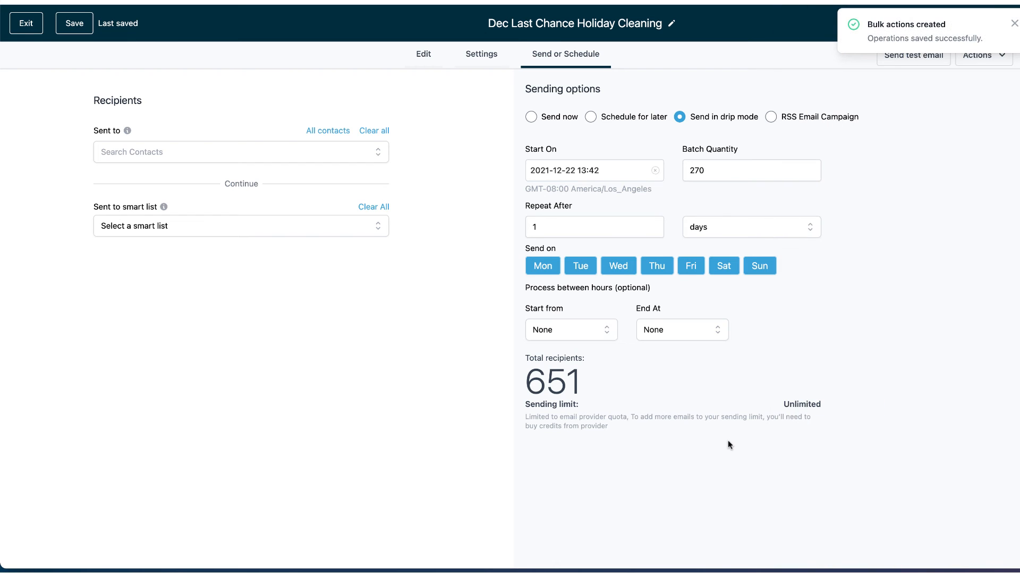
mouse_move(728, 313)
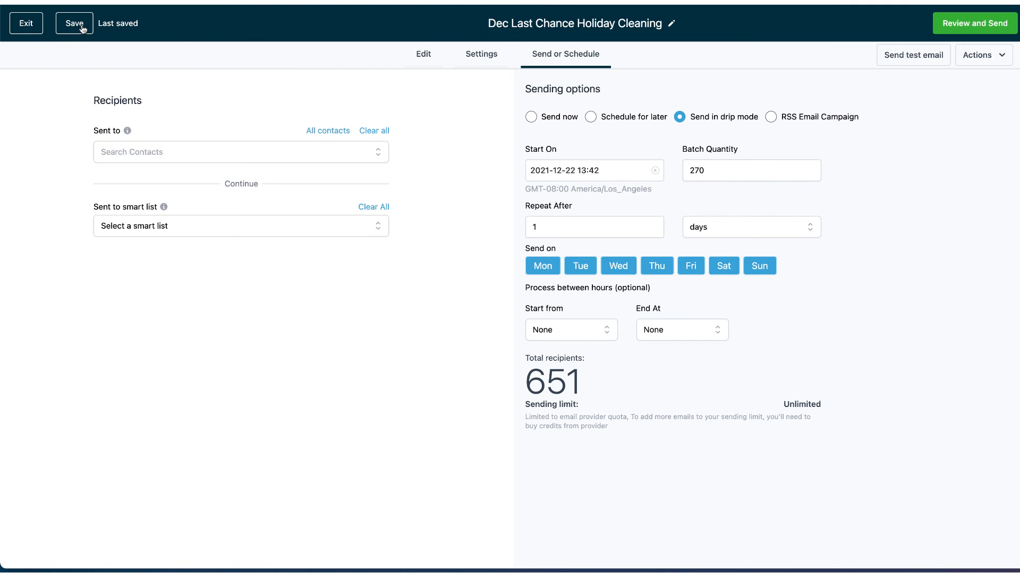
click(73, 23)
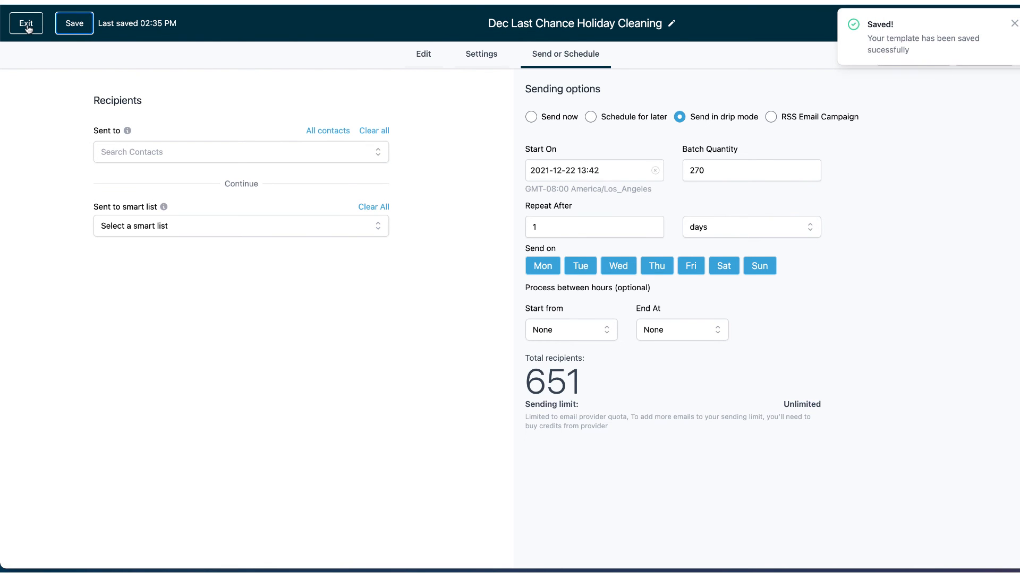
- Leave the editor and view Scheduled emails showing the queued holiday email
click(26, 23)
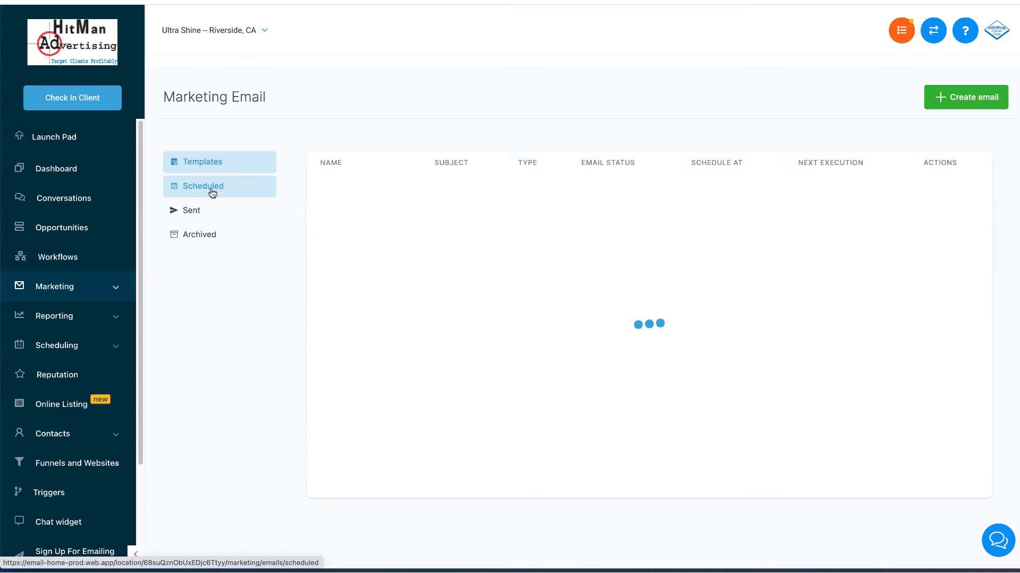
click(202, 186)
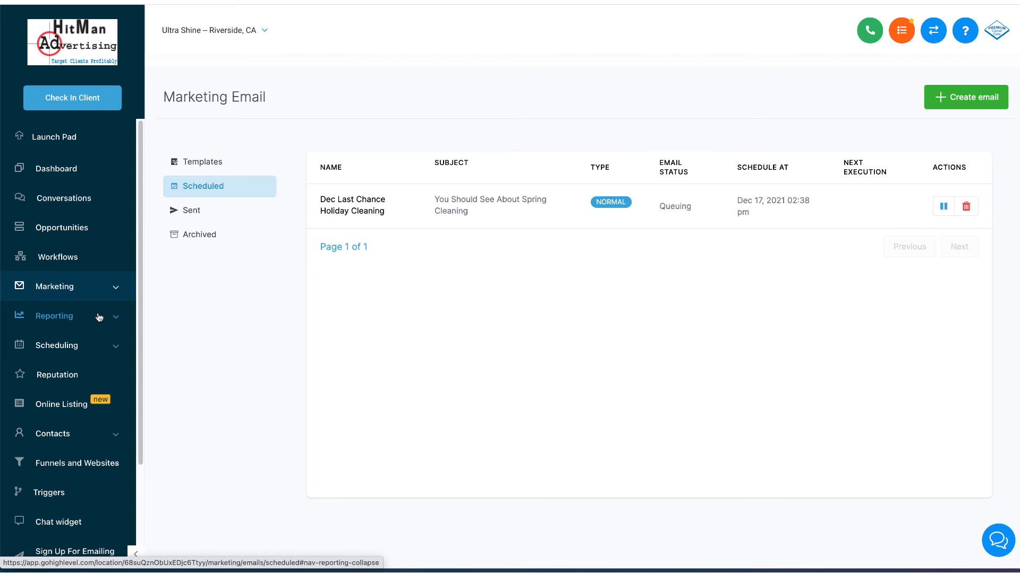
mouse_move(434, 153)
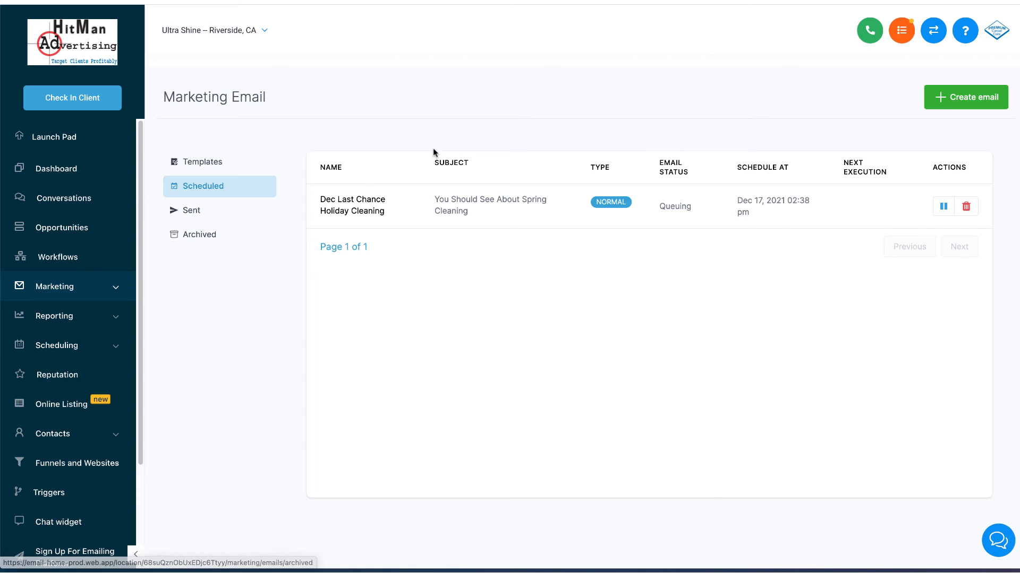
mouse_move(683, 278)
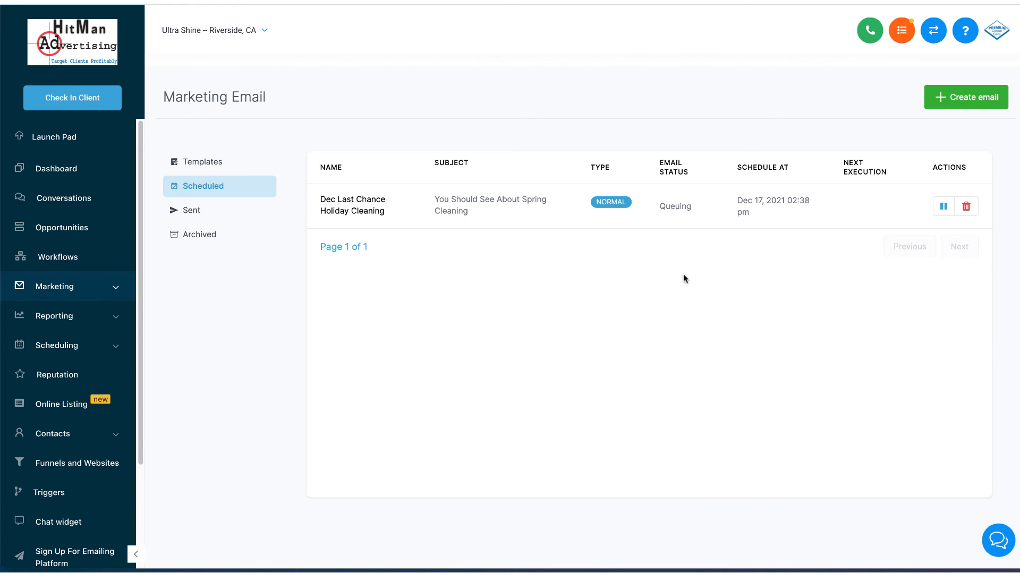
mouse_move(308, 235)
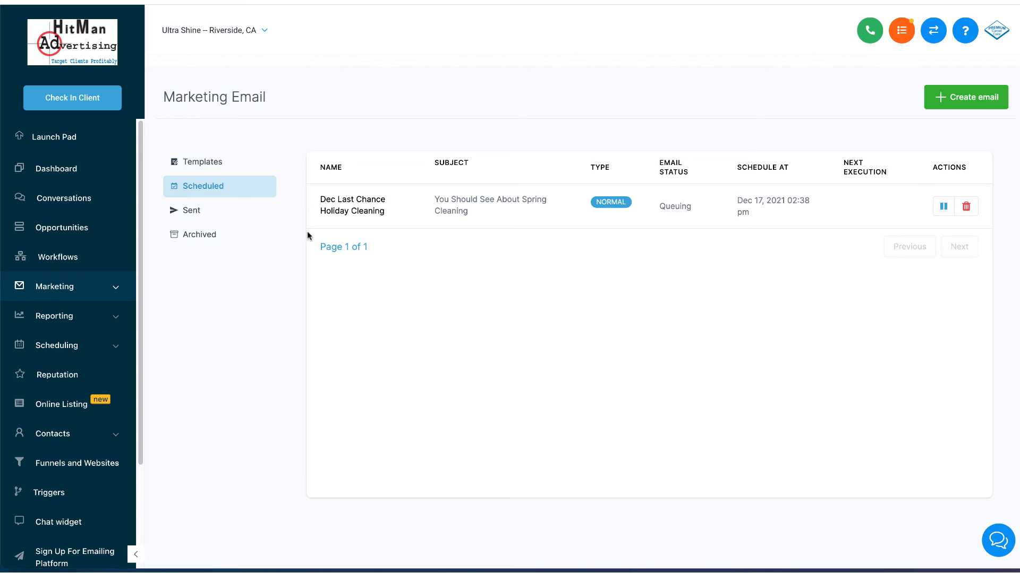
mouse_move(514, 285)
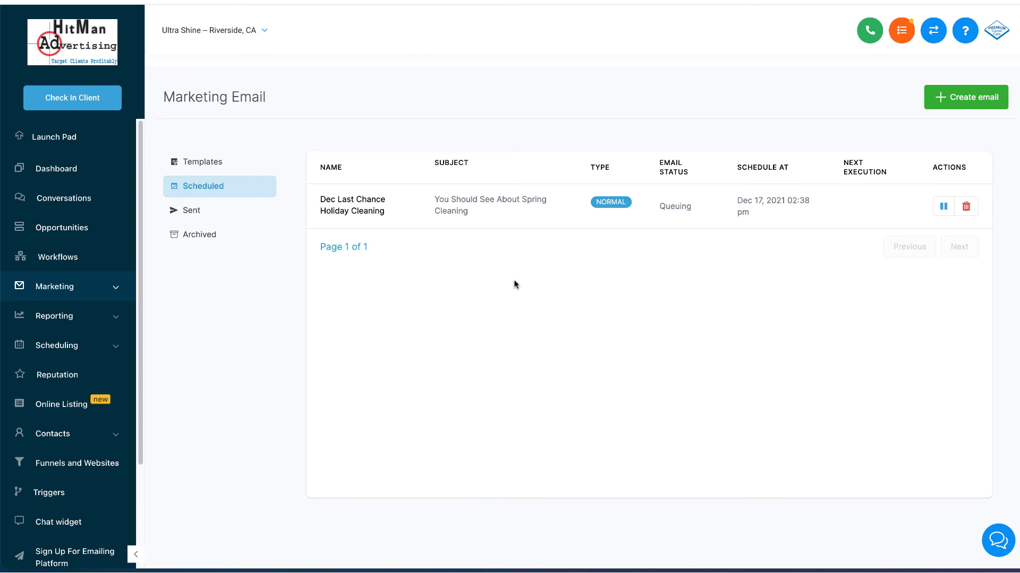
mouse_move(636, 245)
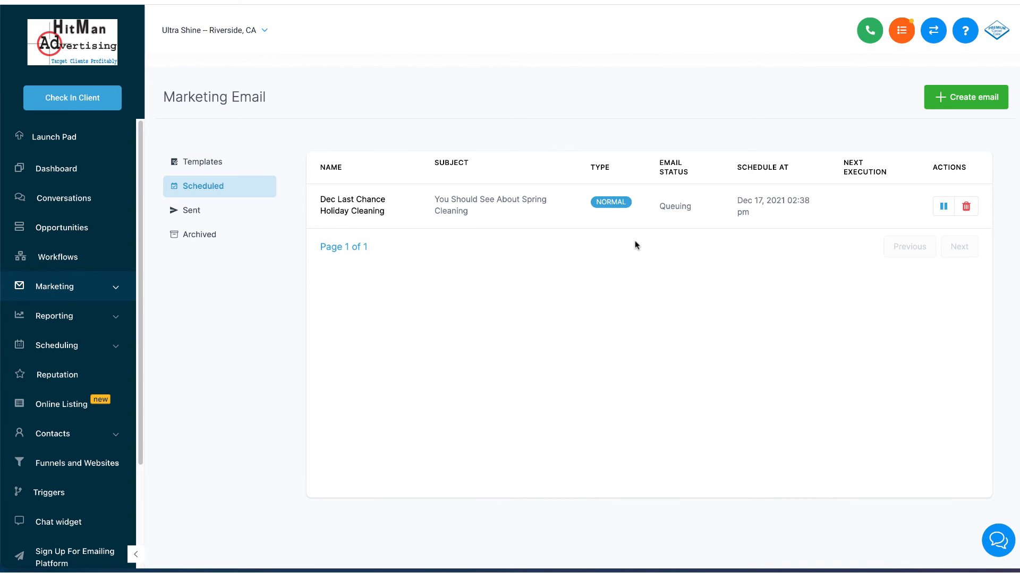
mouse_move(112, 286)
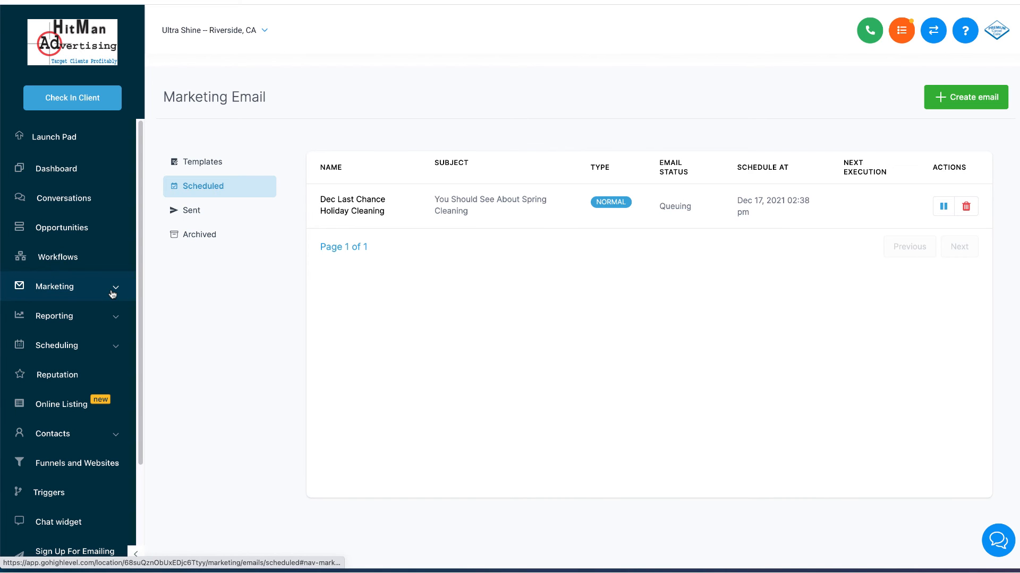
- Open Marketing > Campaigns, then expand and collapse the '12 months of client emails' folder
click(54, 286)
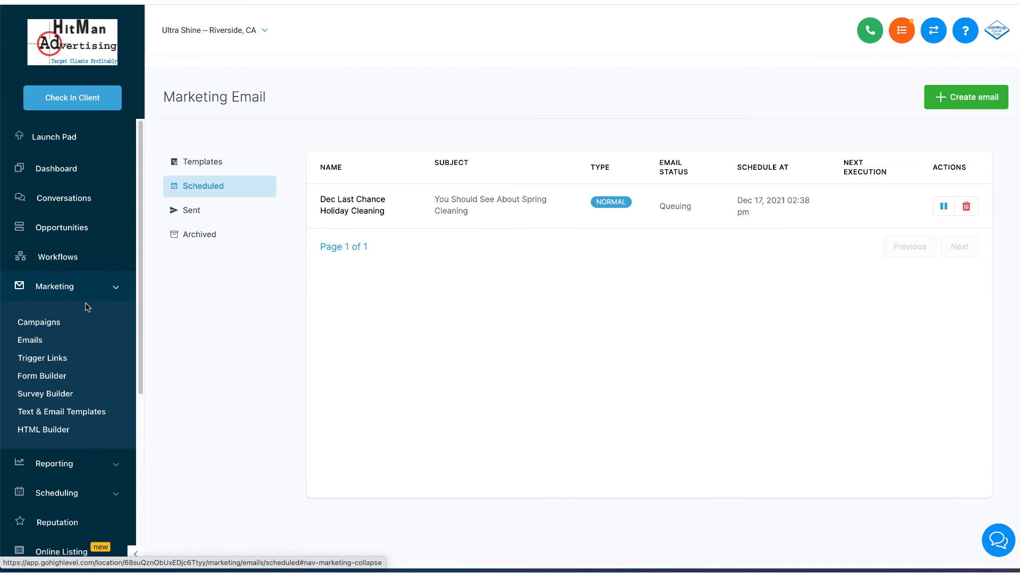
click(39, 322)
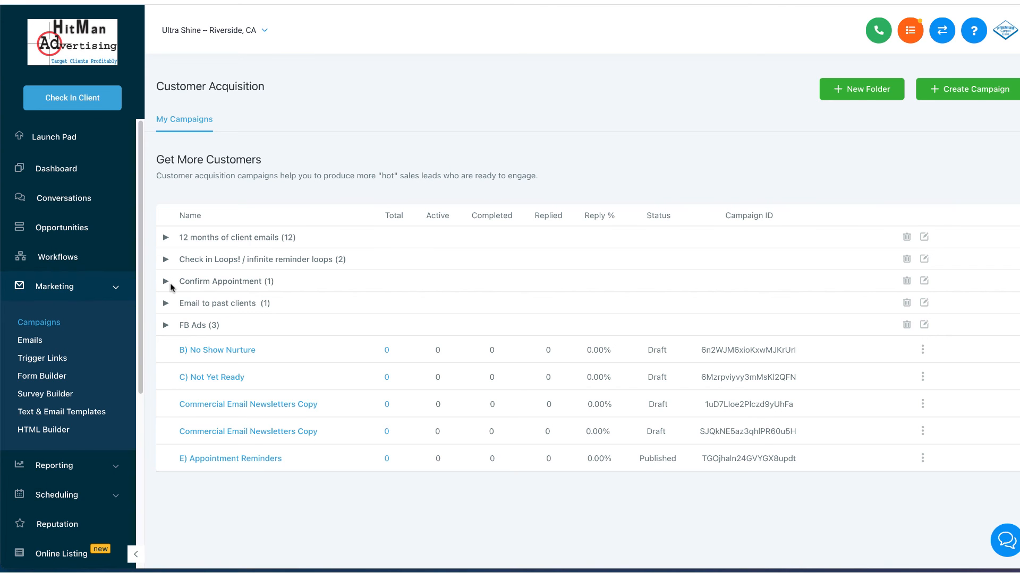
mouse_move(176, 312)
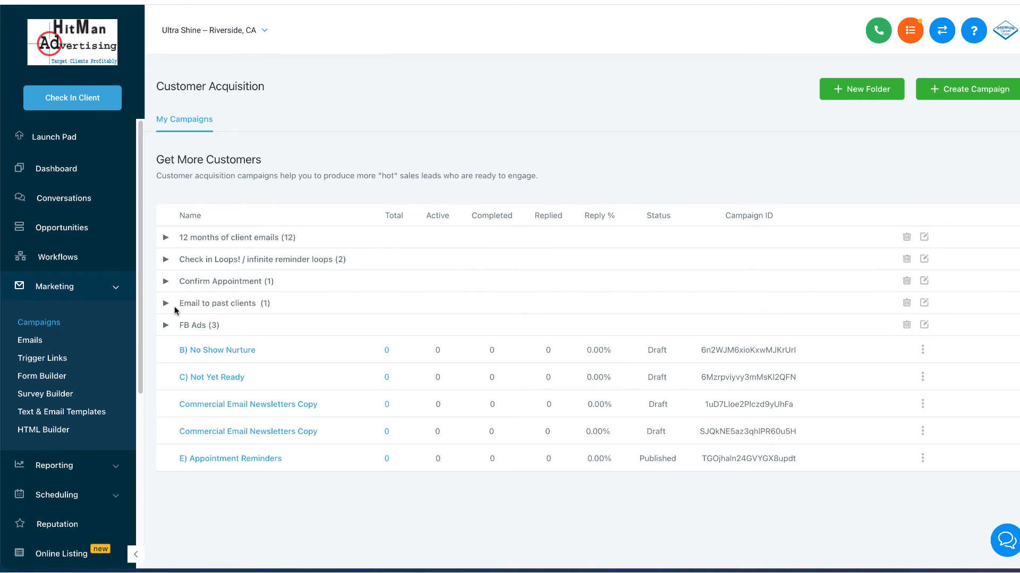
mouse_move(180, 301)
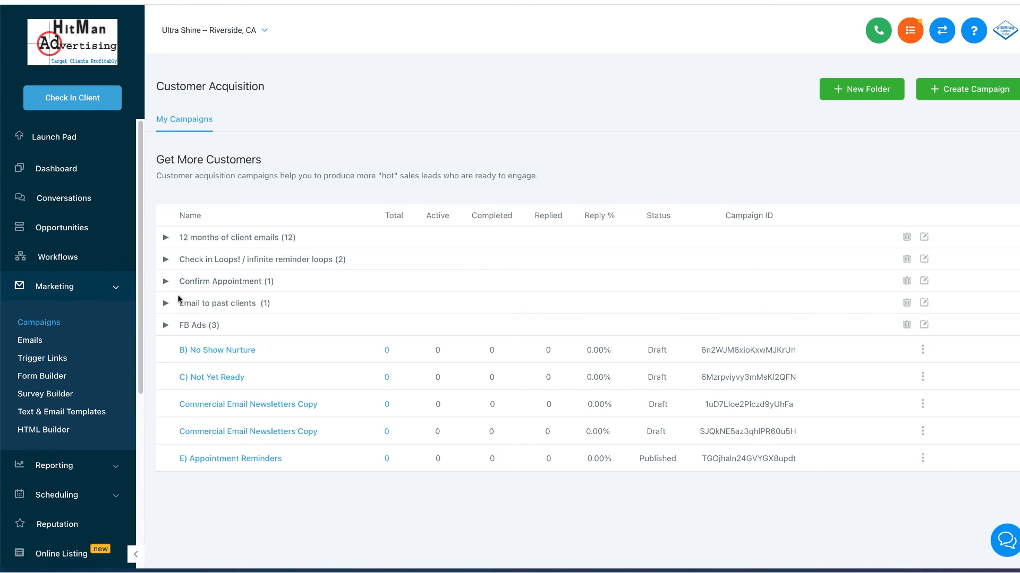
mouse_move(174, 306)
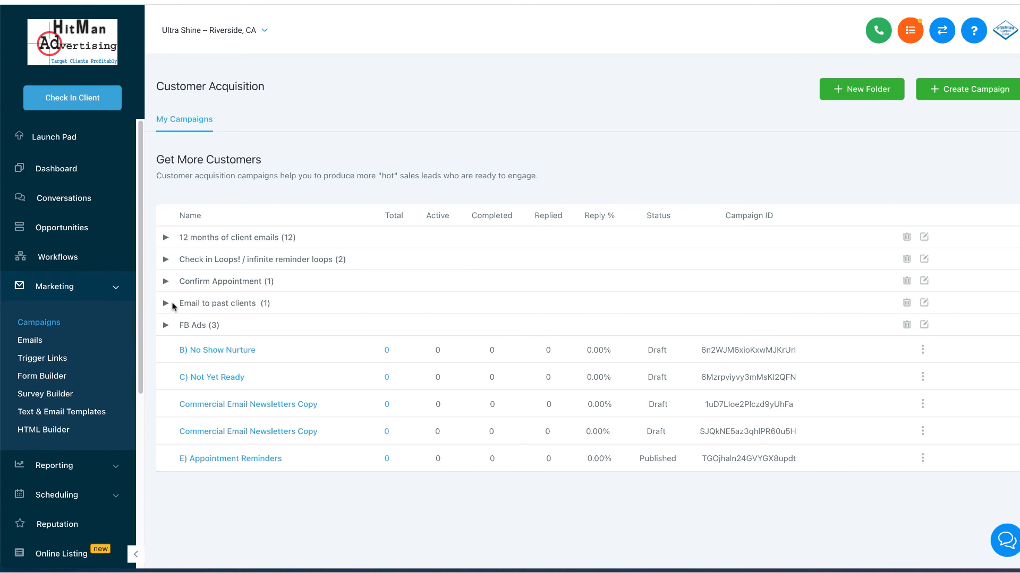
mouse_move(167, 306)
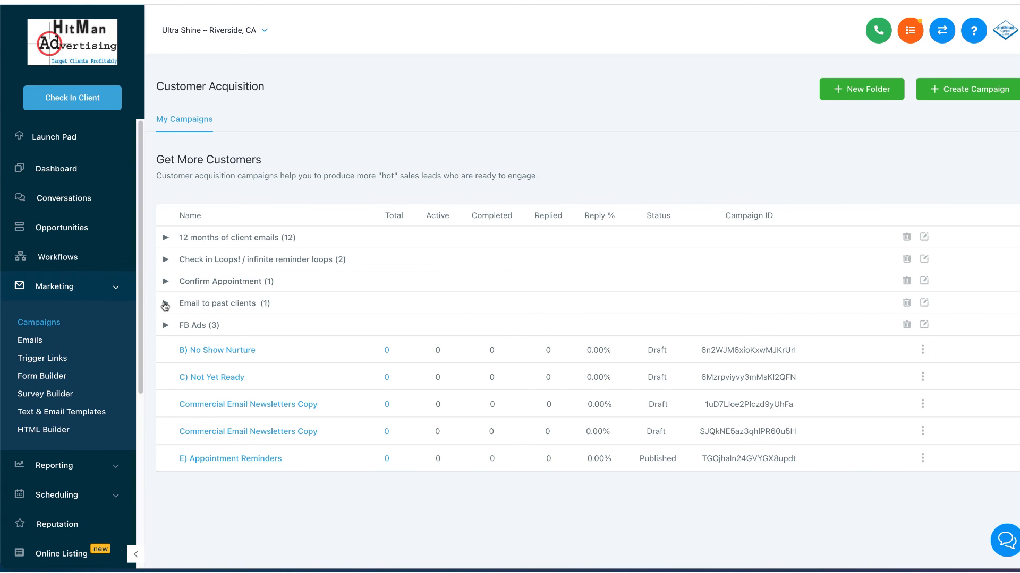
click(166, 237)
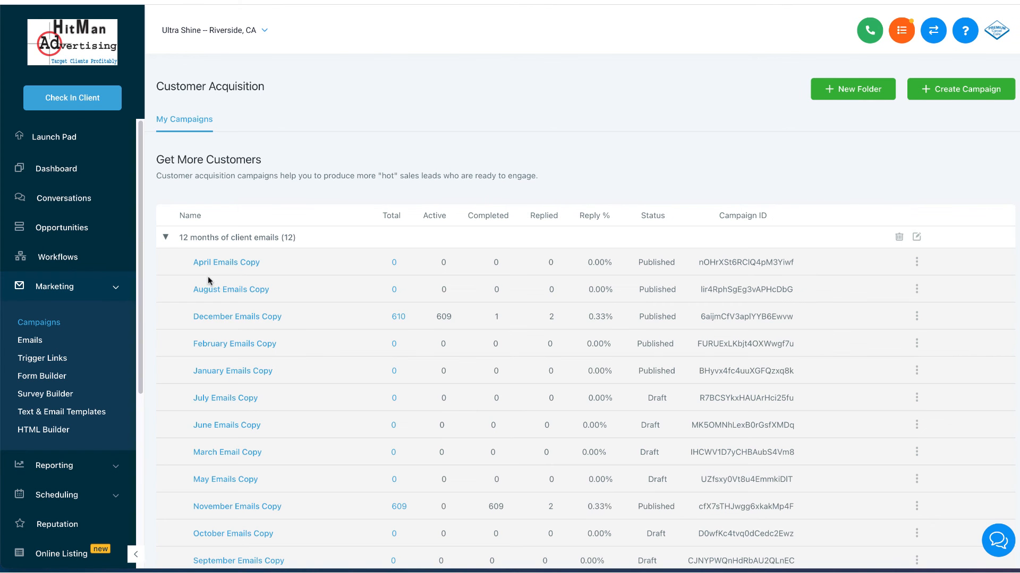
scroll(down, 3)
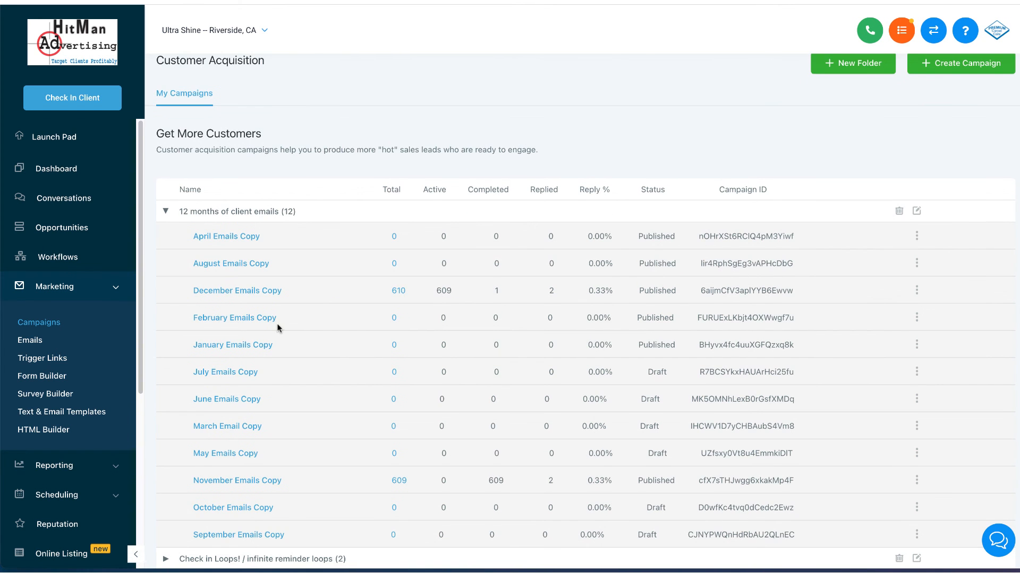
scroll(down, 3)
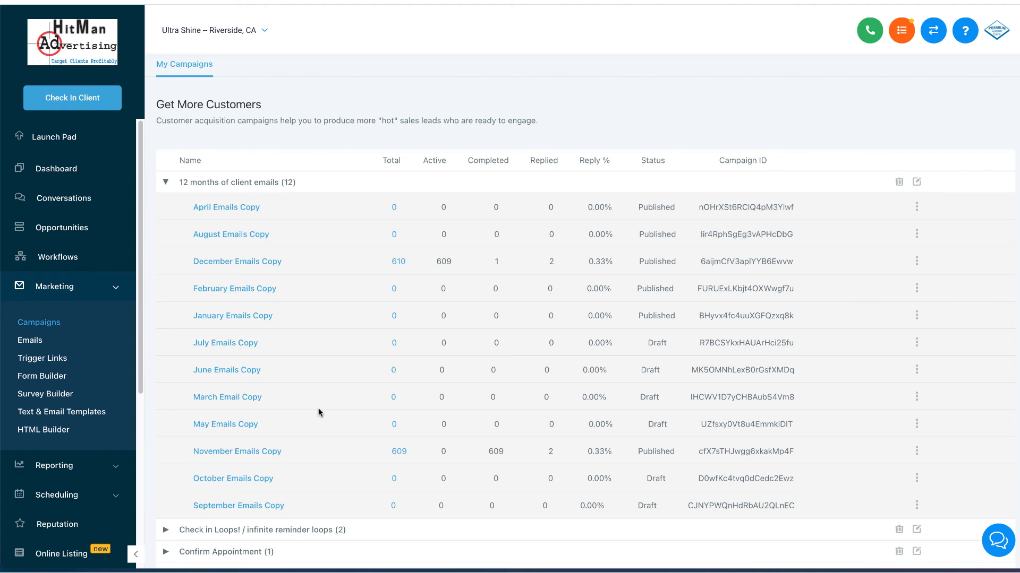
mouse_move(226, 215)
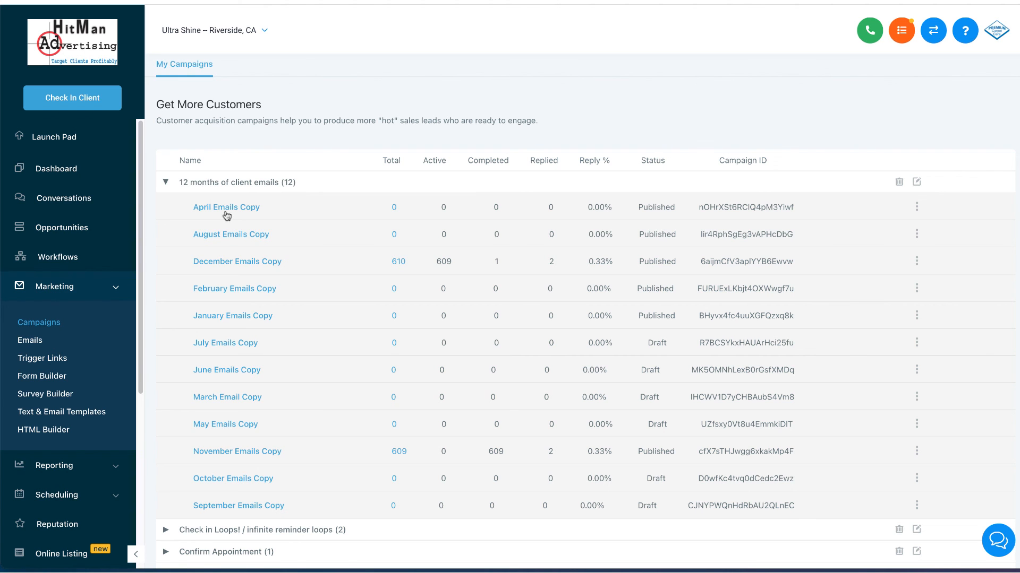
mouse_move(270, 362)
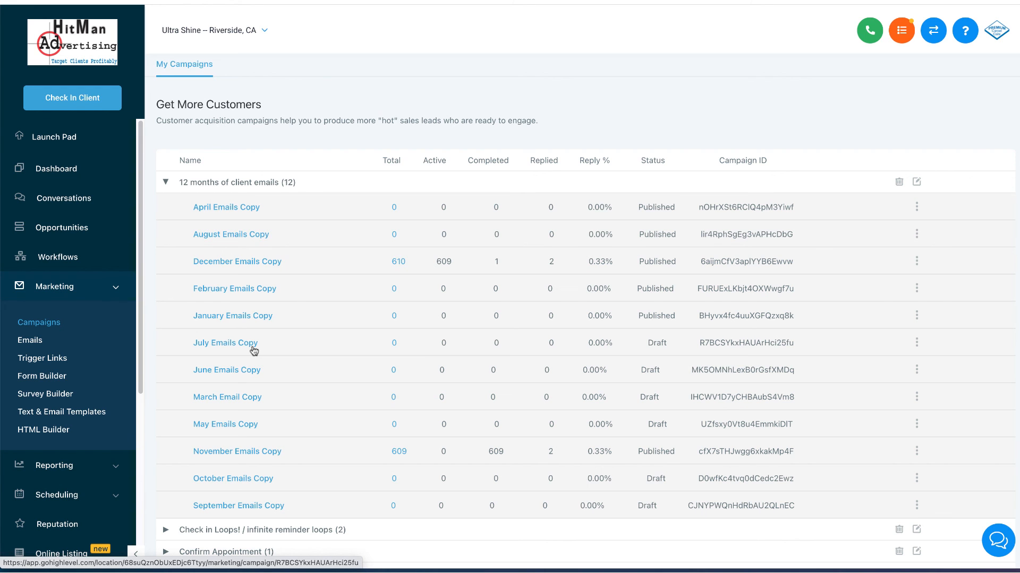
mouse_move(254, 346)
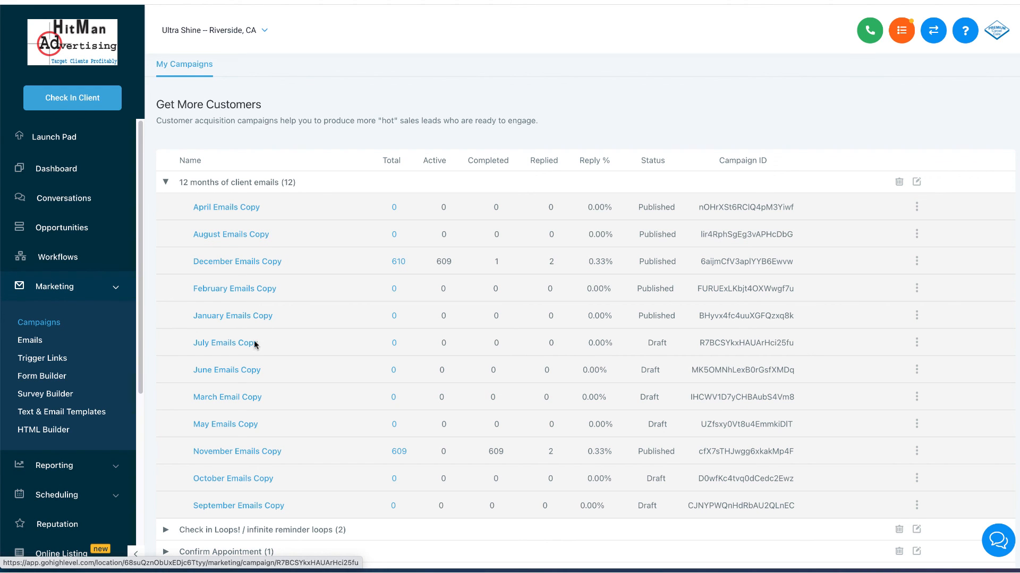
mouse_move(182, 202)
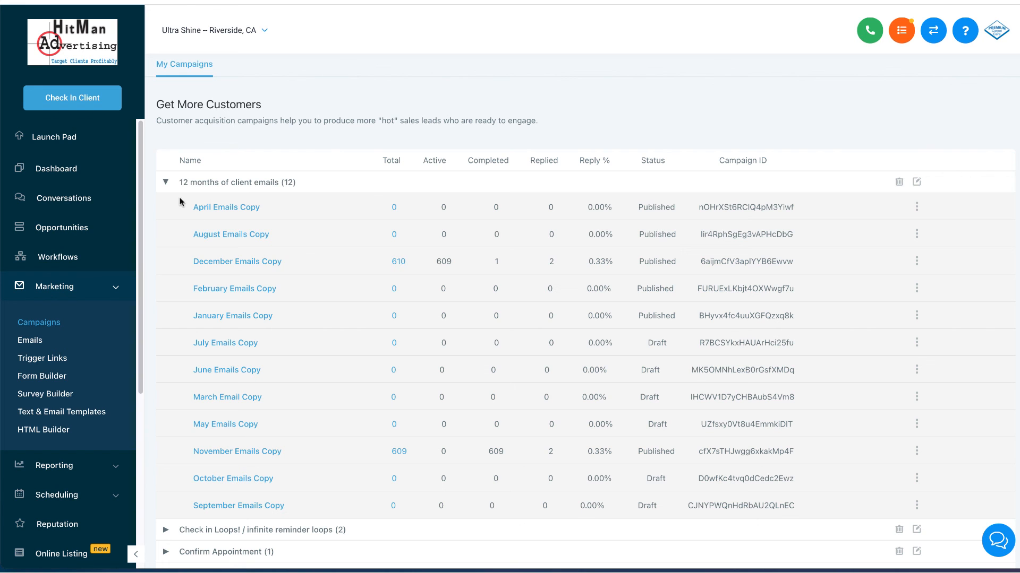
click(166, 182)
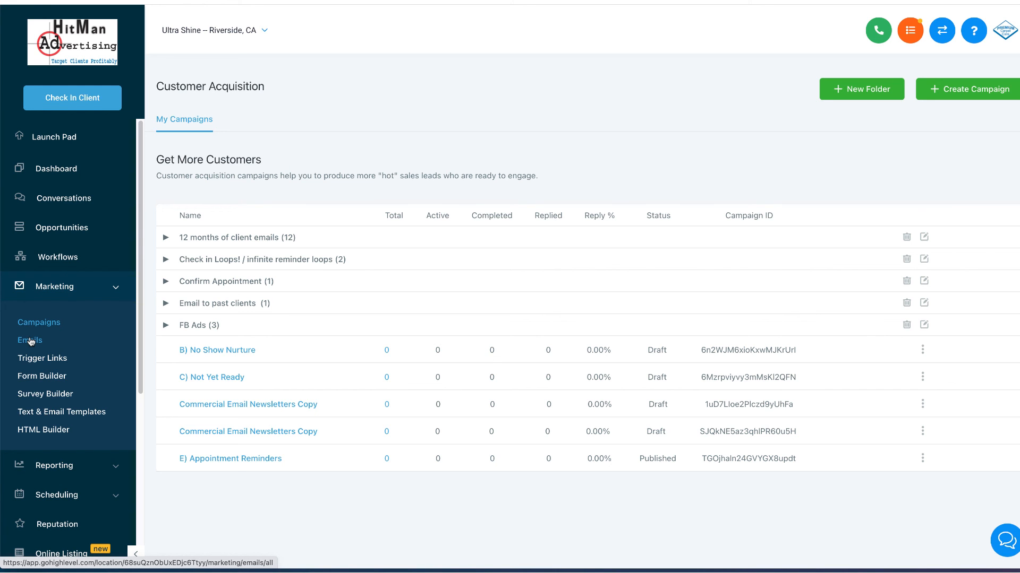
- Go to Marketing > Emails to list the saved email templates
click(30, 340)
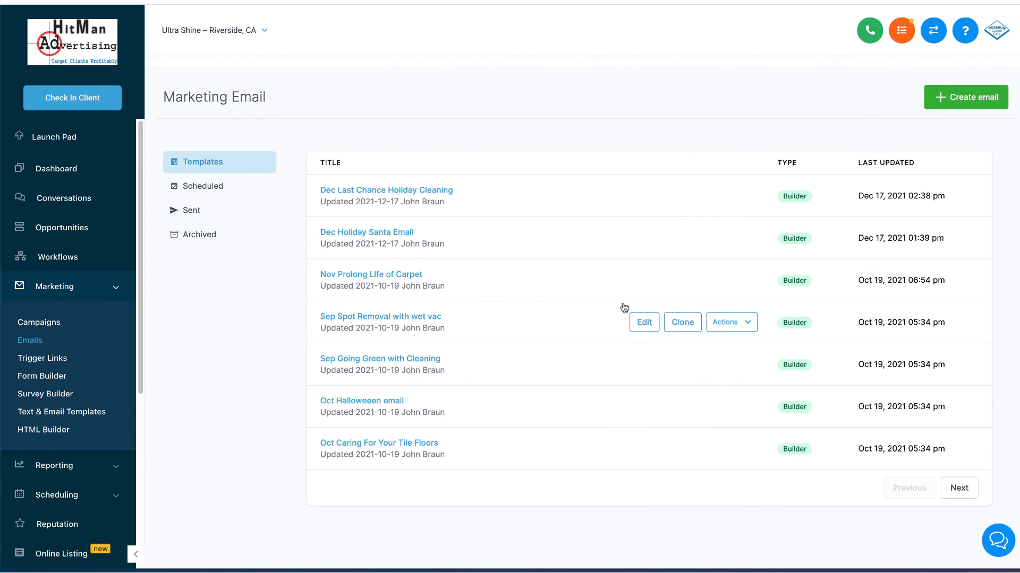
mouse_move(634, 200)
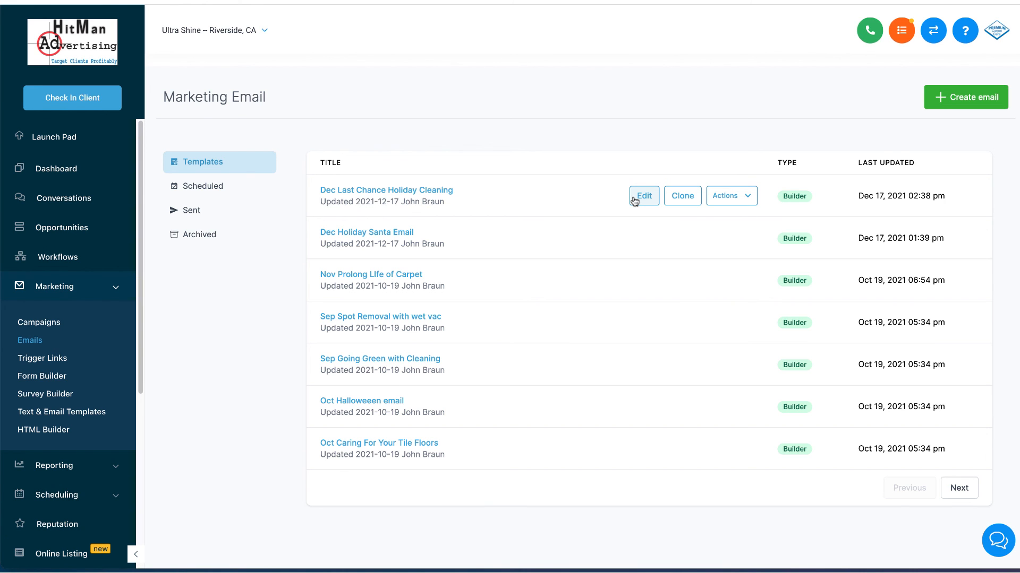
- Edit the Dec Last Chance Holiday Cleaning template and scroll down to its special_offer placeholder
click(643, 196)
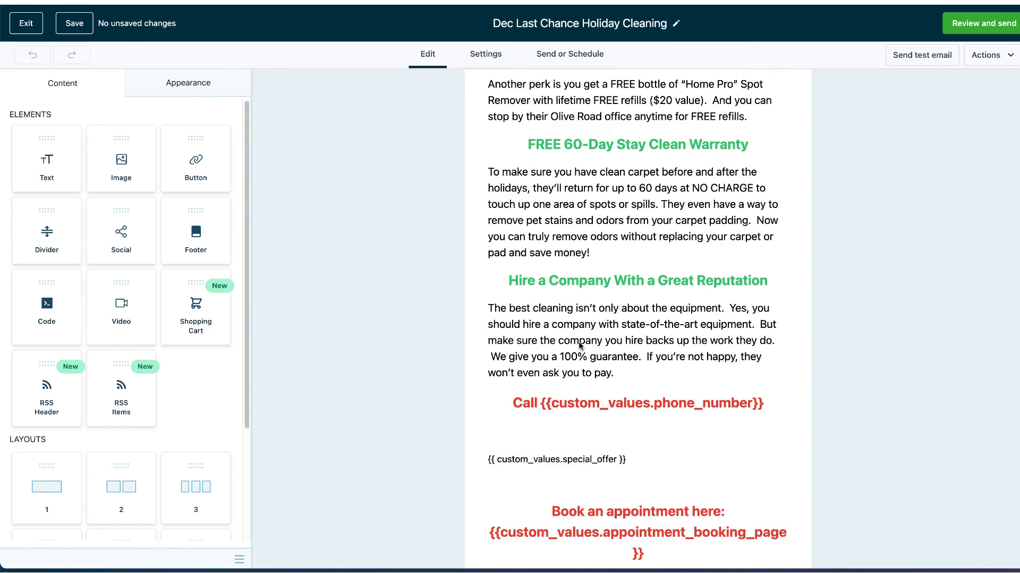
scroll(down, 3)
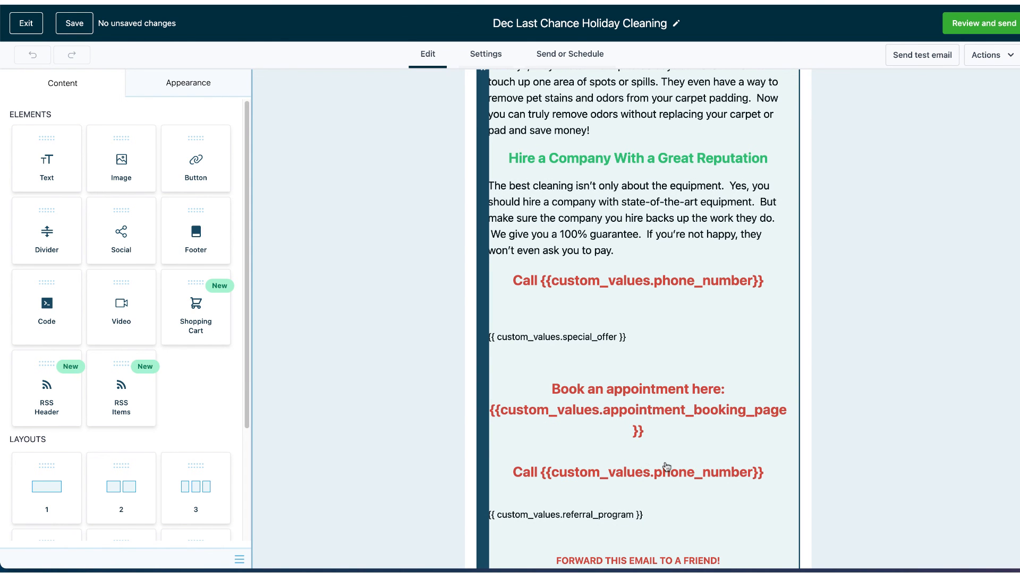
scroll(down, 3)
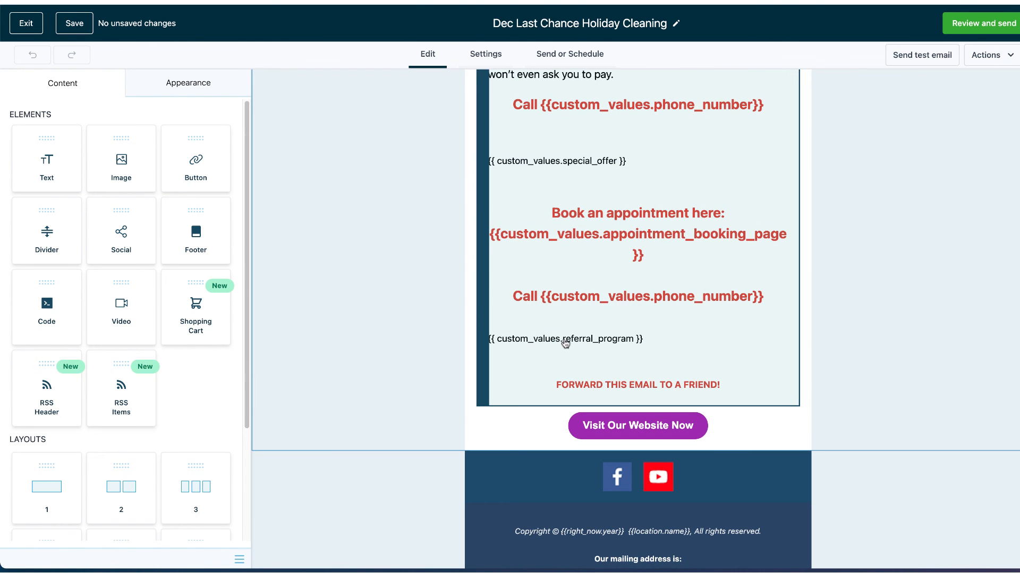
- Replace {{ custom_values.special_offer }} in the main text block with 'FREE $50 in cleaning.'
click(565, 339)
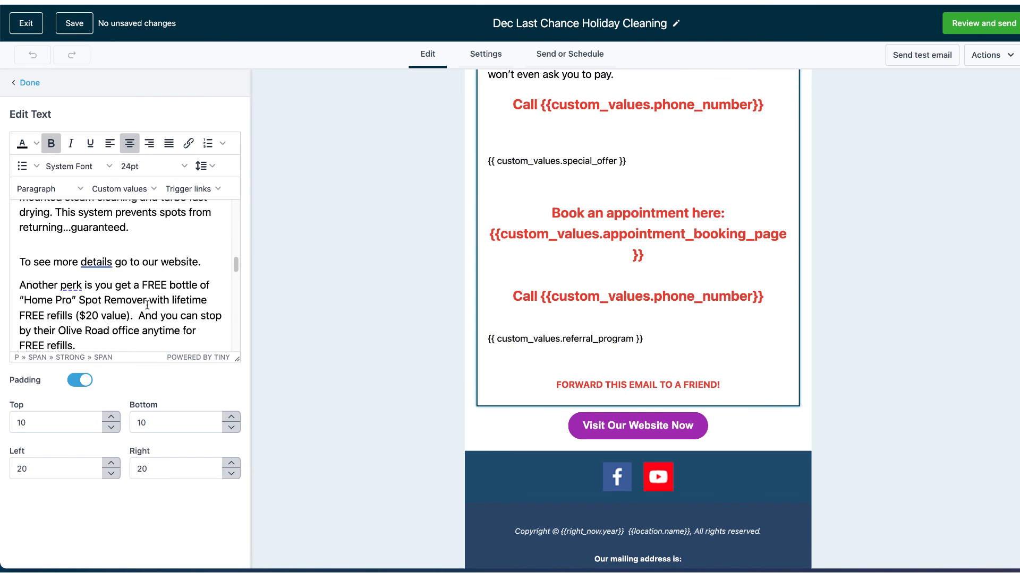
scroll(down, 3)
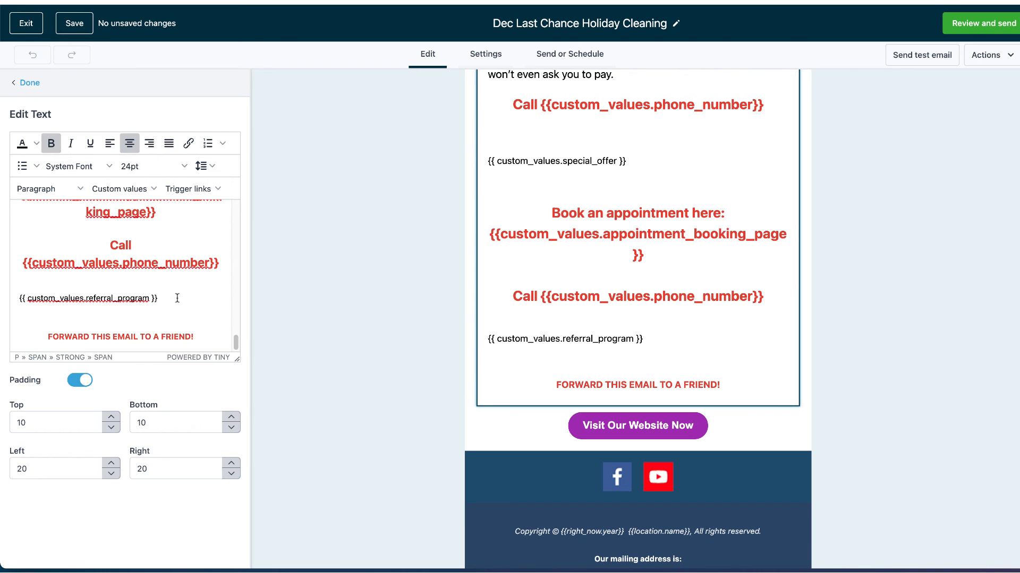
scroll(up, 3)
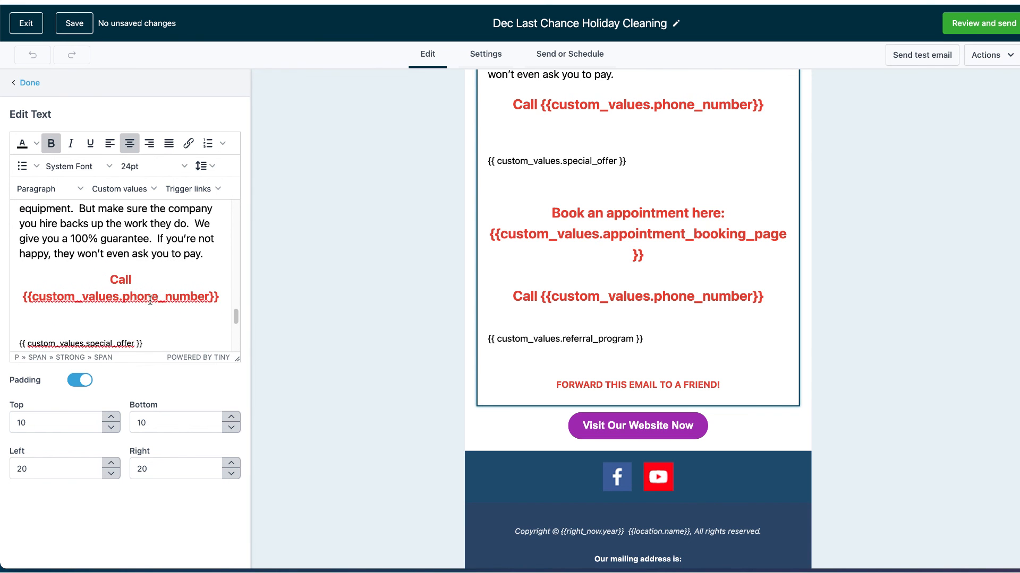
scroll(down, 3)
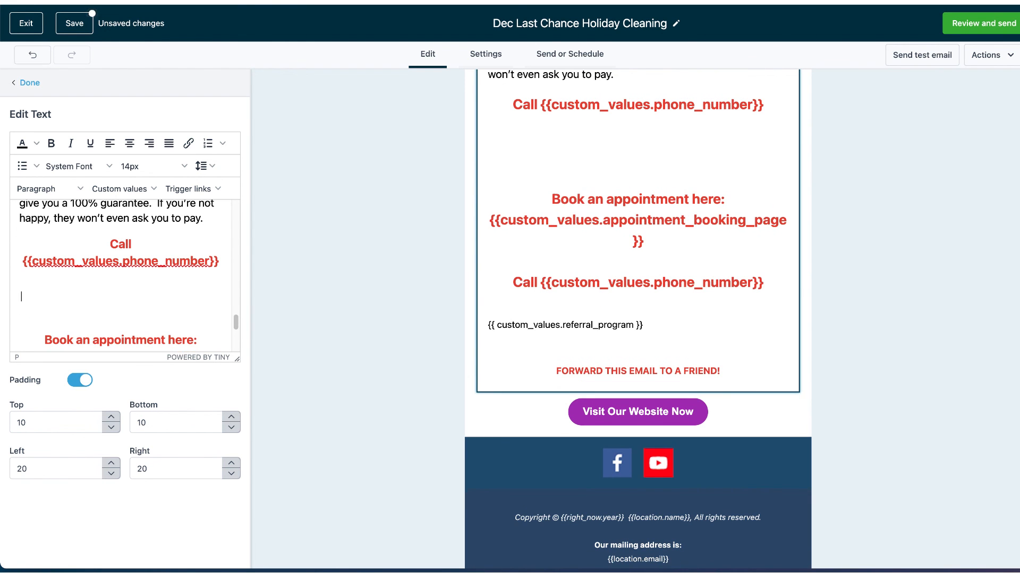
text(FREE)
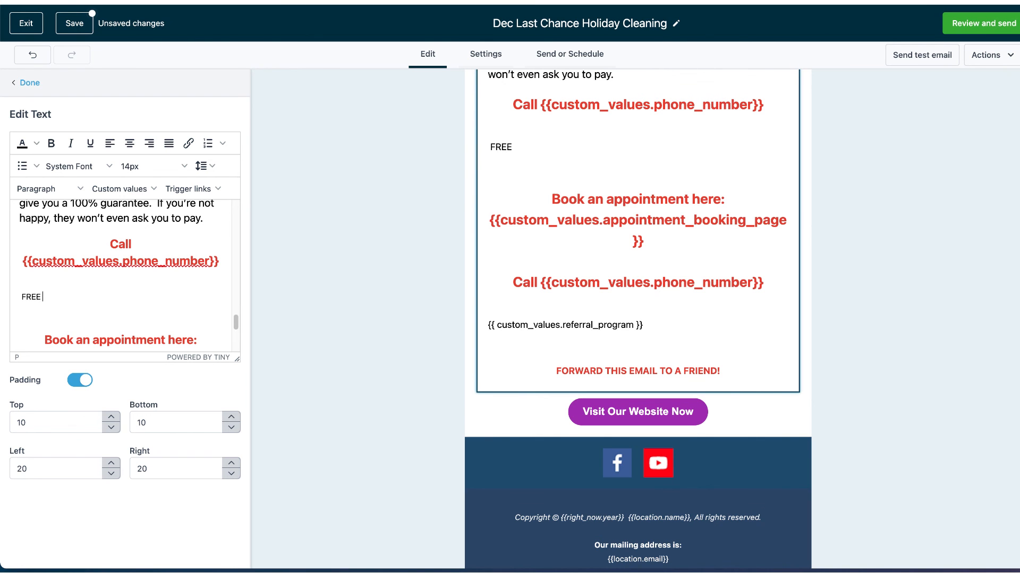
text($50 in)
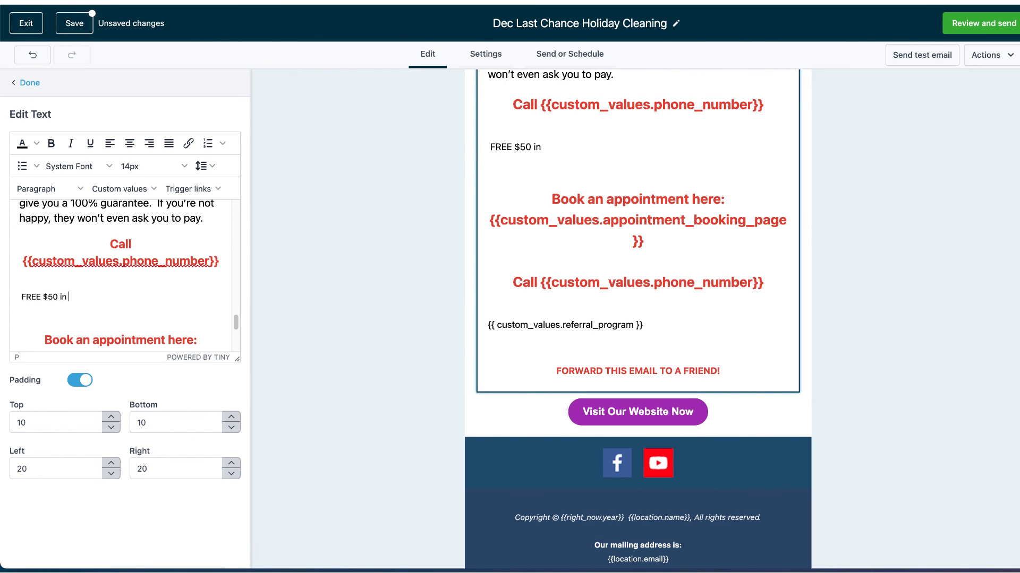
text(cleaning.)
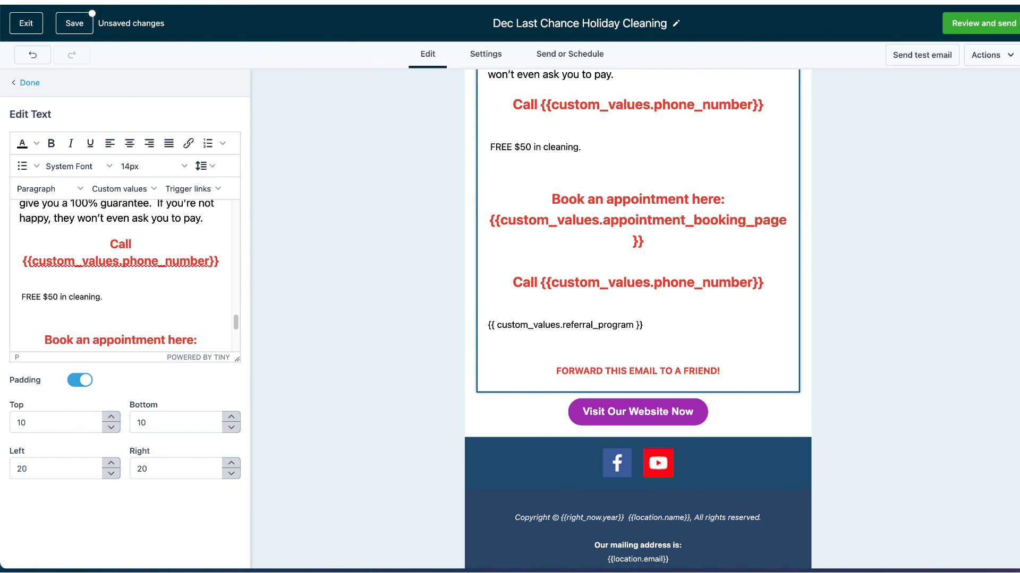
mouse_move(350, 293)
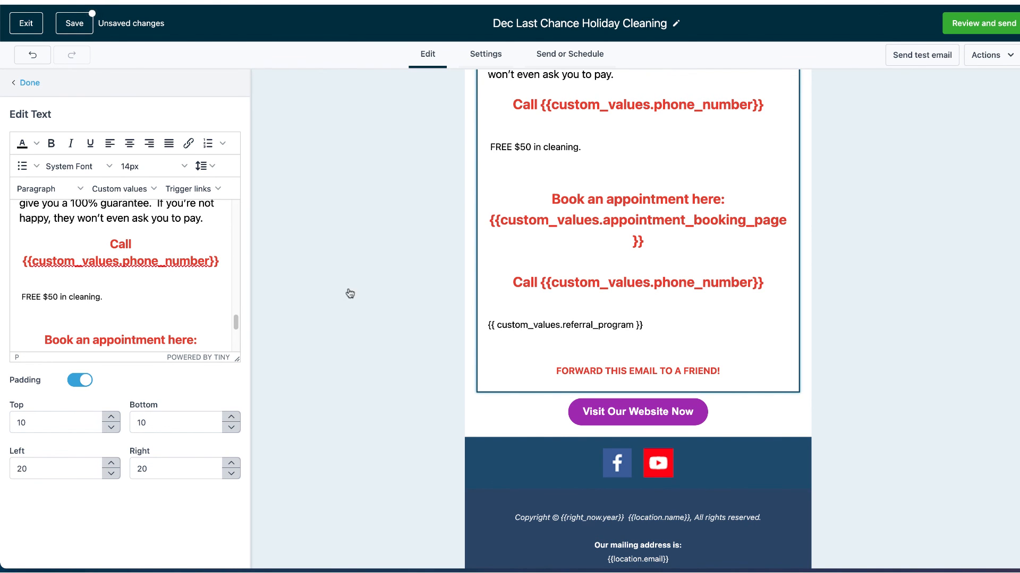